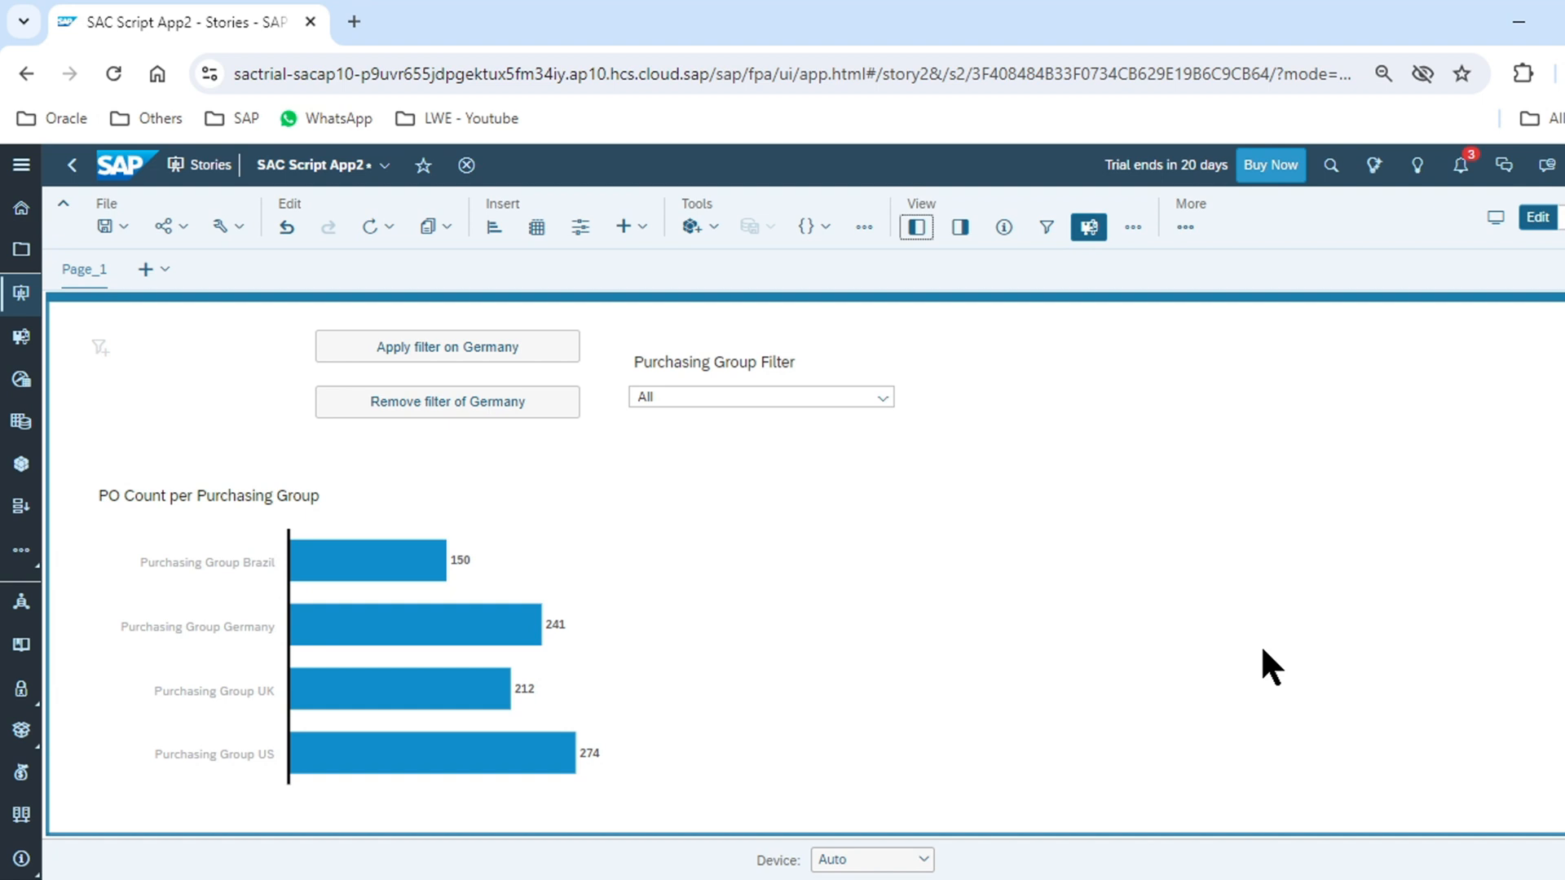
mouse_move(867, 609)
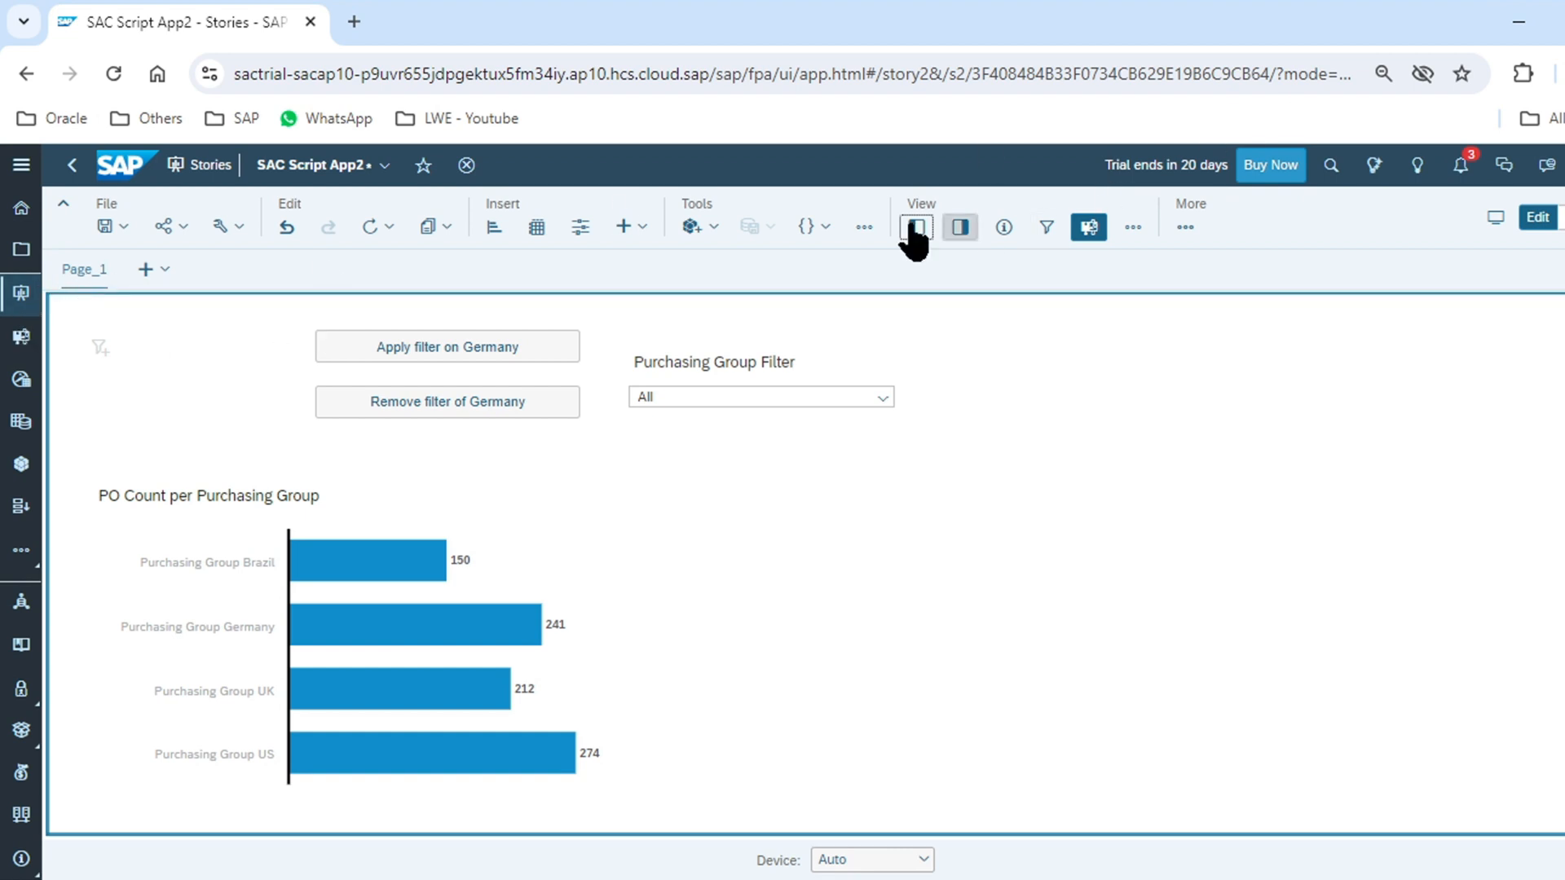
- Show the story Outline panel and open the Story CSS editor from Global Settings
click(913, 227)
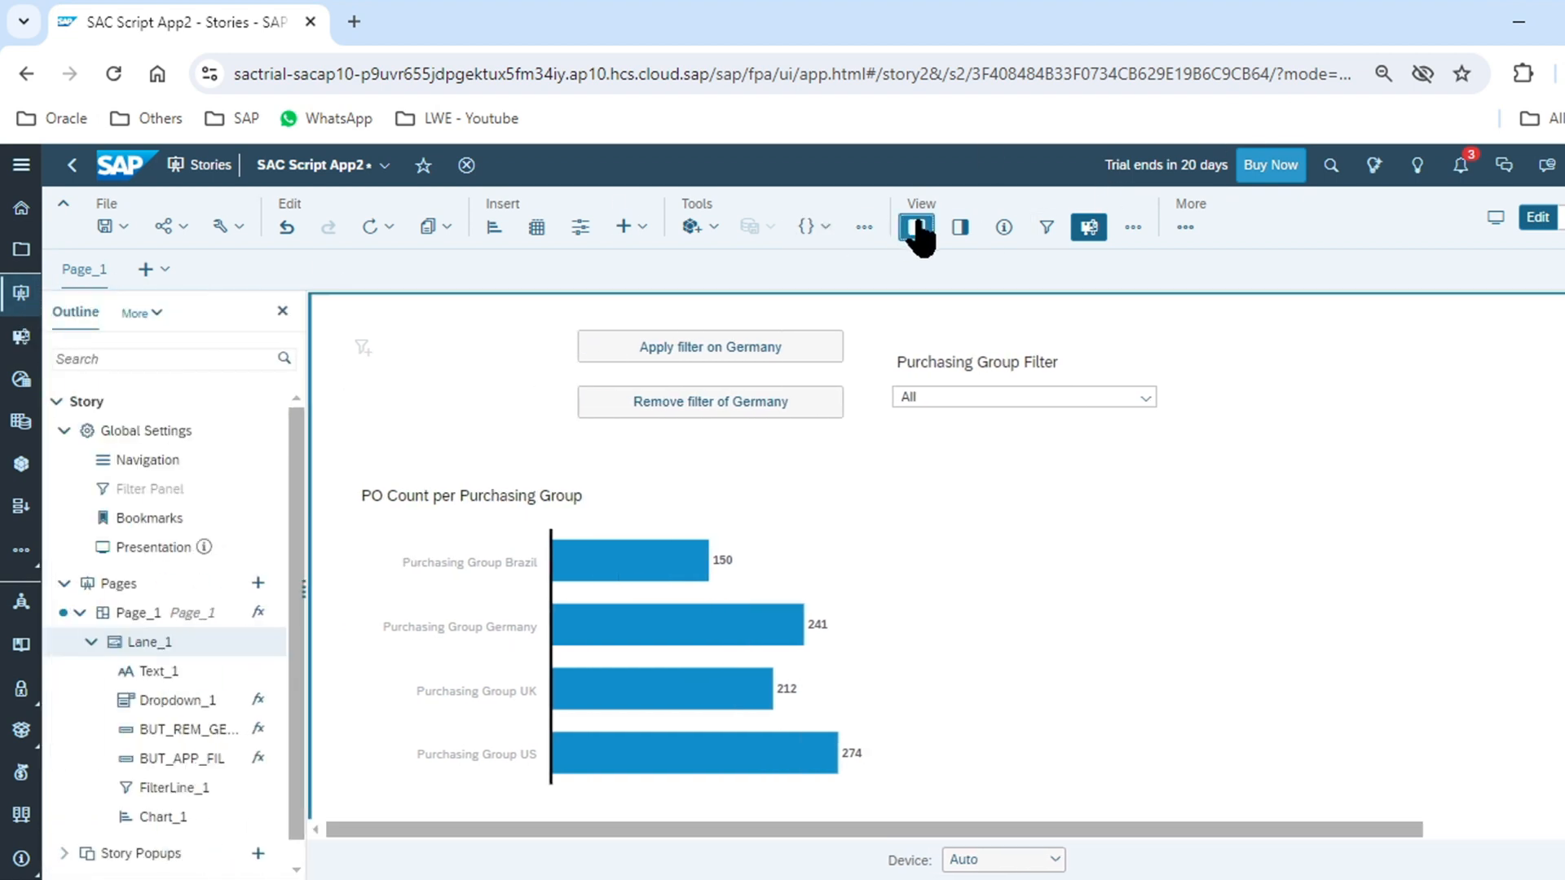
click(913, 227)
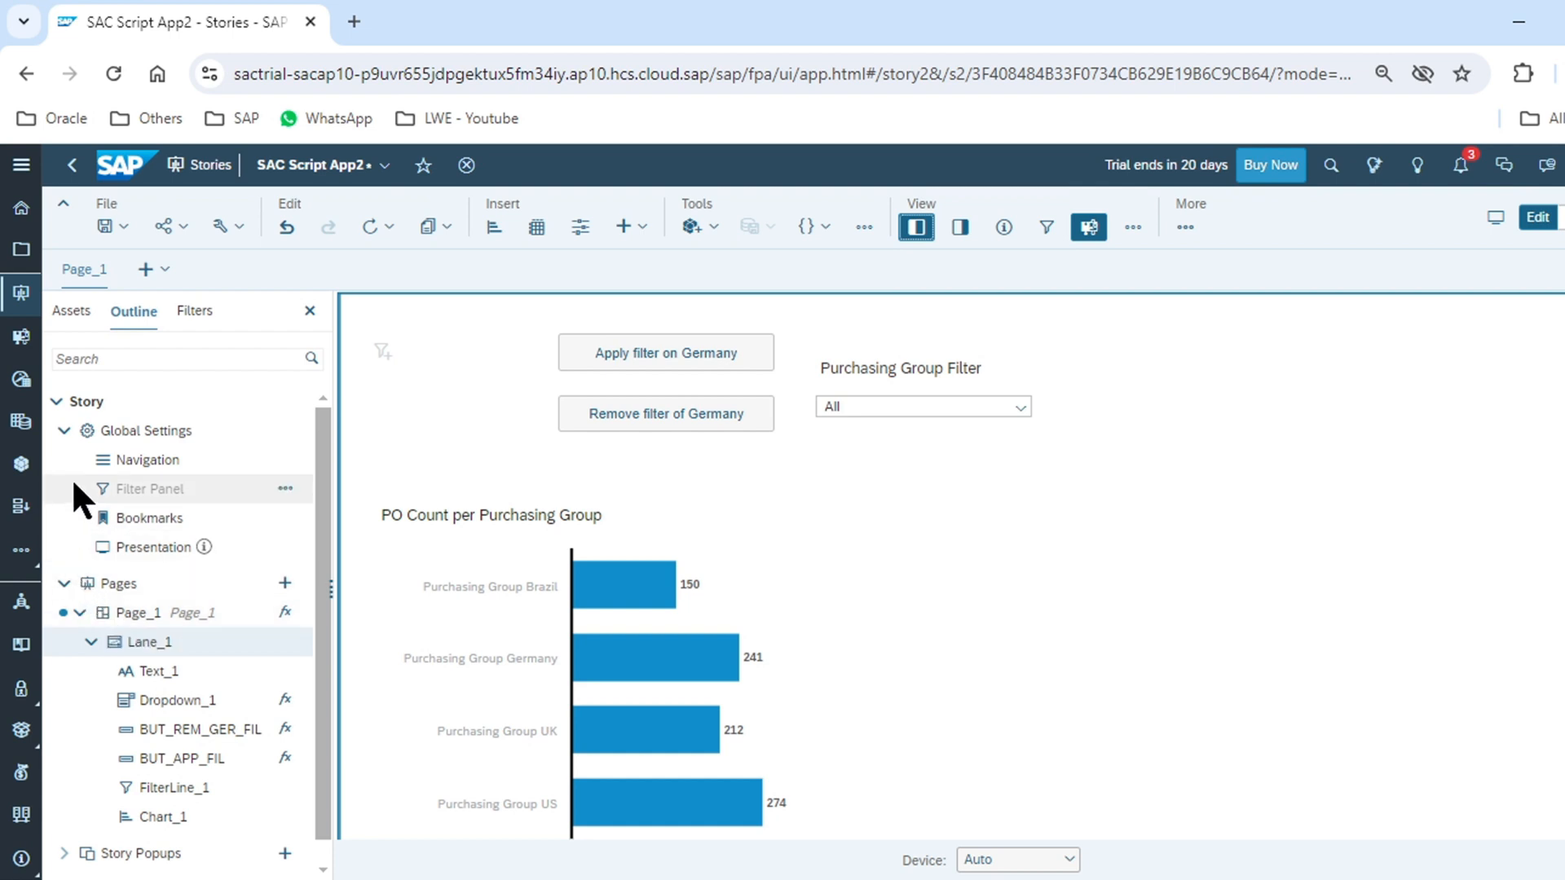
mouse_move(150, 430)
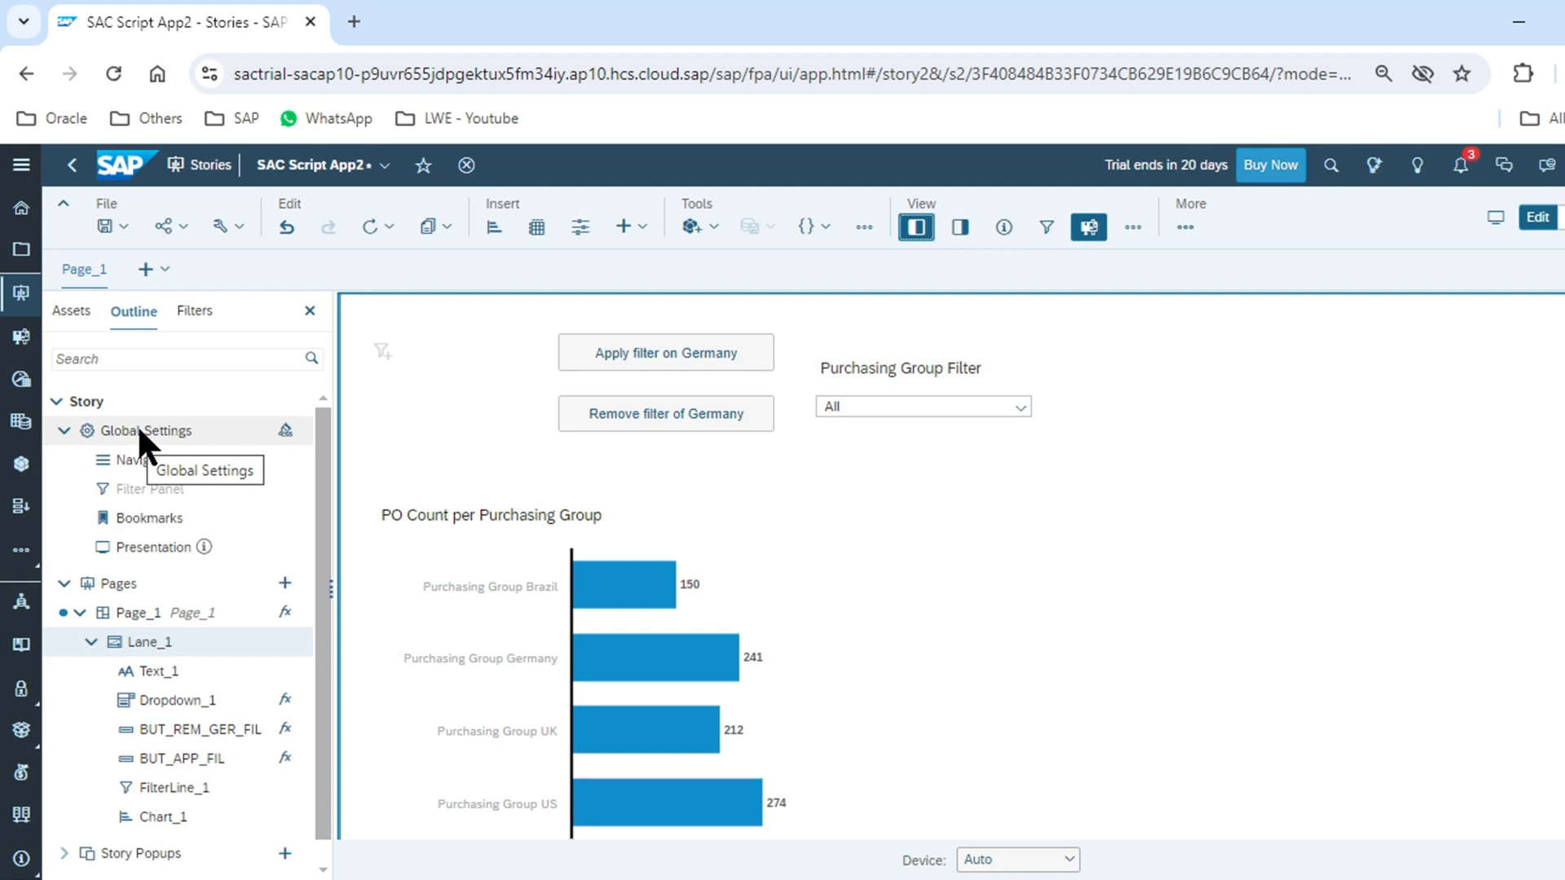
click(150, 430)
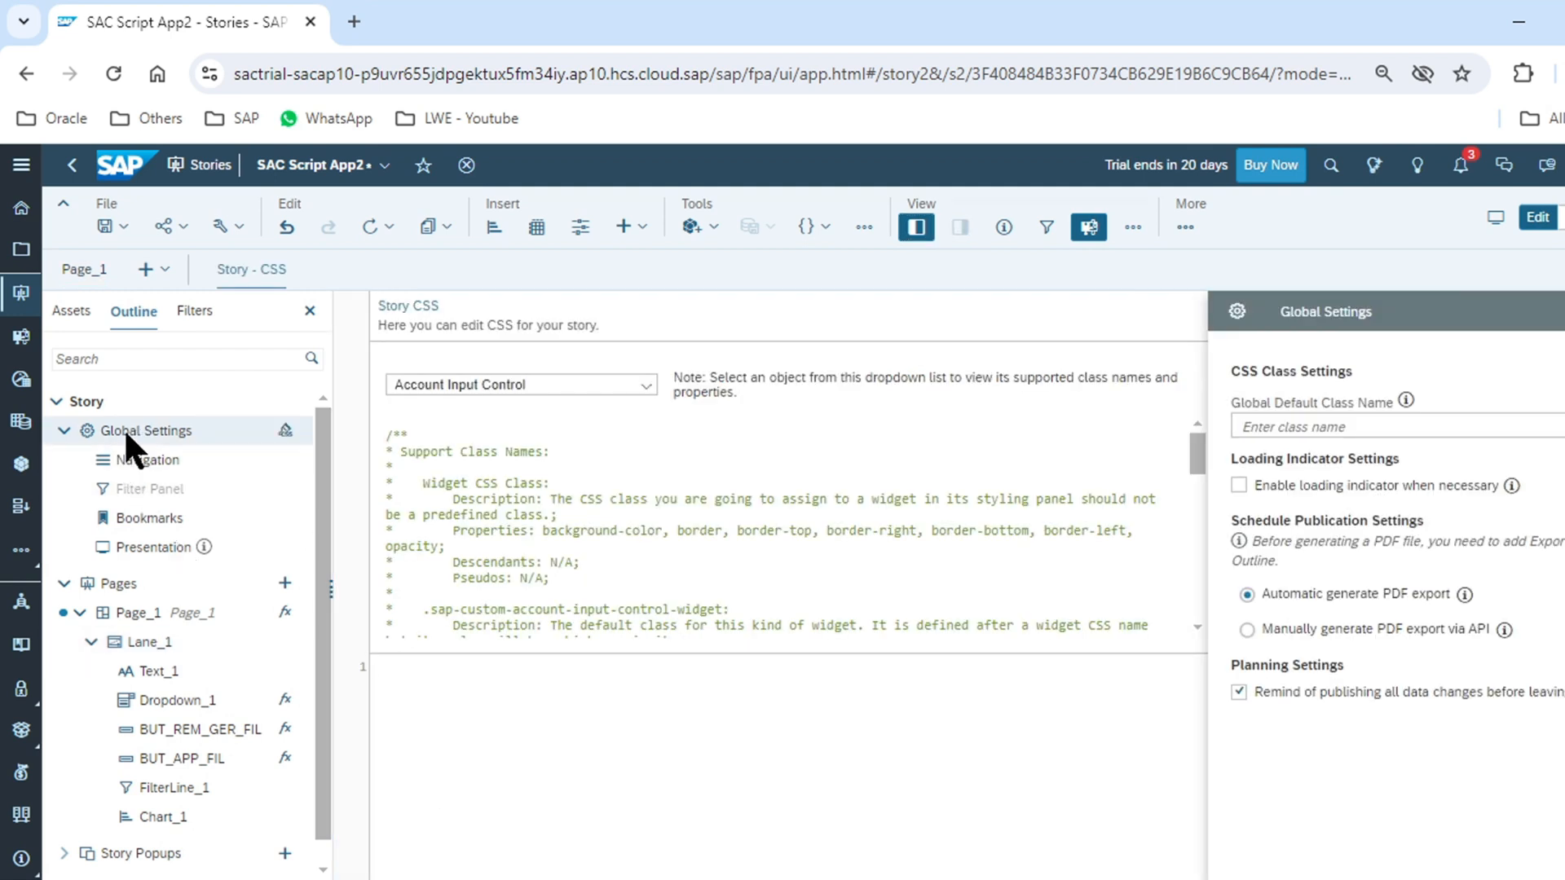
mouse_move(286, 431)
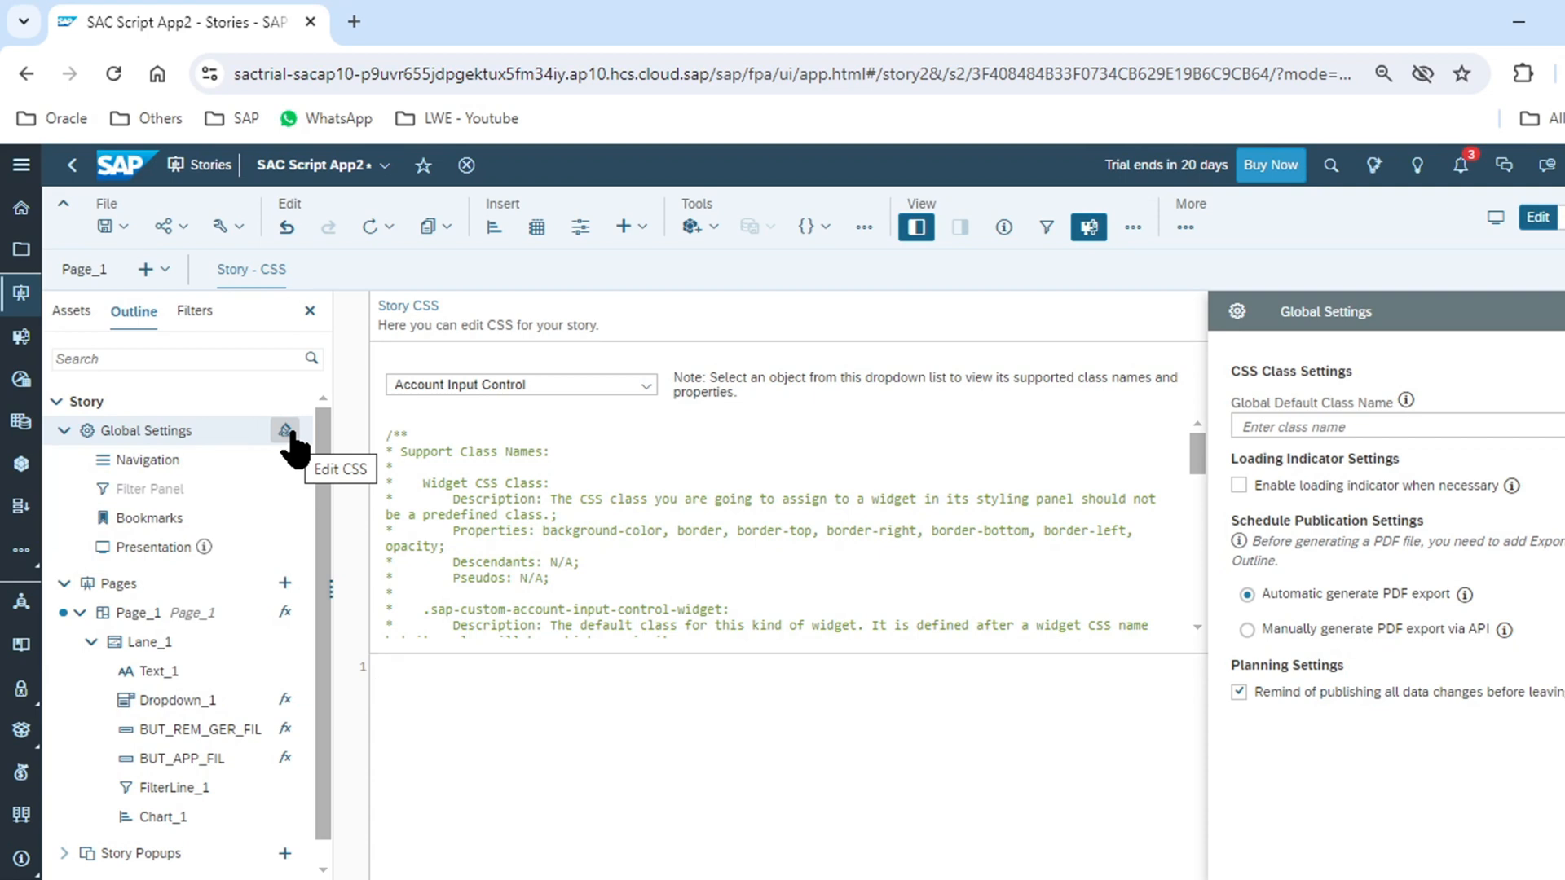
- Type '.mybuttoncss .' on the first line of the Story CSS editor
click(374, 667)
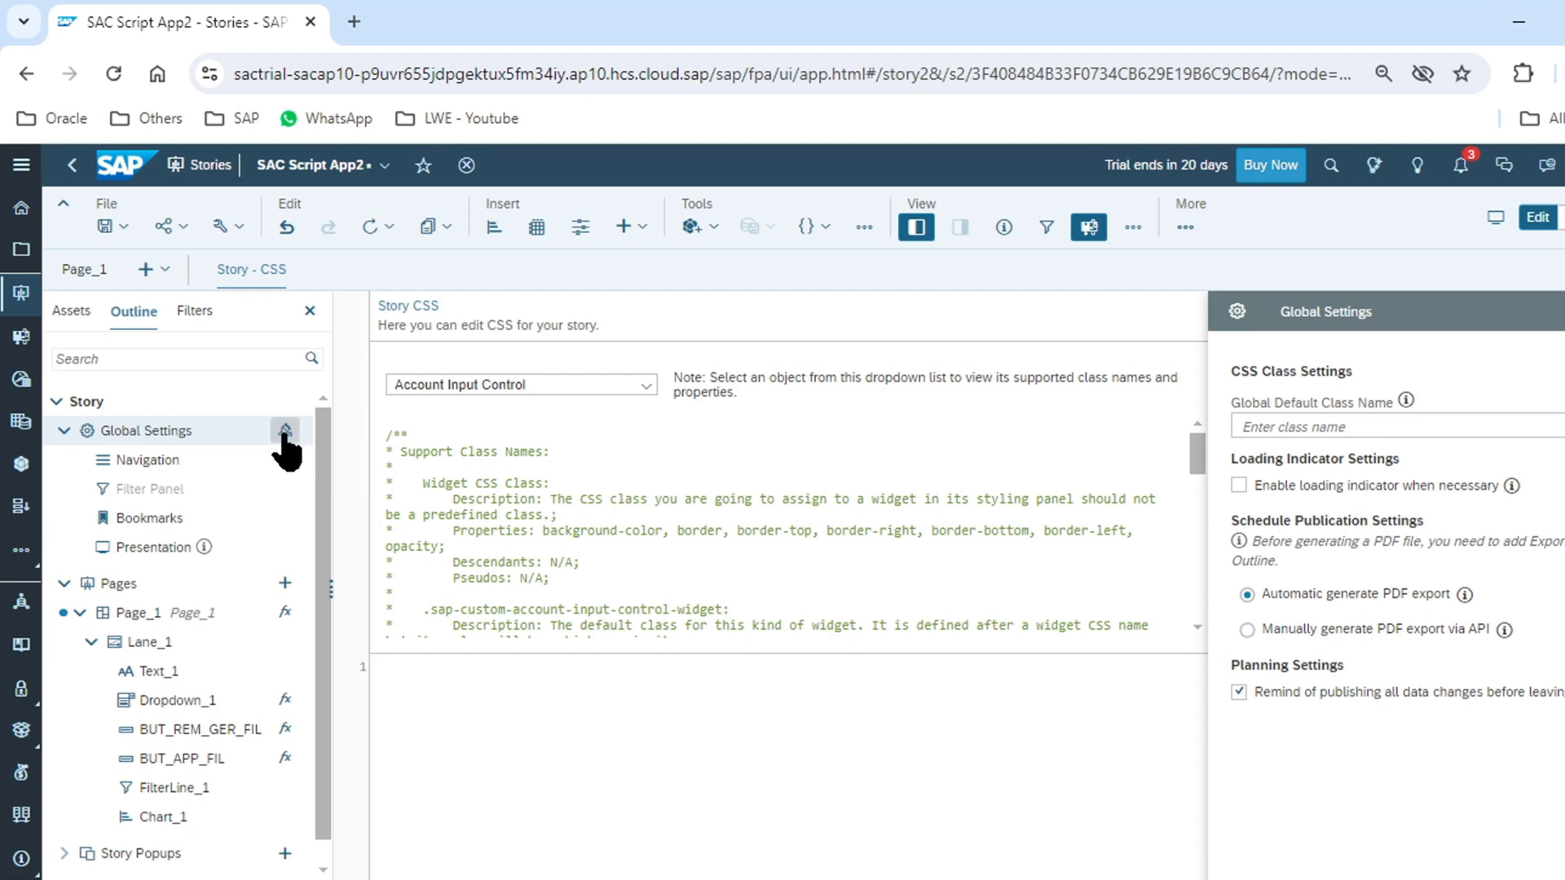
mouse_move(444, 708)
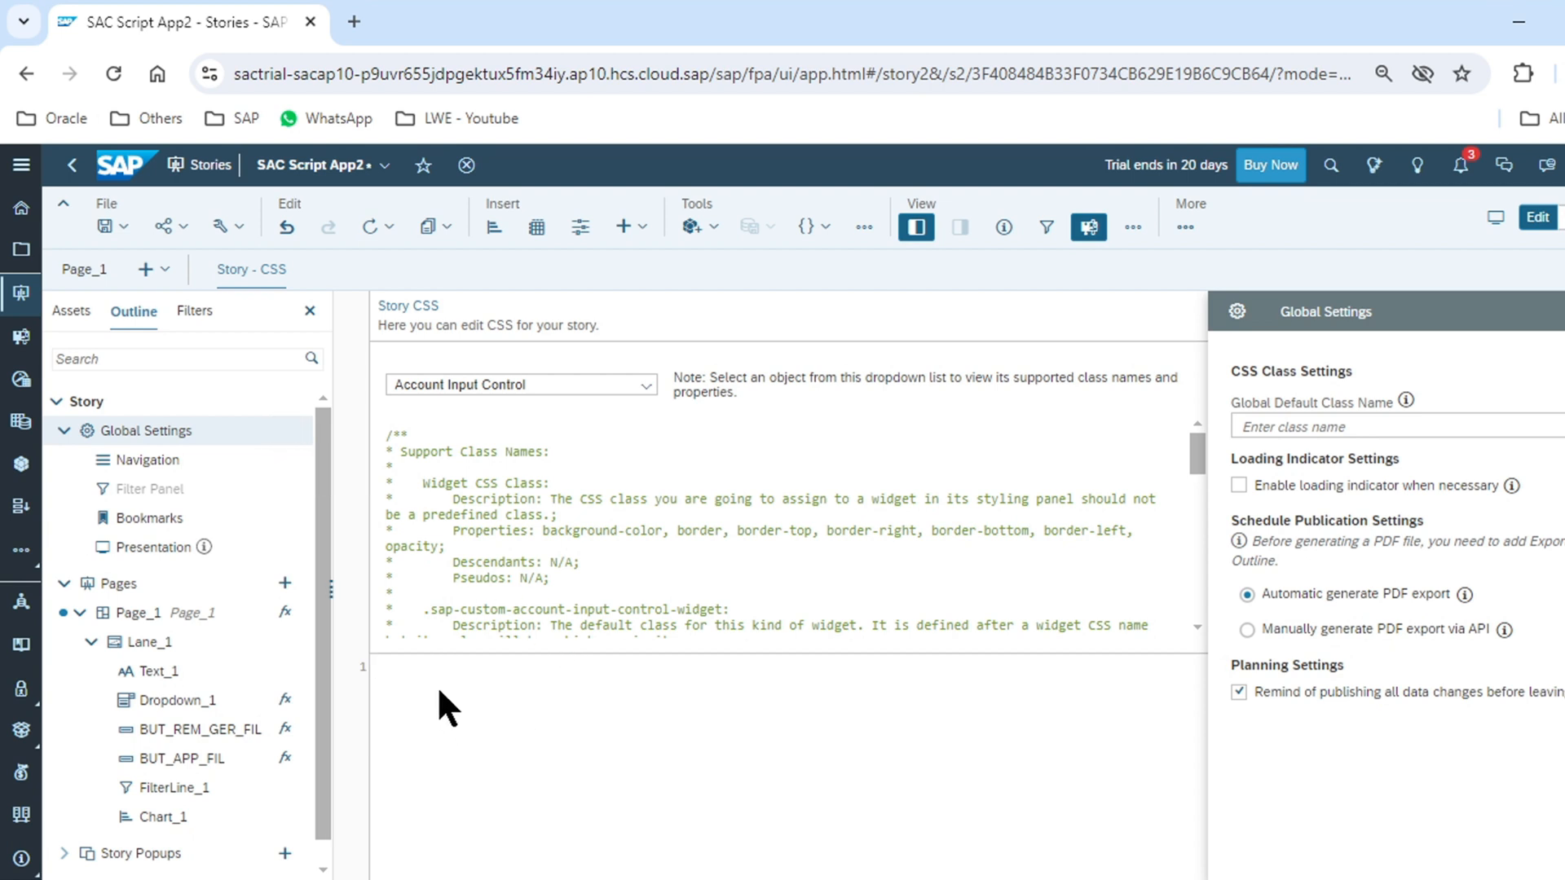
mouse_move(499, 739)
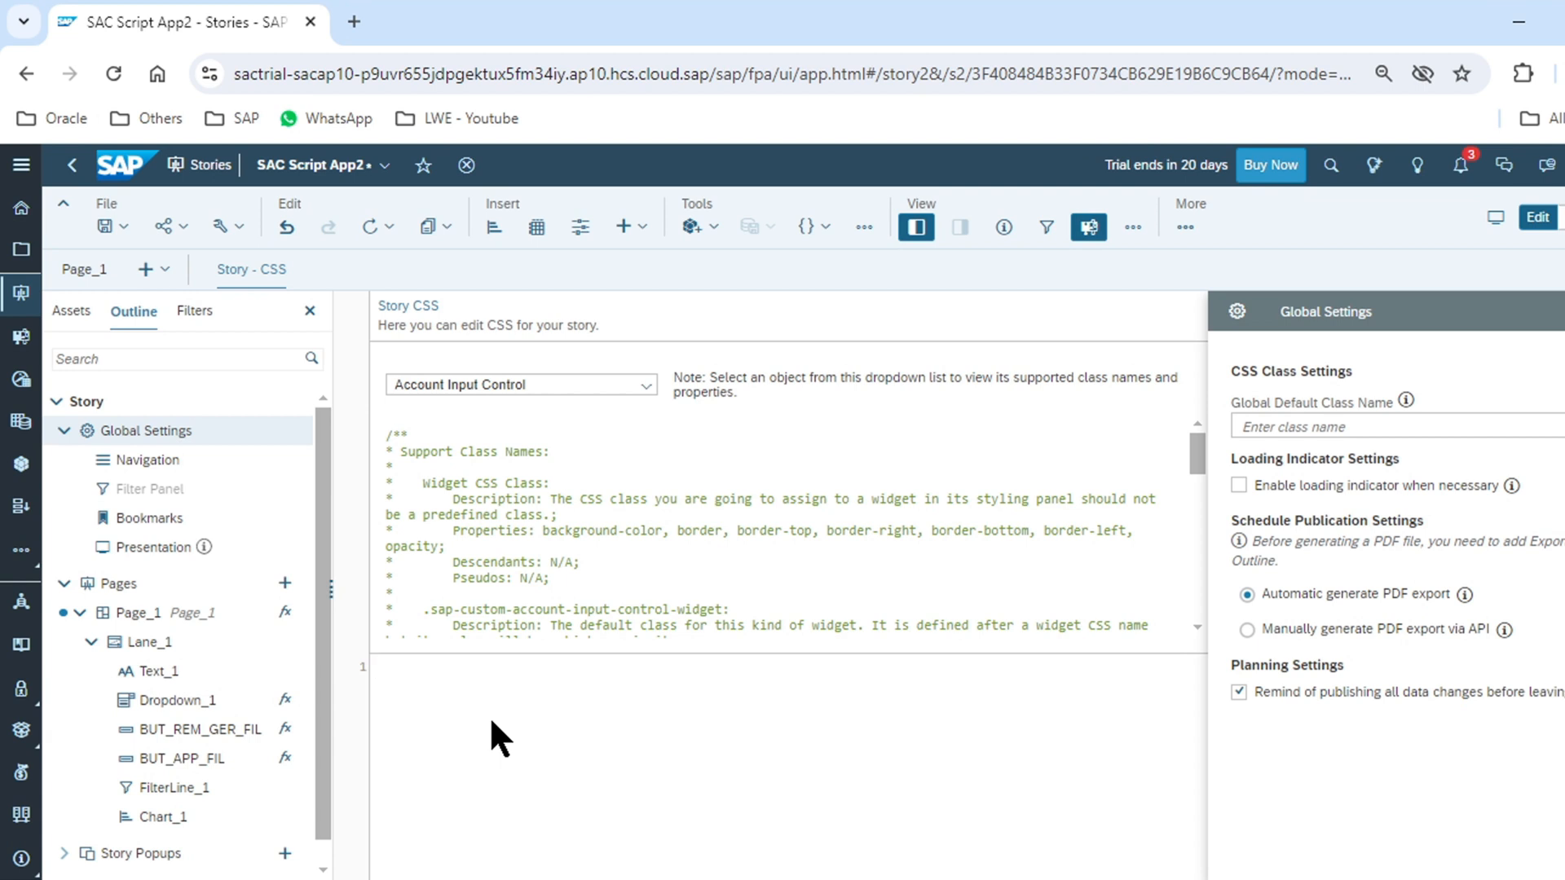
text(.m)
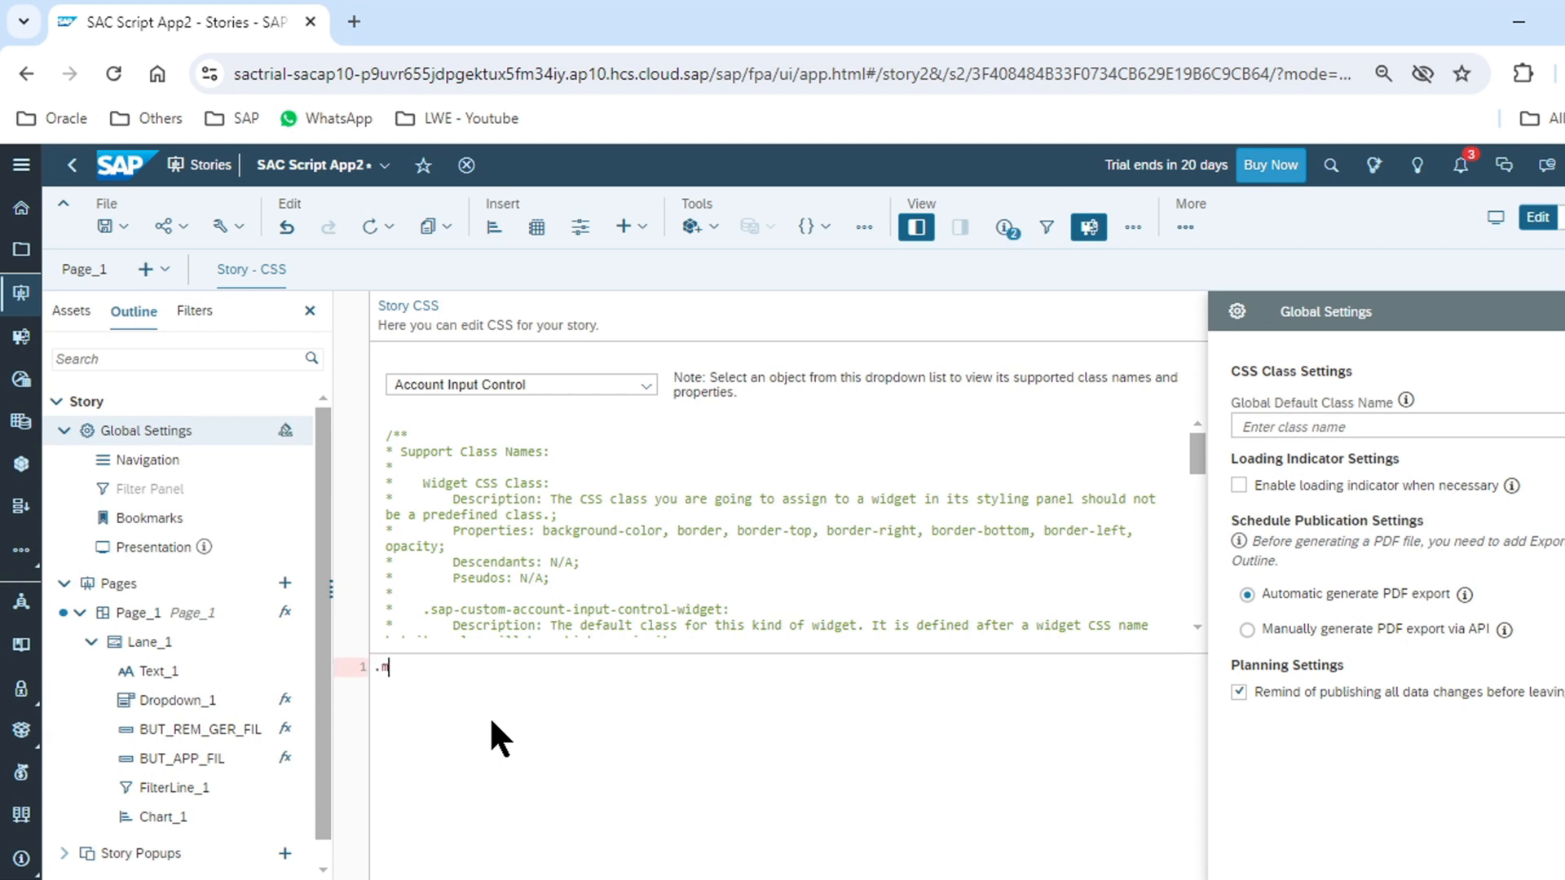
text(ybutt)
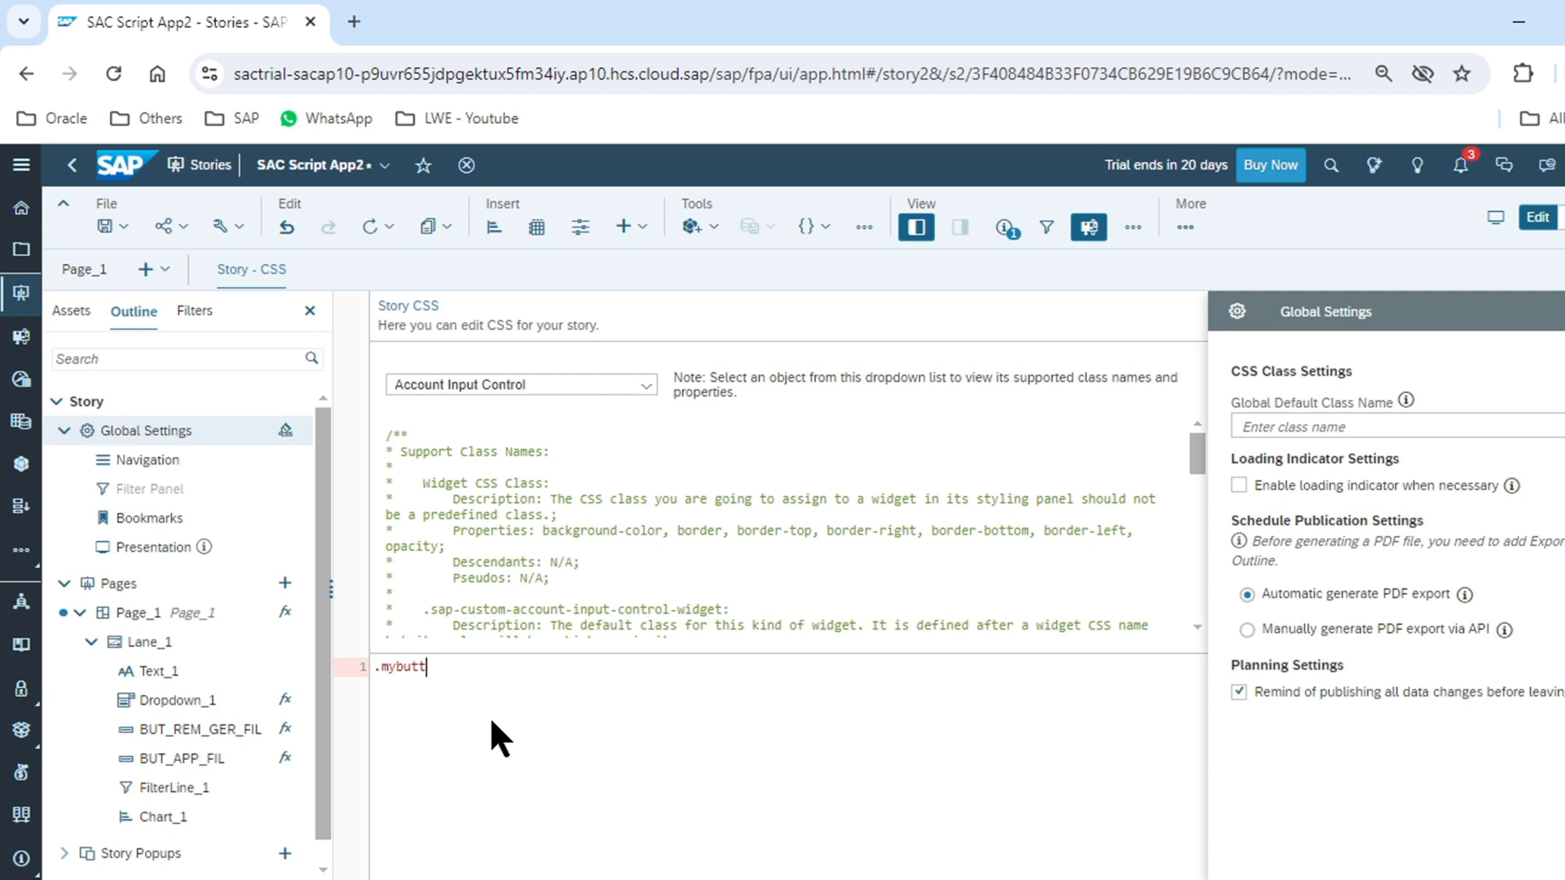
text(o)
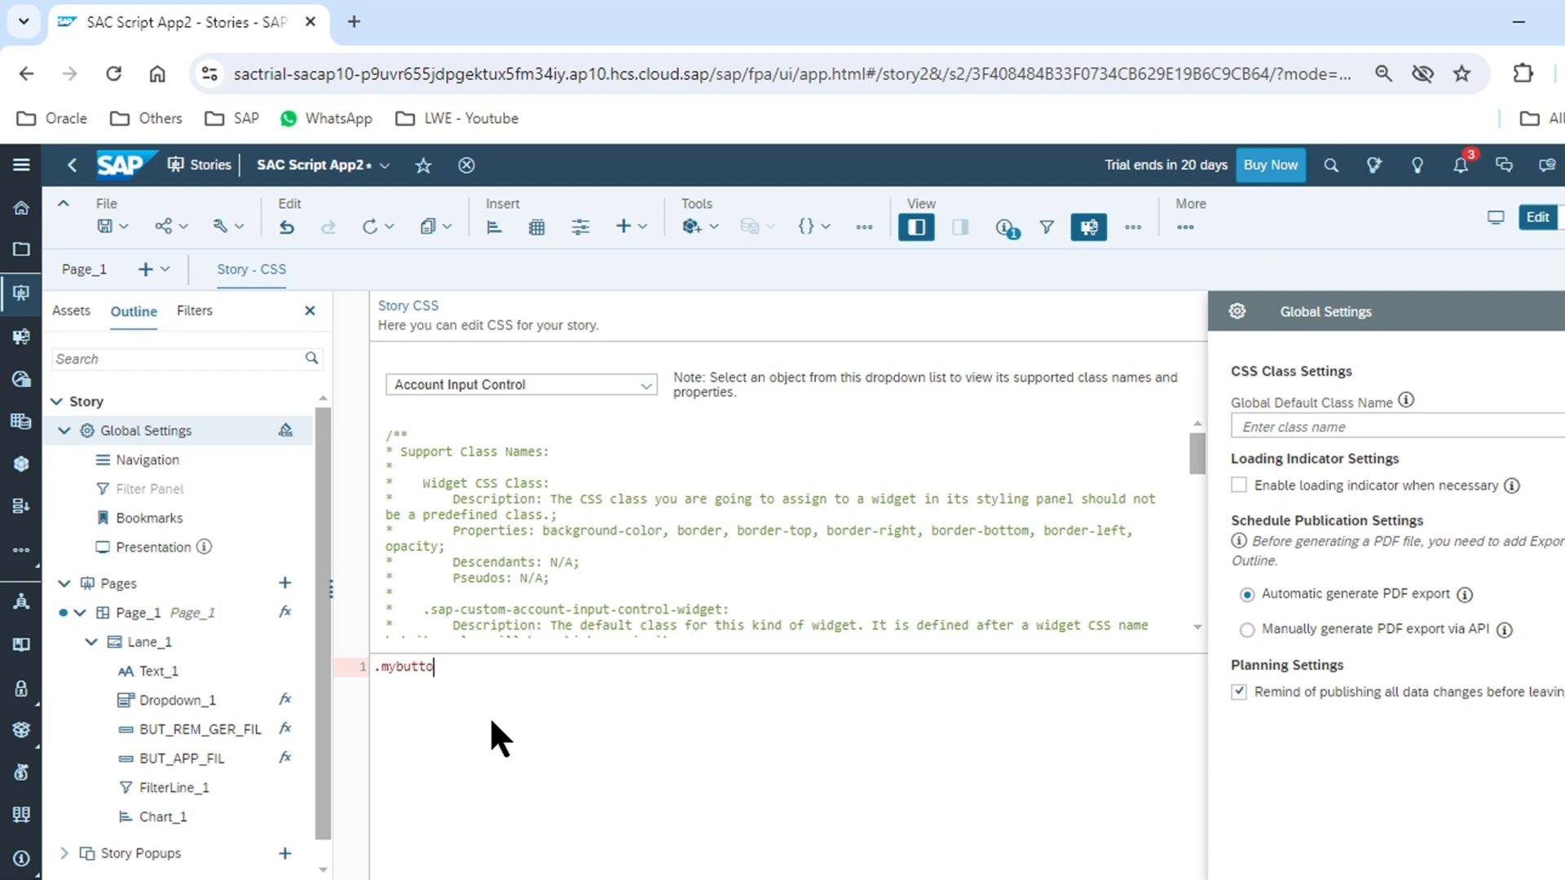
text(ncss)
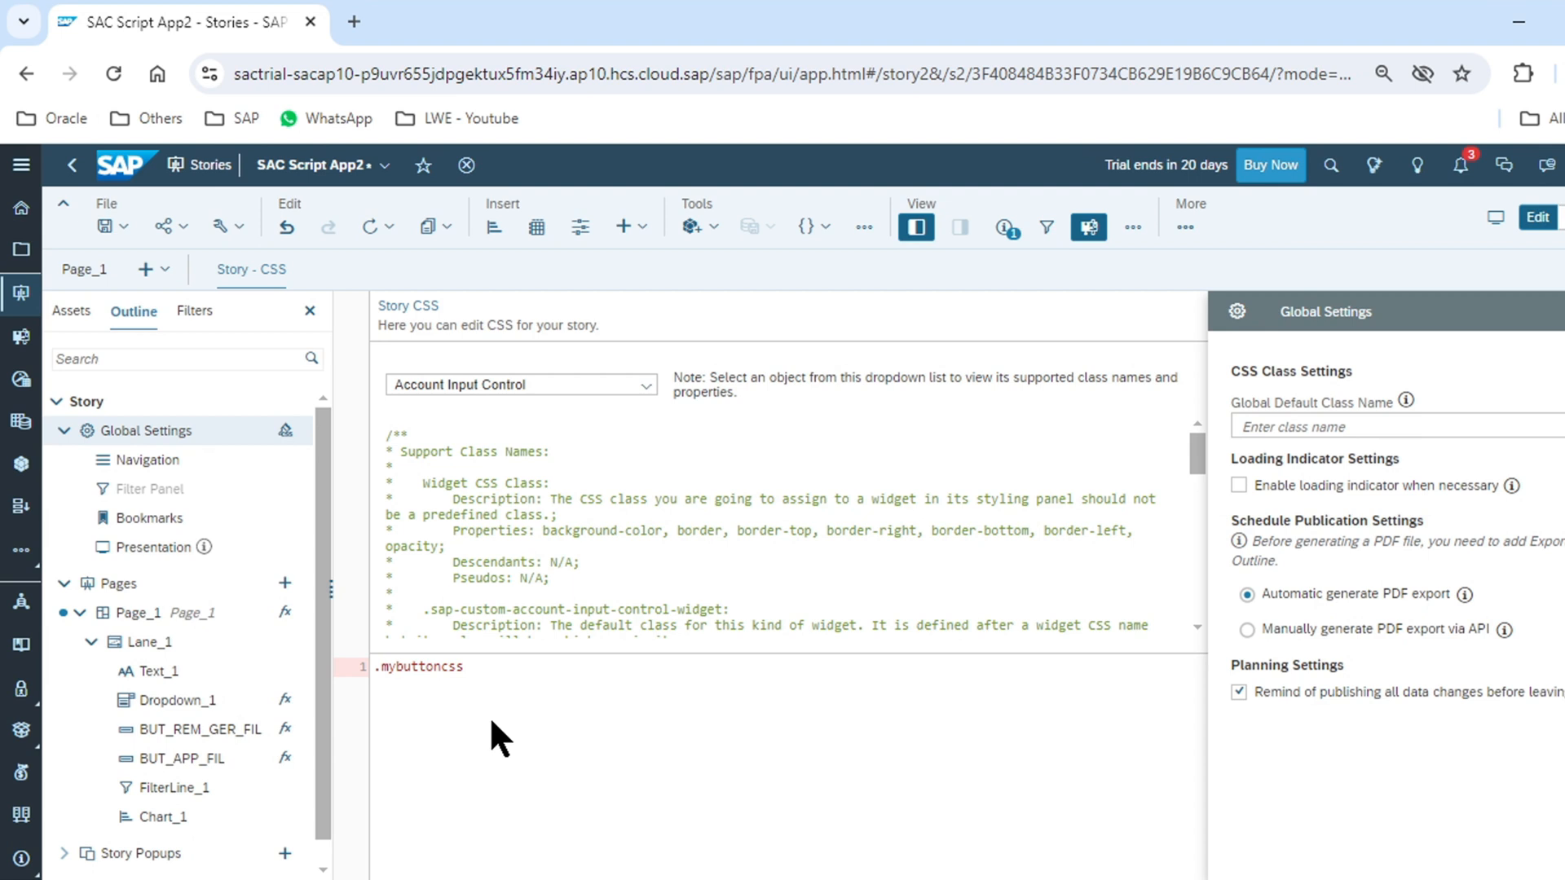
click(459, 666)
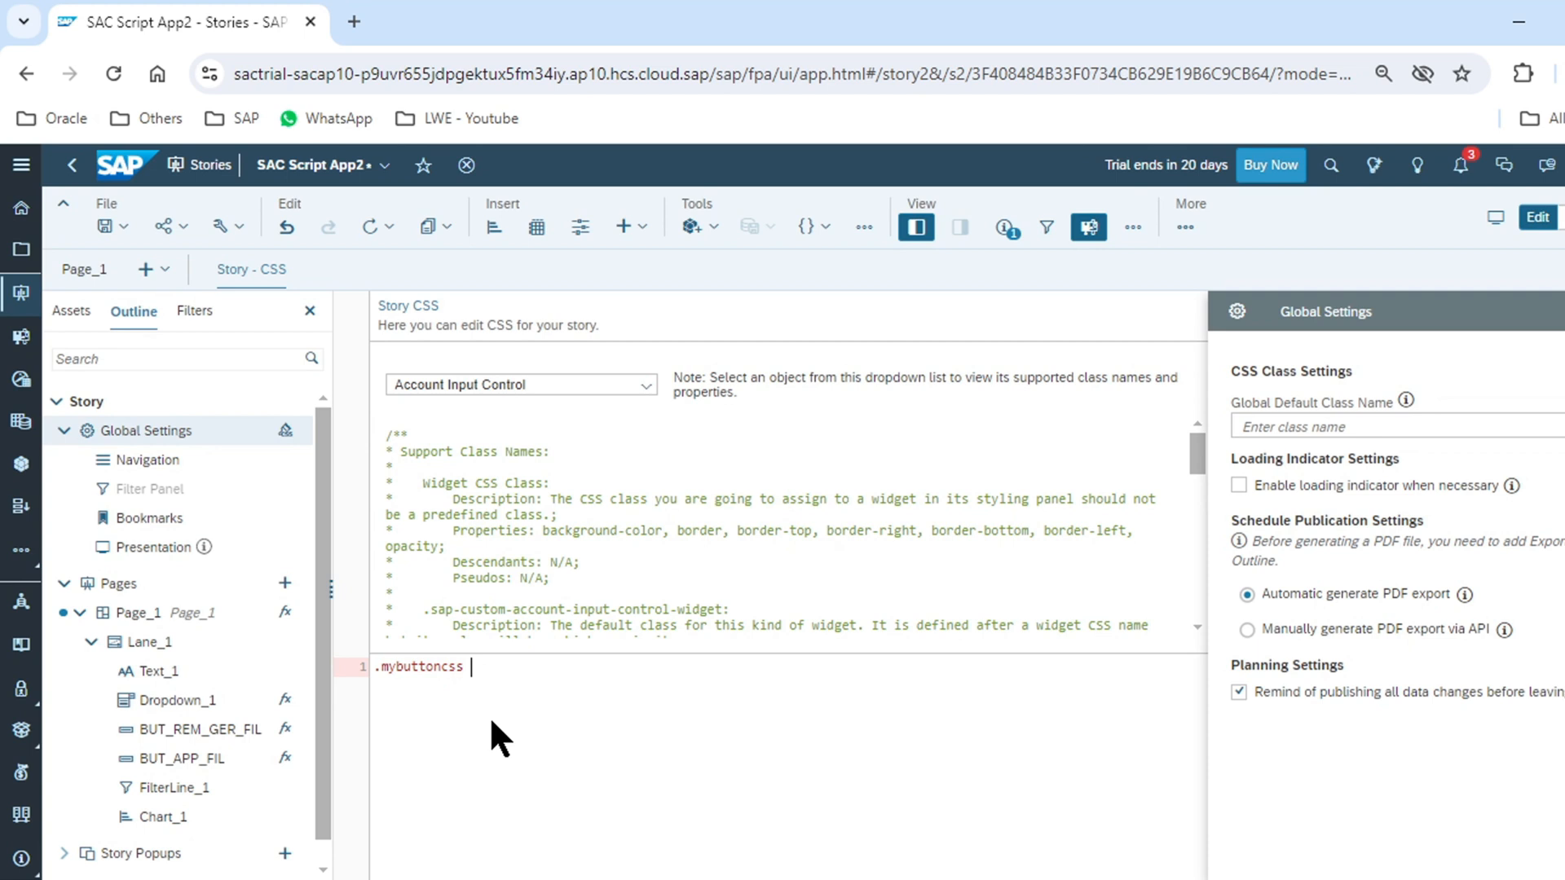
text(.)
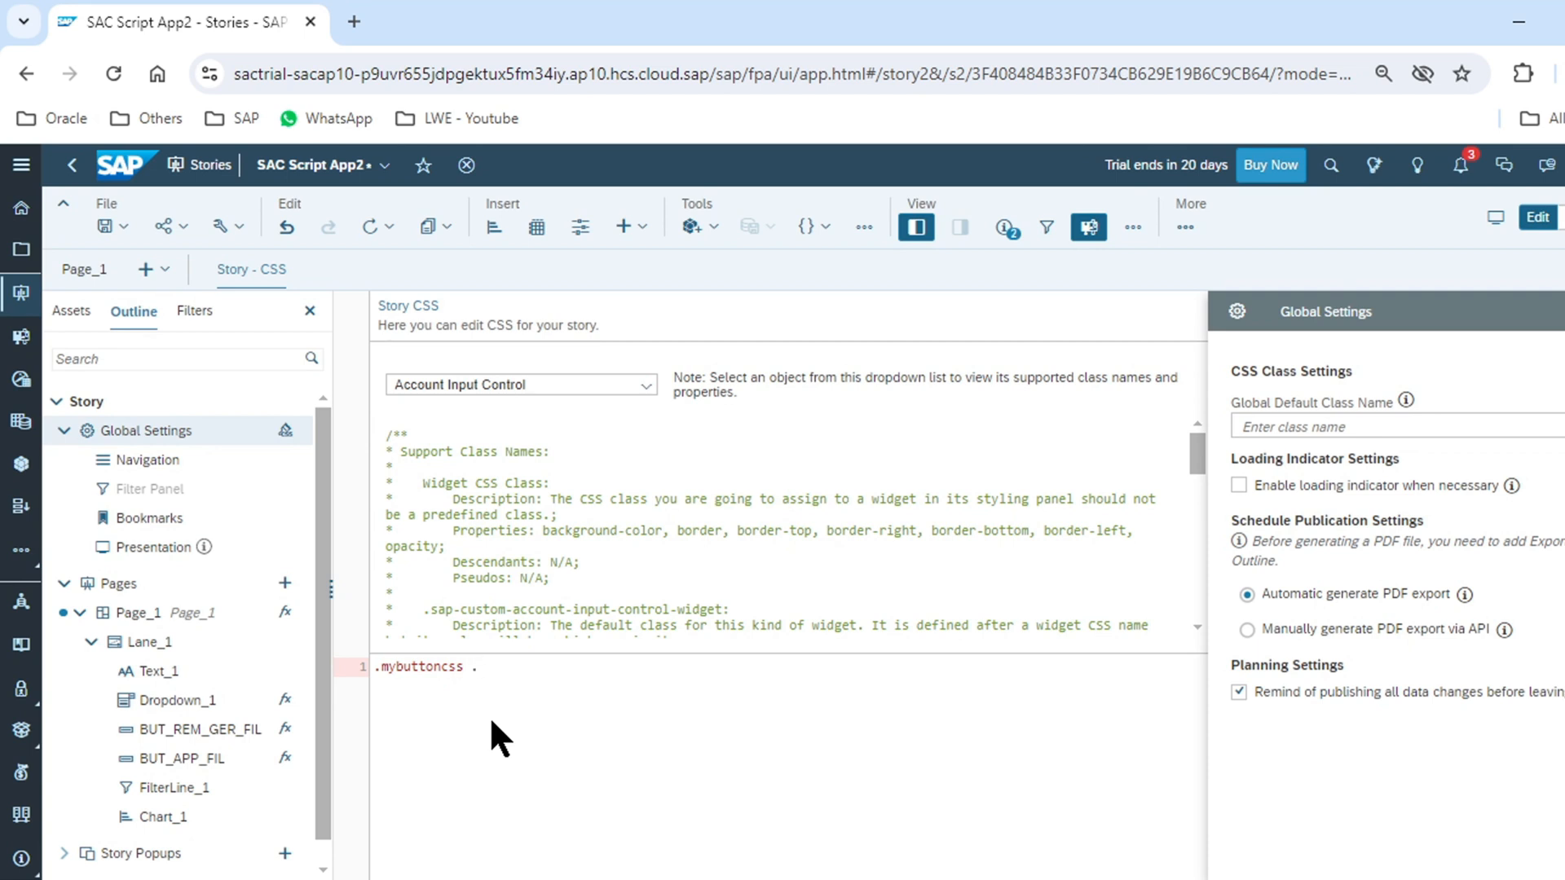
- Complete the selector with .sap-custom-button from autocomplete and add an empty {} body
click(643, 384)
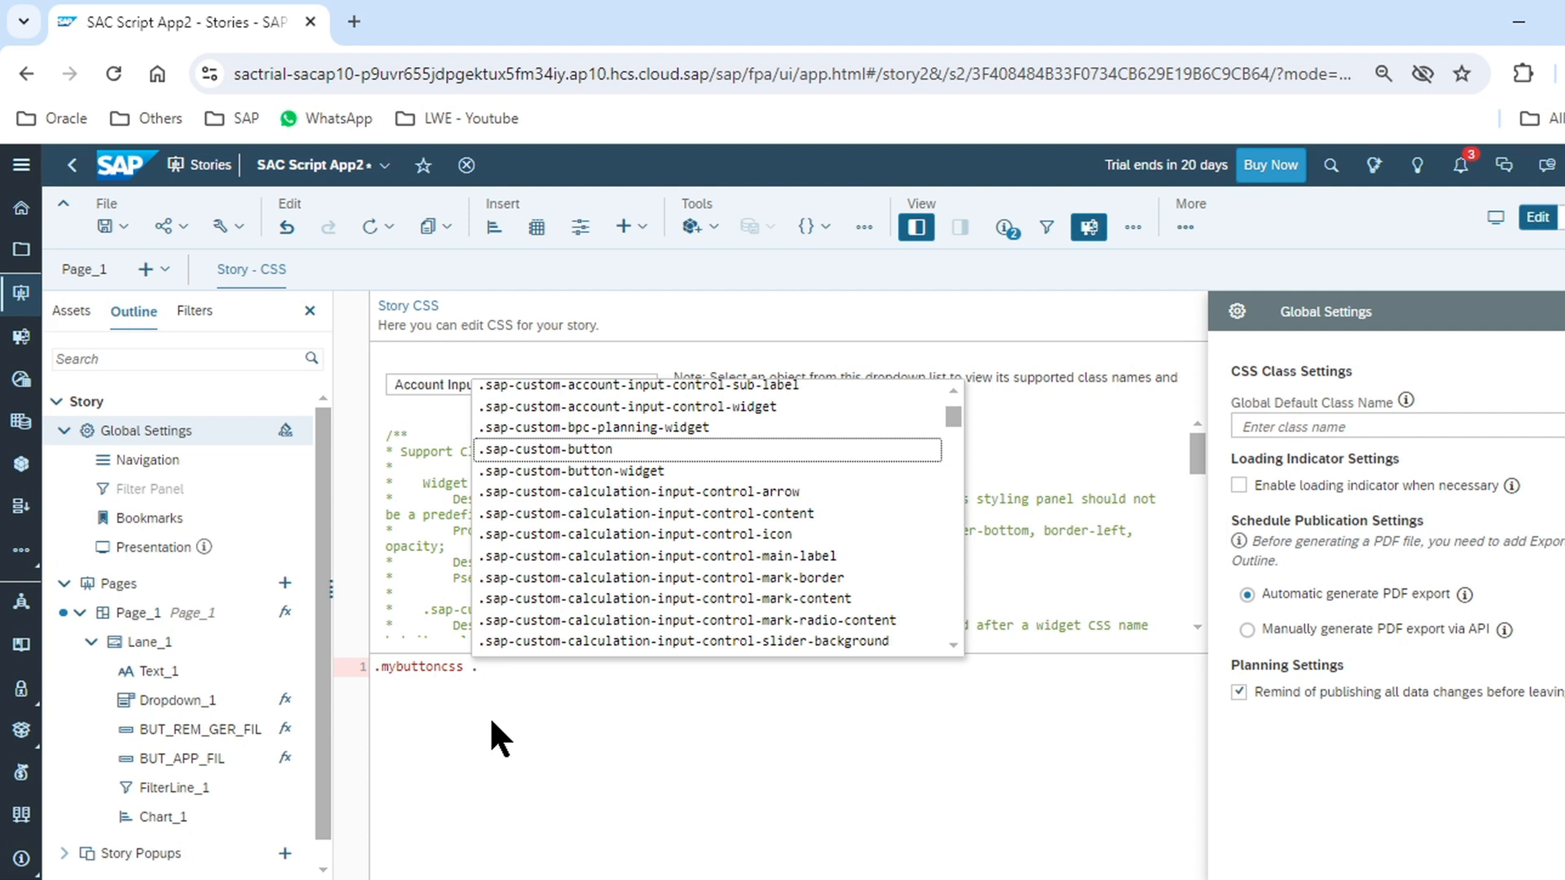
click(546, 448)
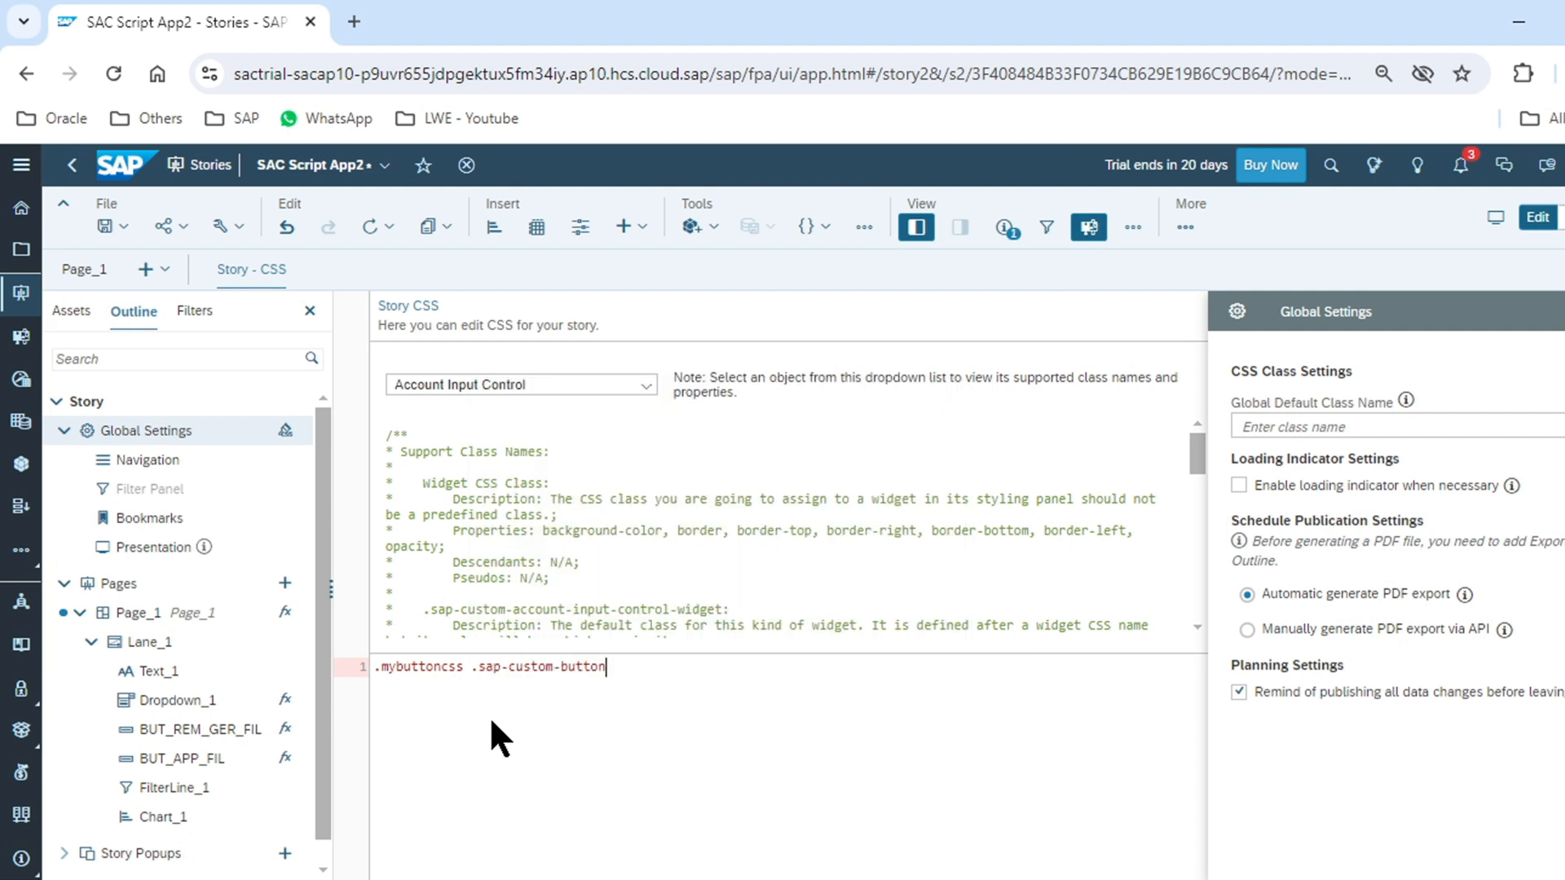
text({})
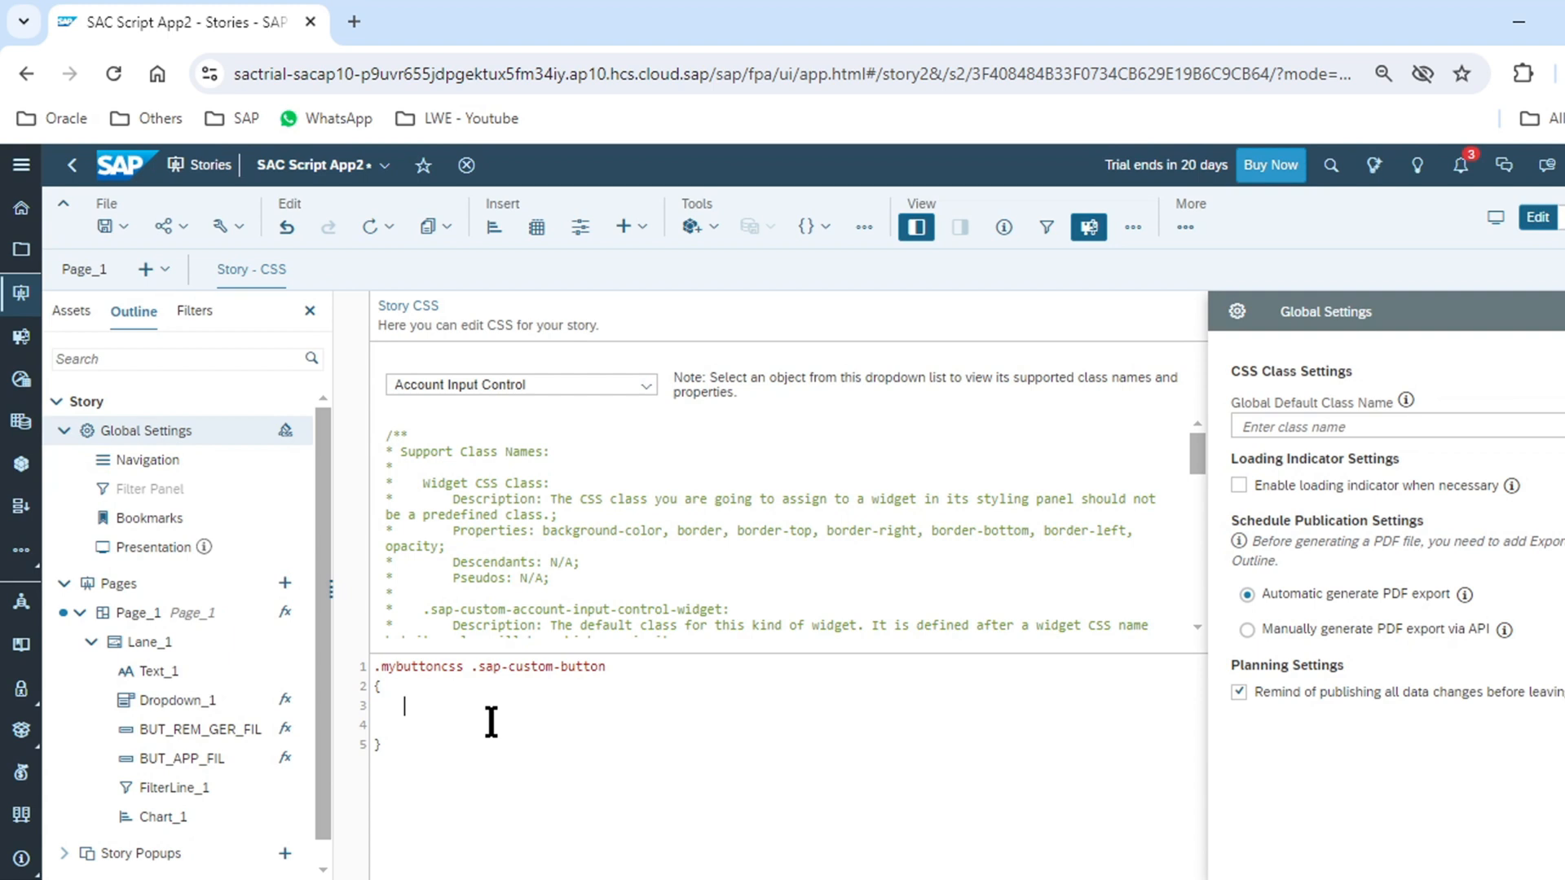
key(enter)
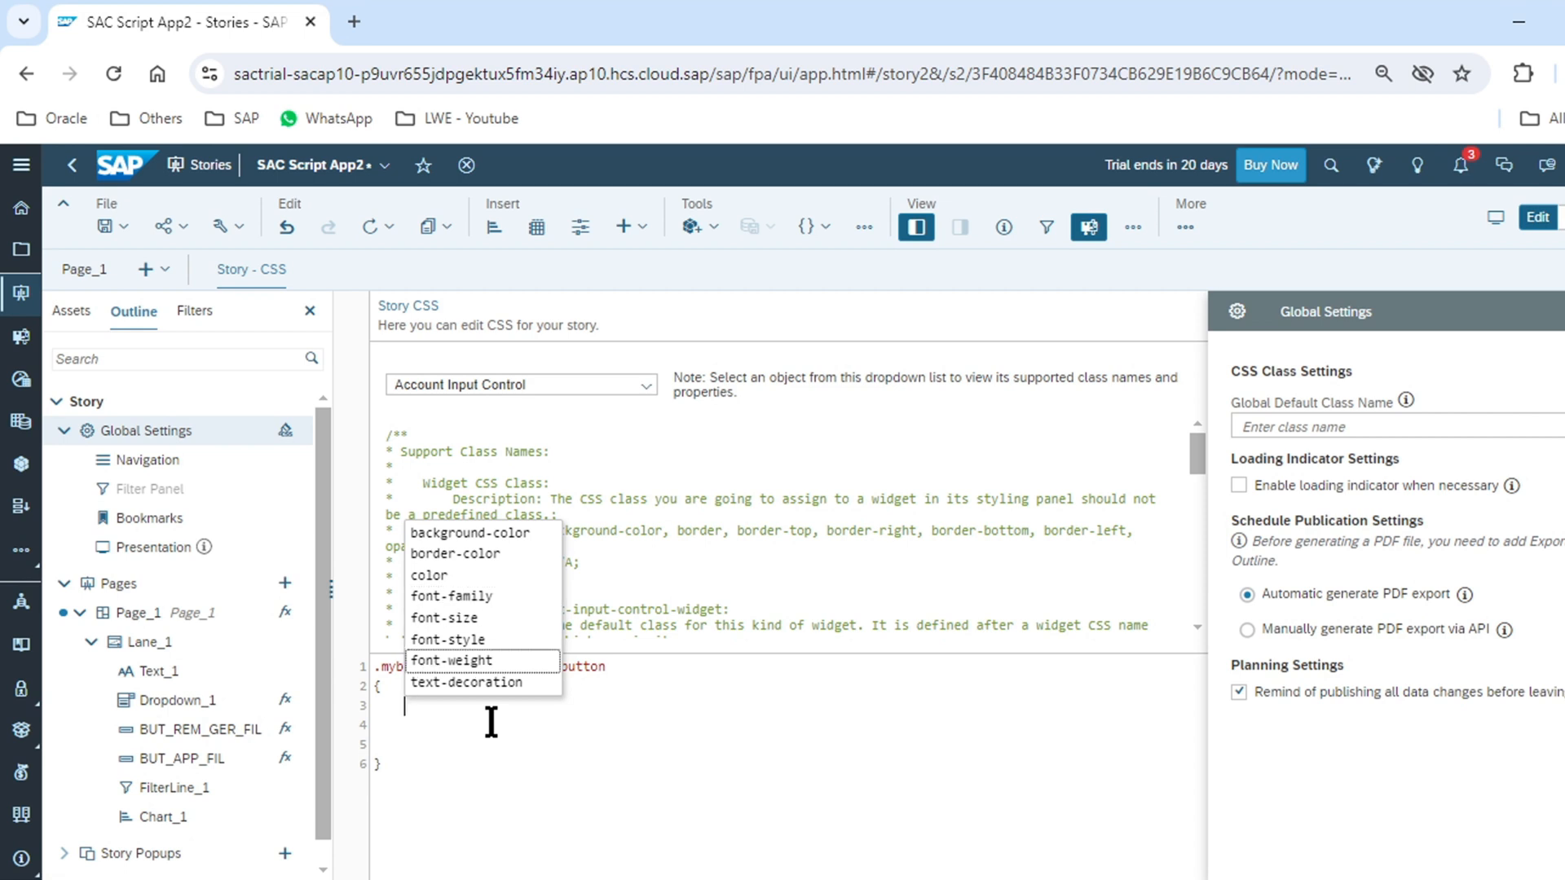
mouse_move(466, 684)
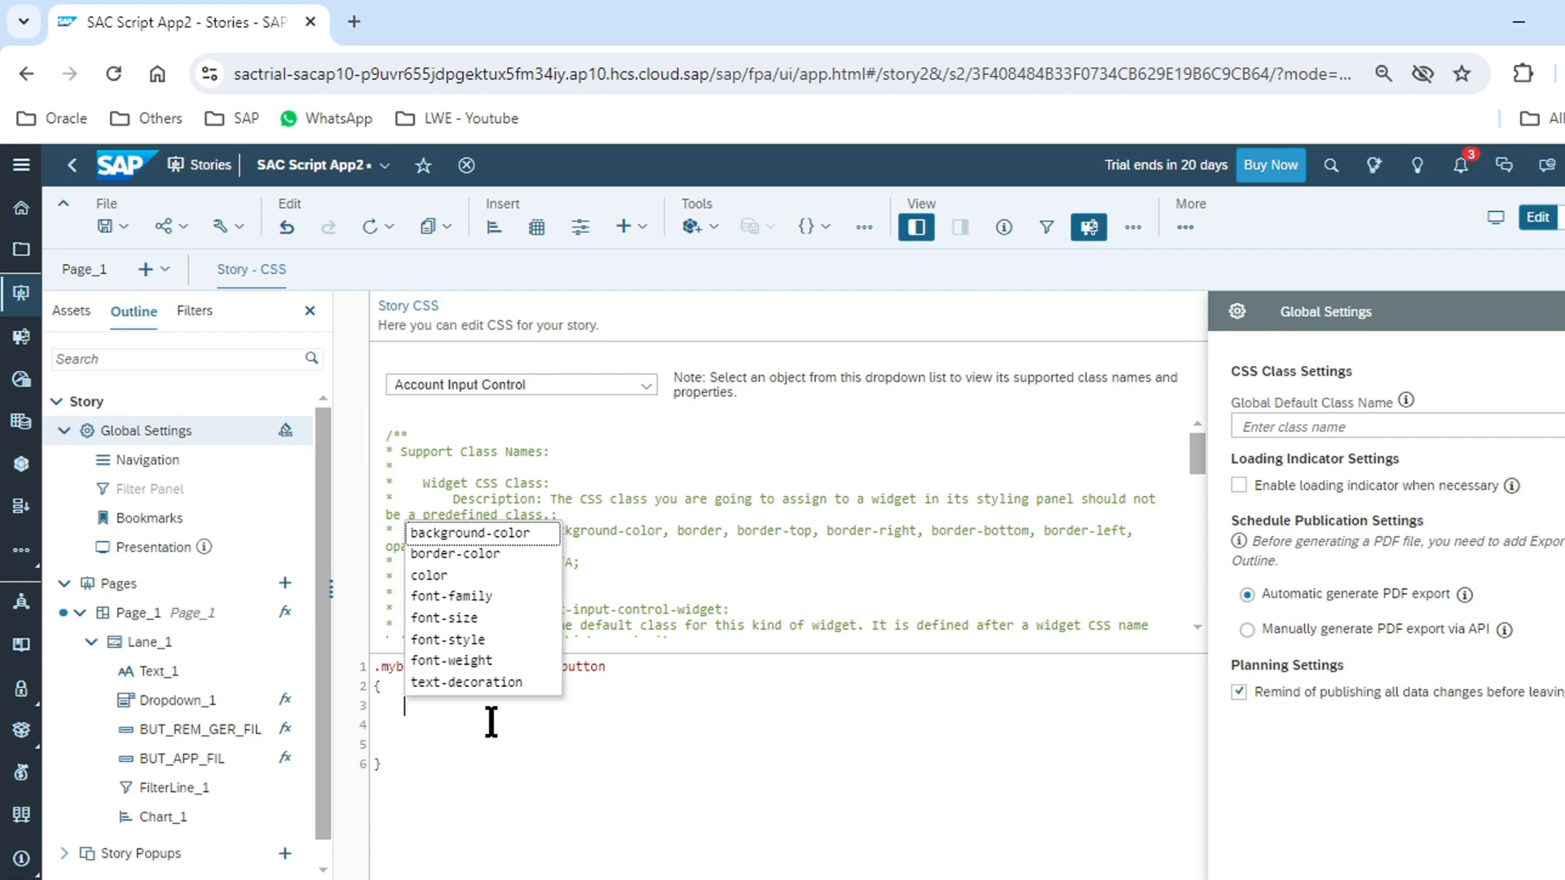
- Add 'background-color: red;' to the .mybuttoncss .sap-custom-button rule
click(472, 532)
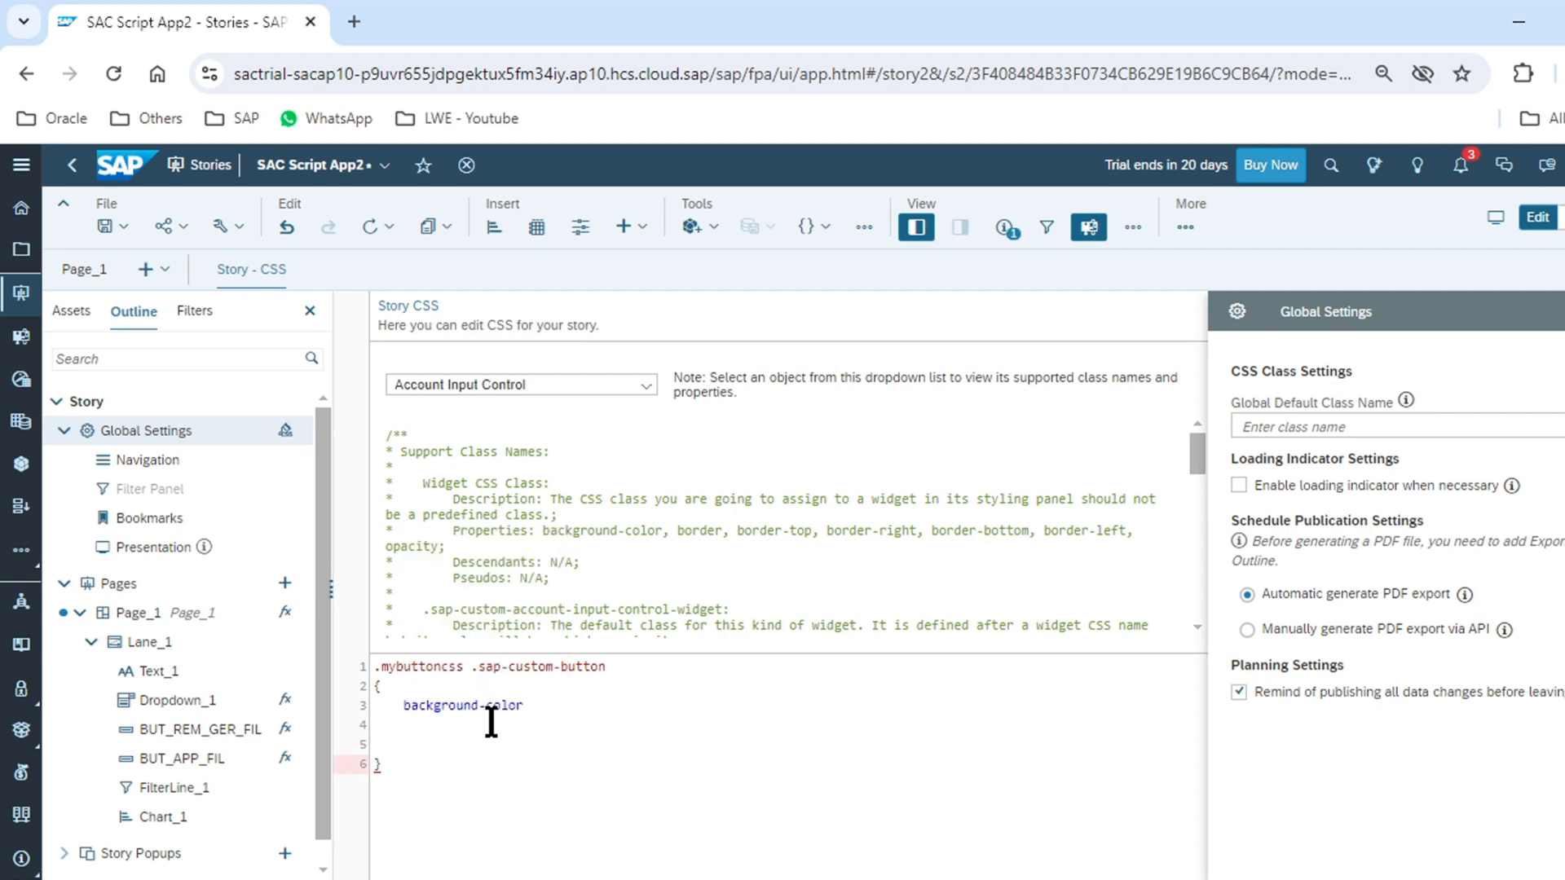
text(:)
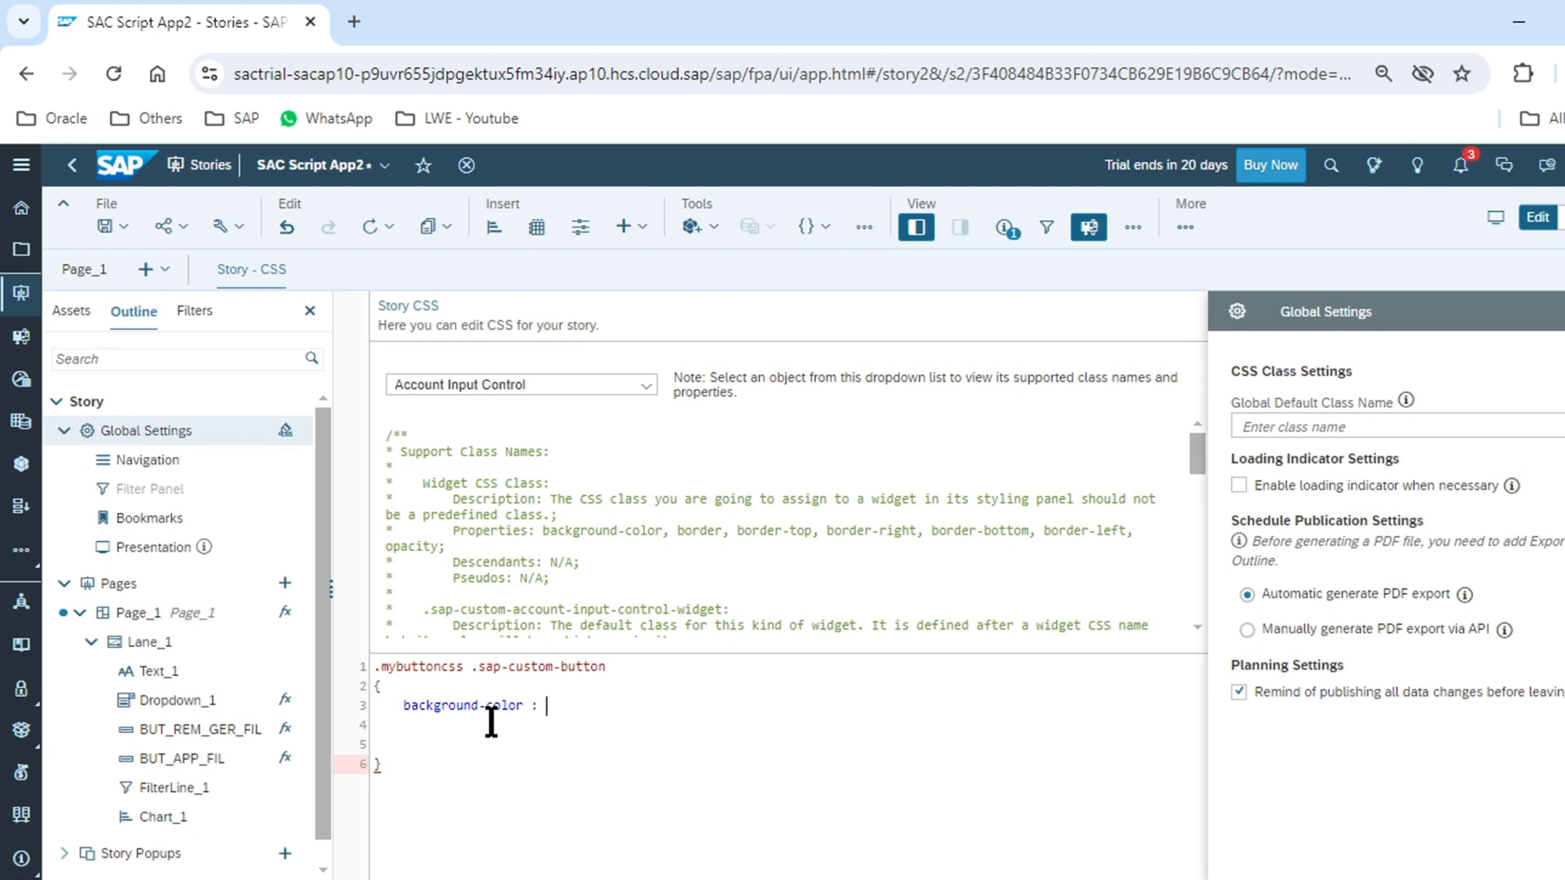
text(g)
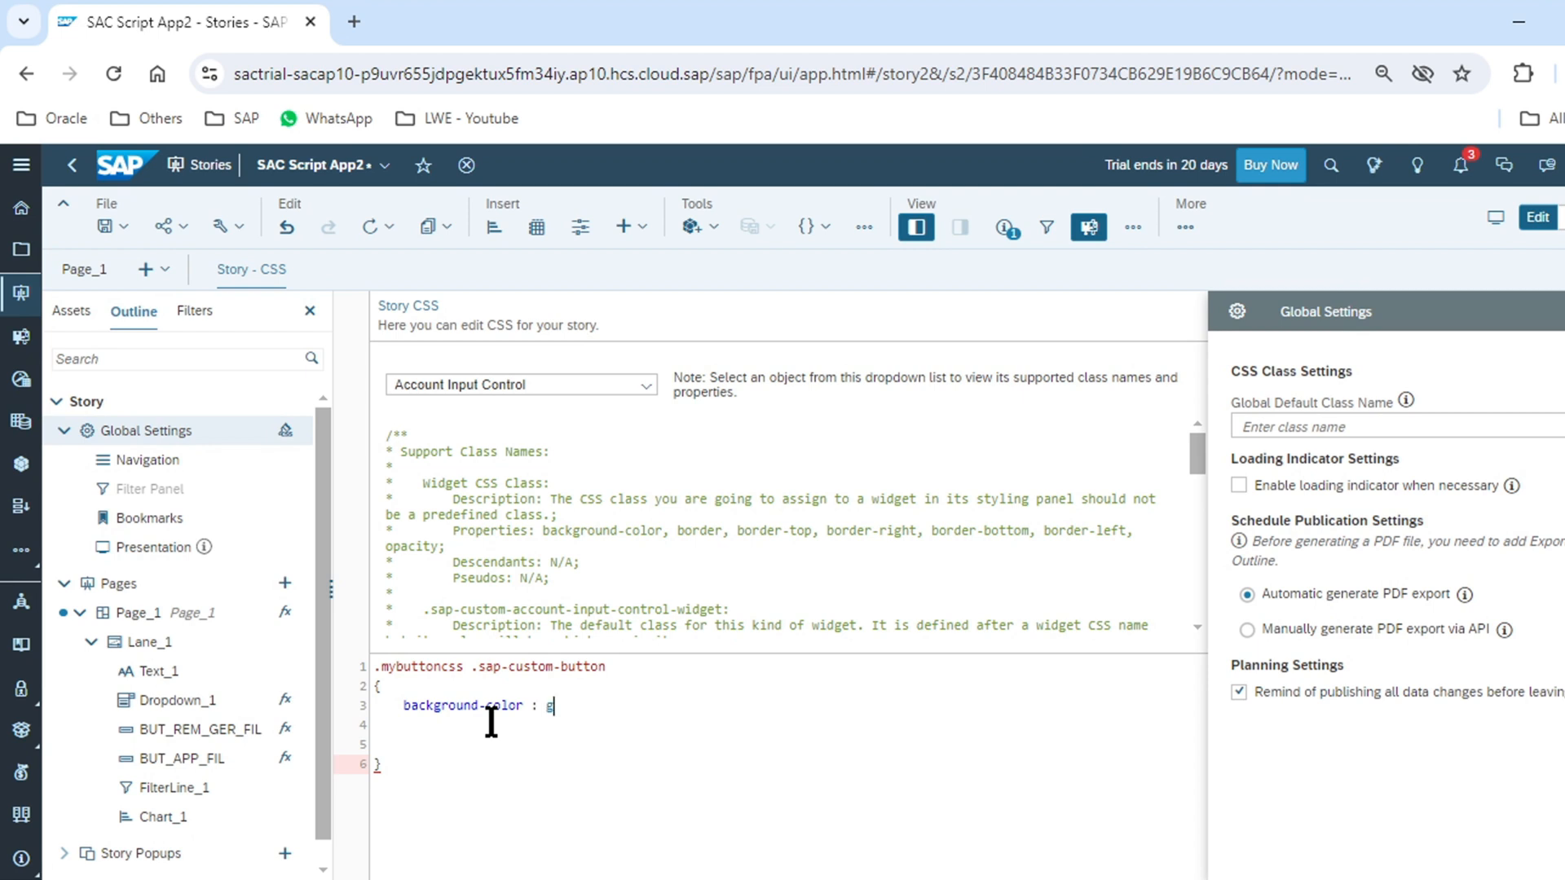
text(re)
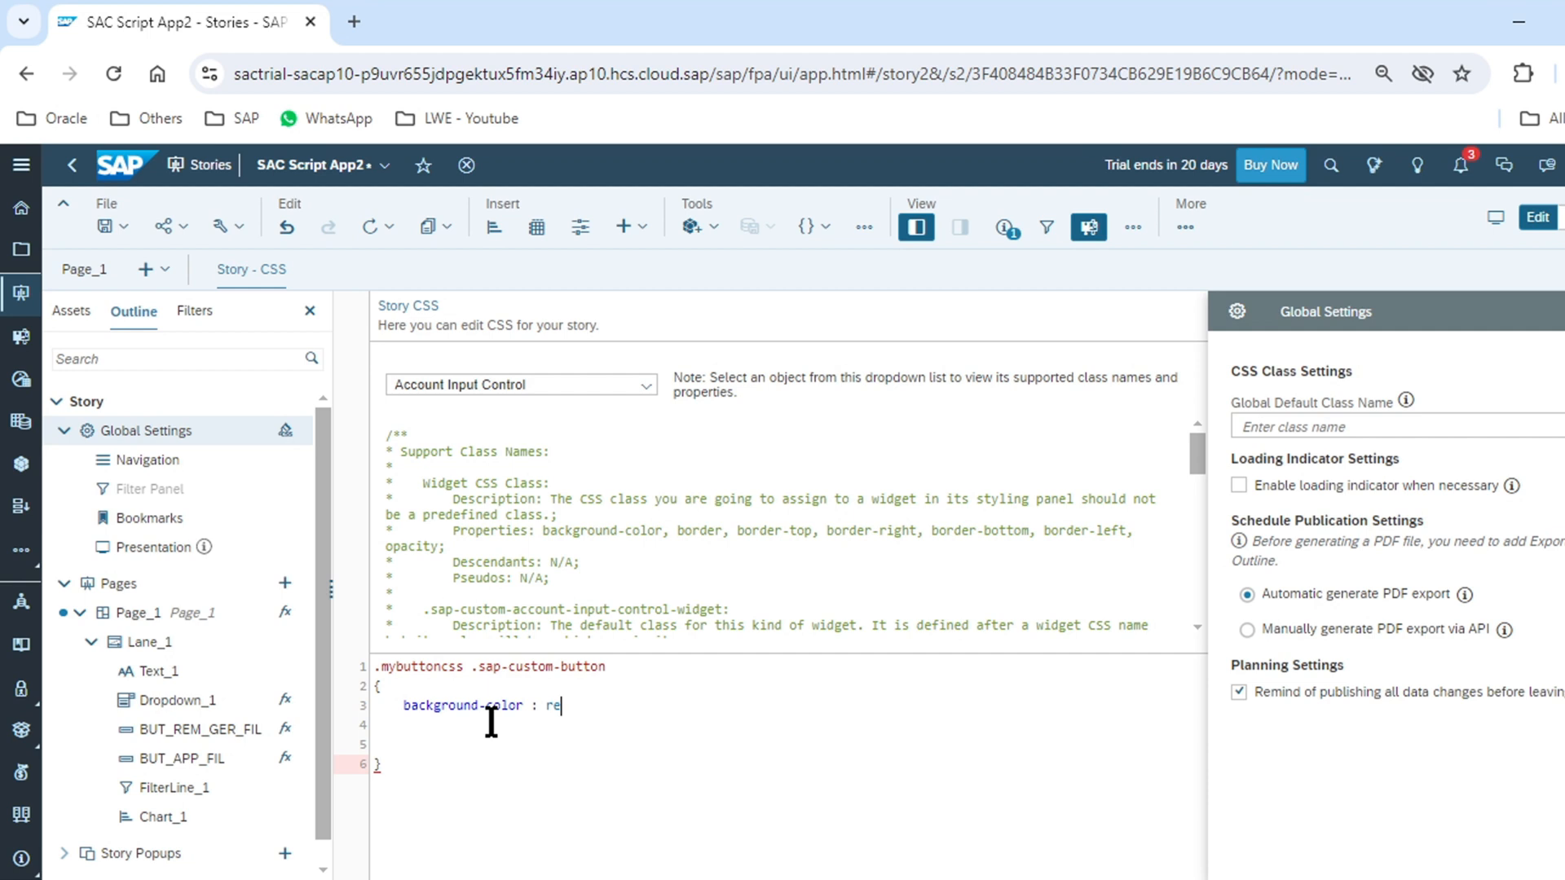
text(d ;)
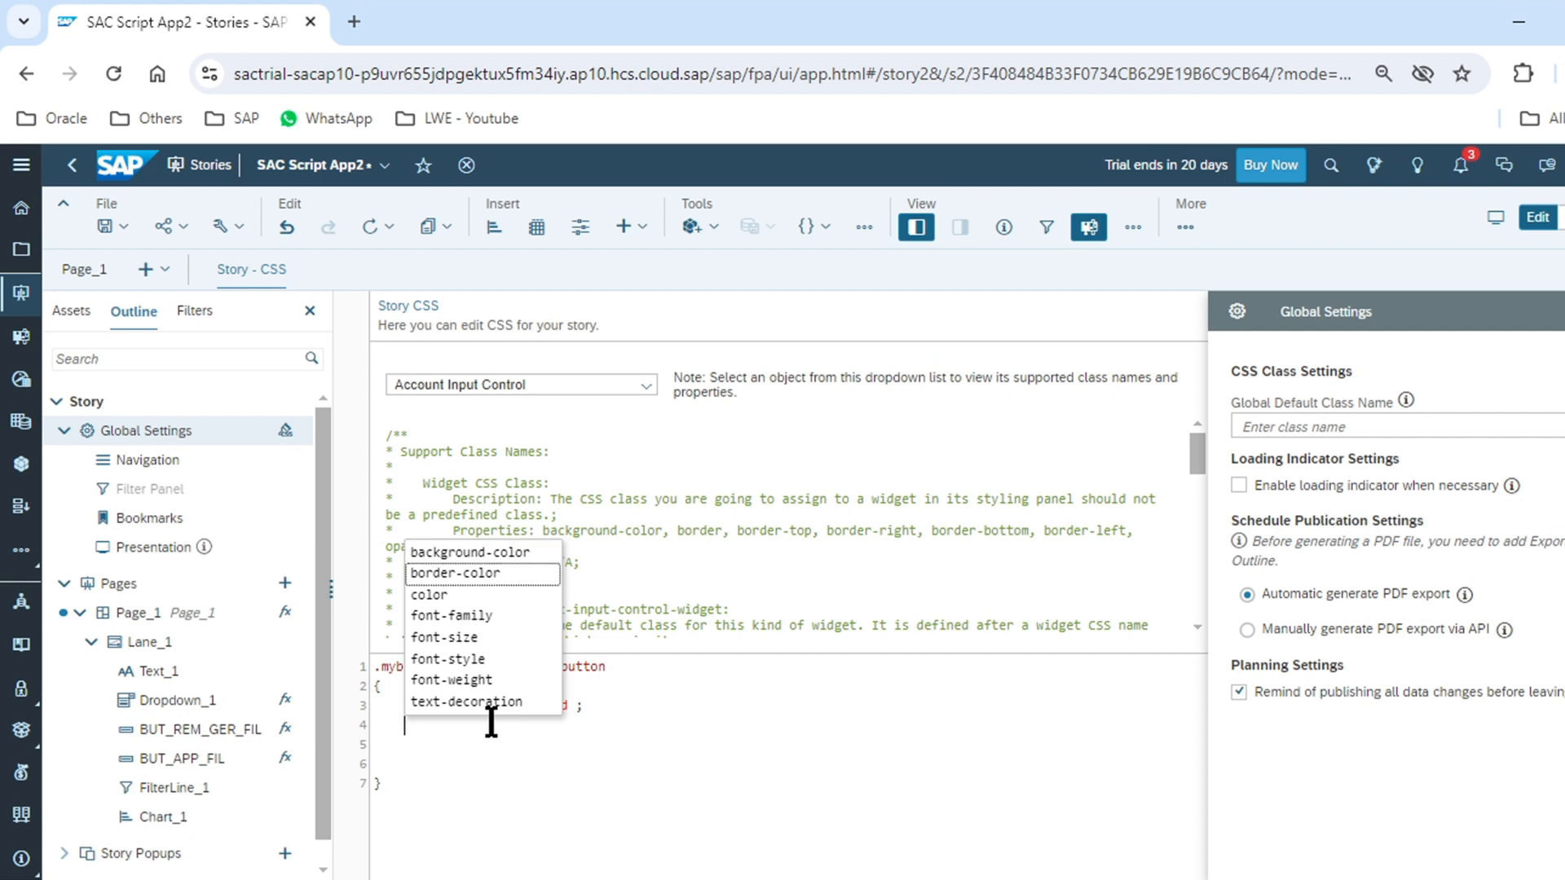
- Add 'border-color: green;' and 'color: black;' to the rule, then save the story
click(465, 572)
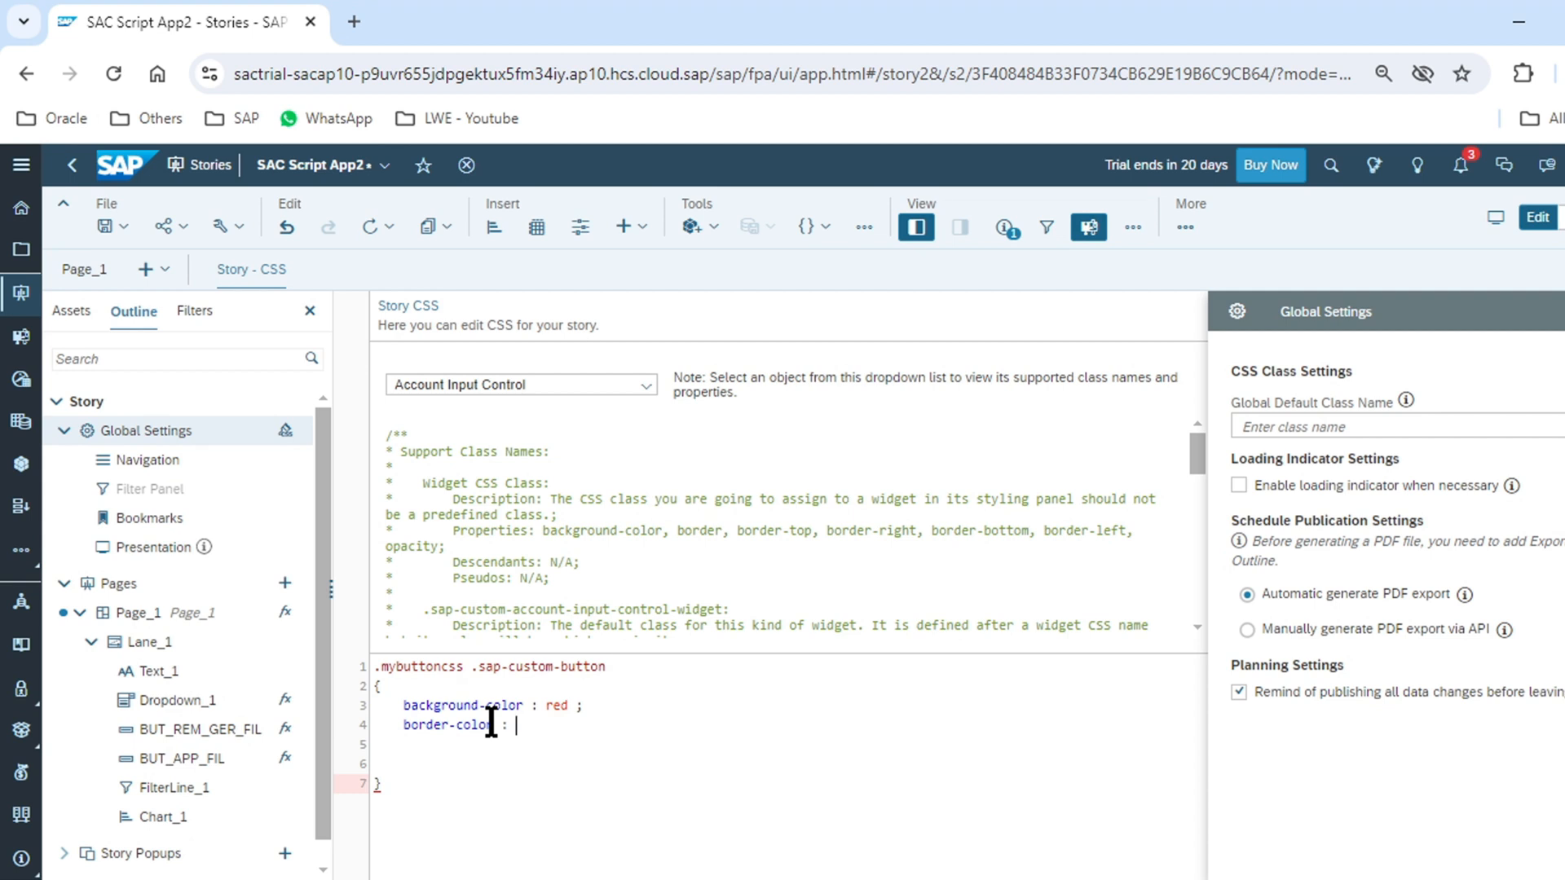
text(green ;)
click(789, 745)
text(color = bla)
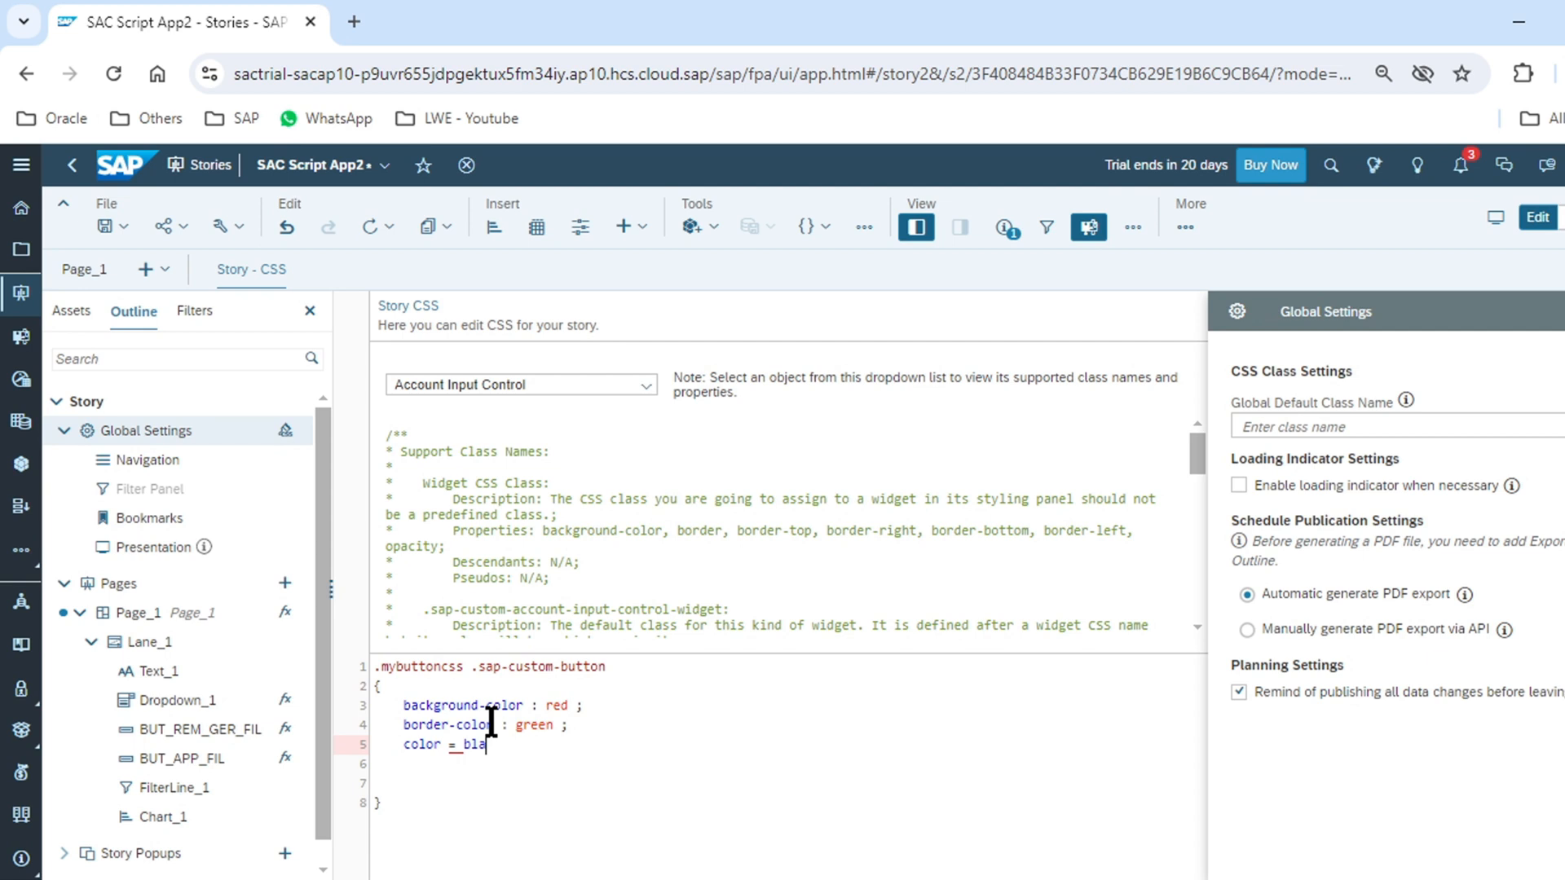
text(ck ;)
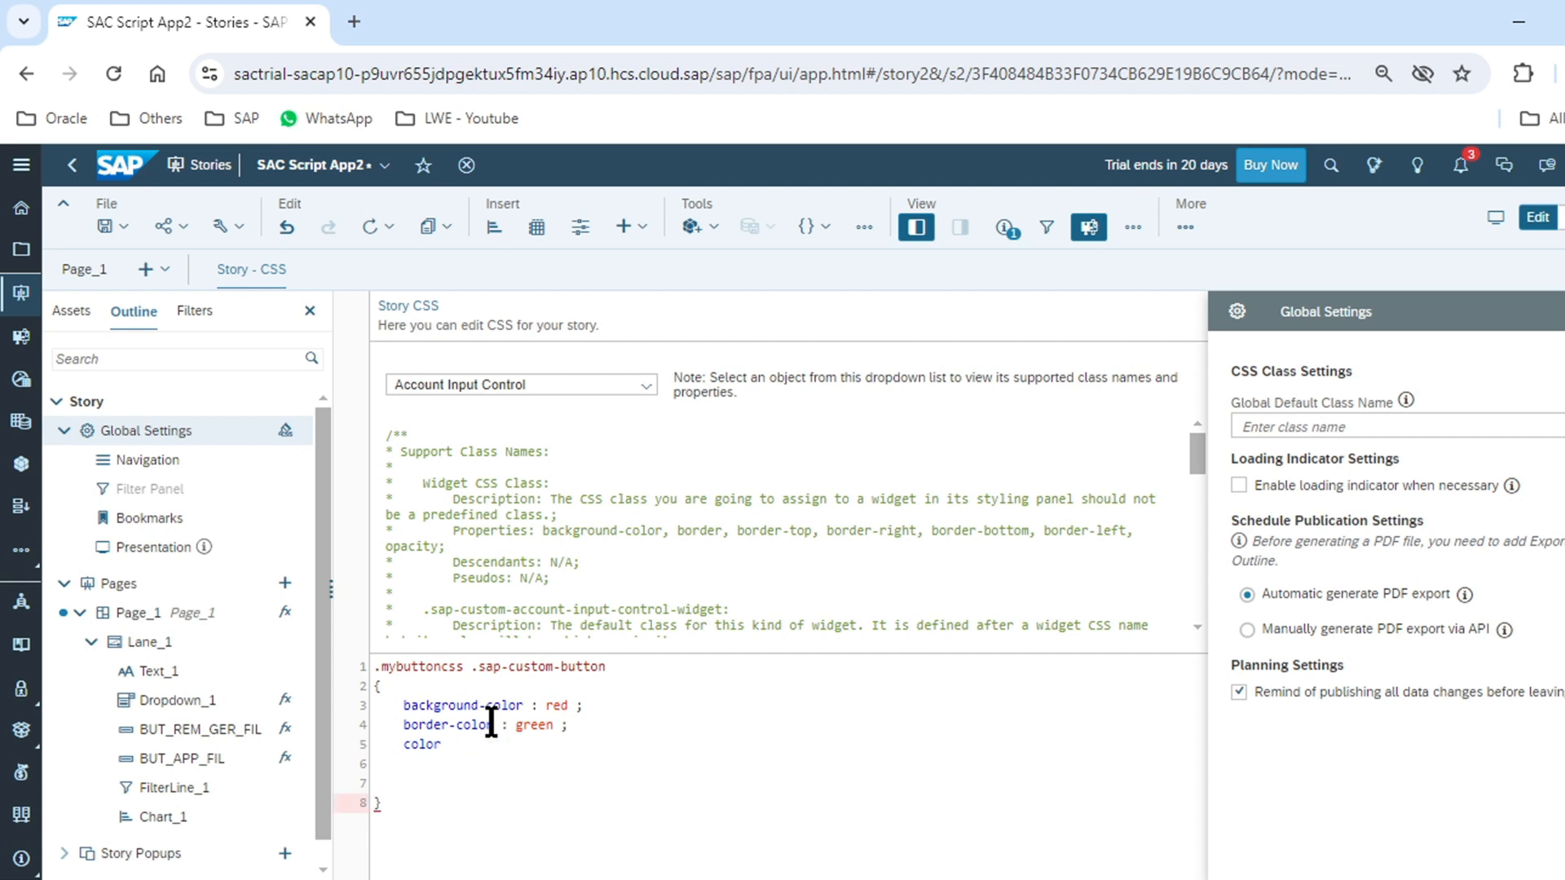
text(:)
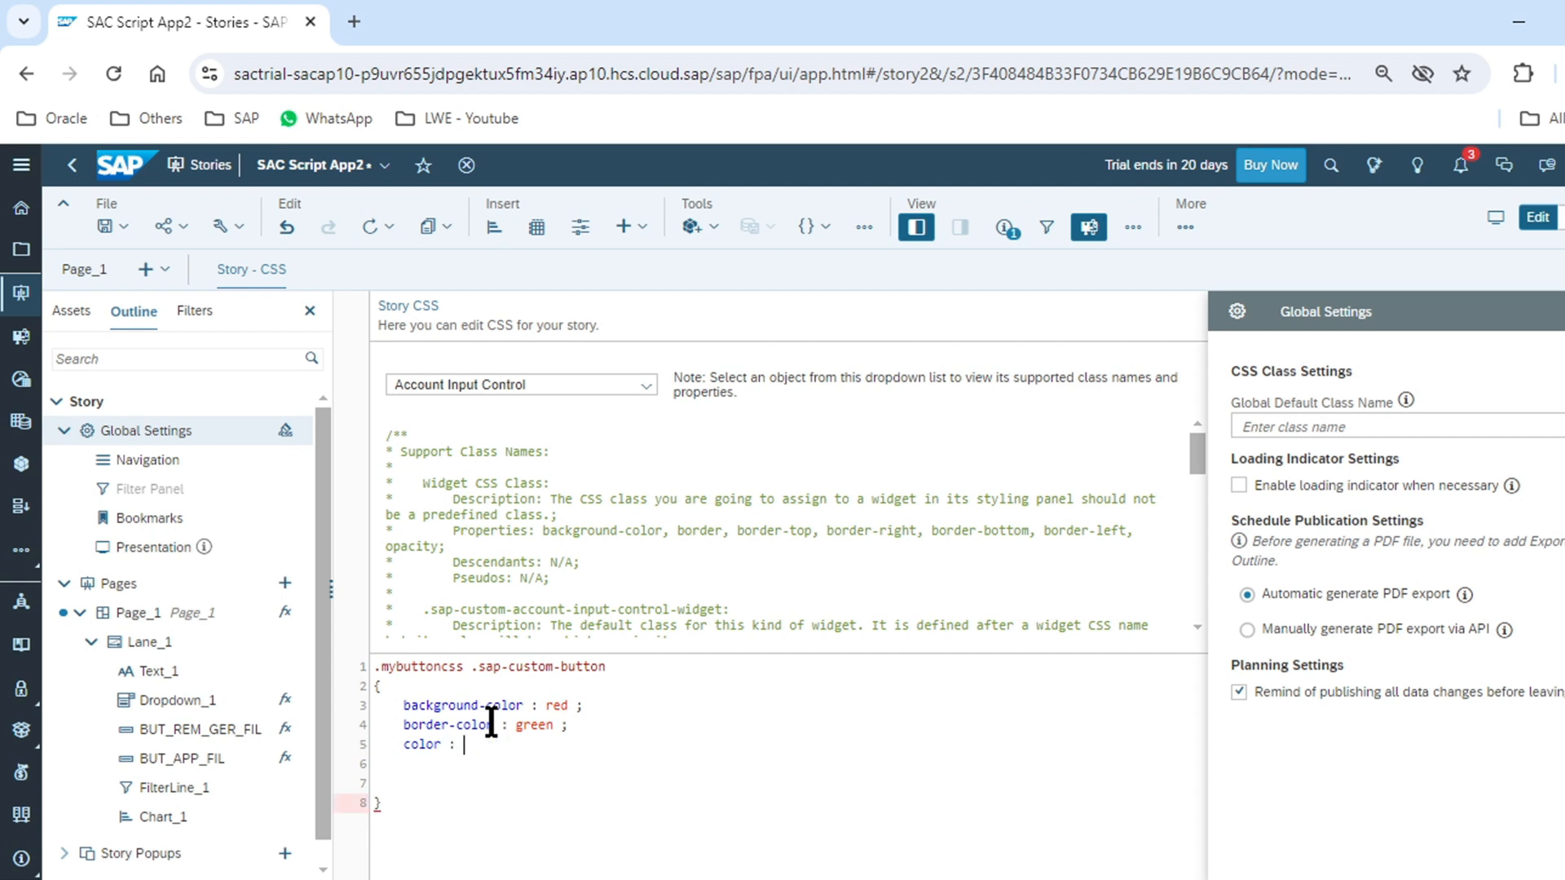
text(black)
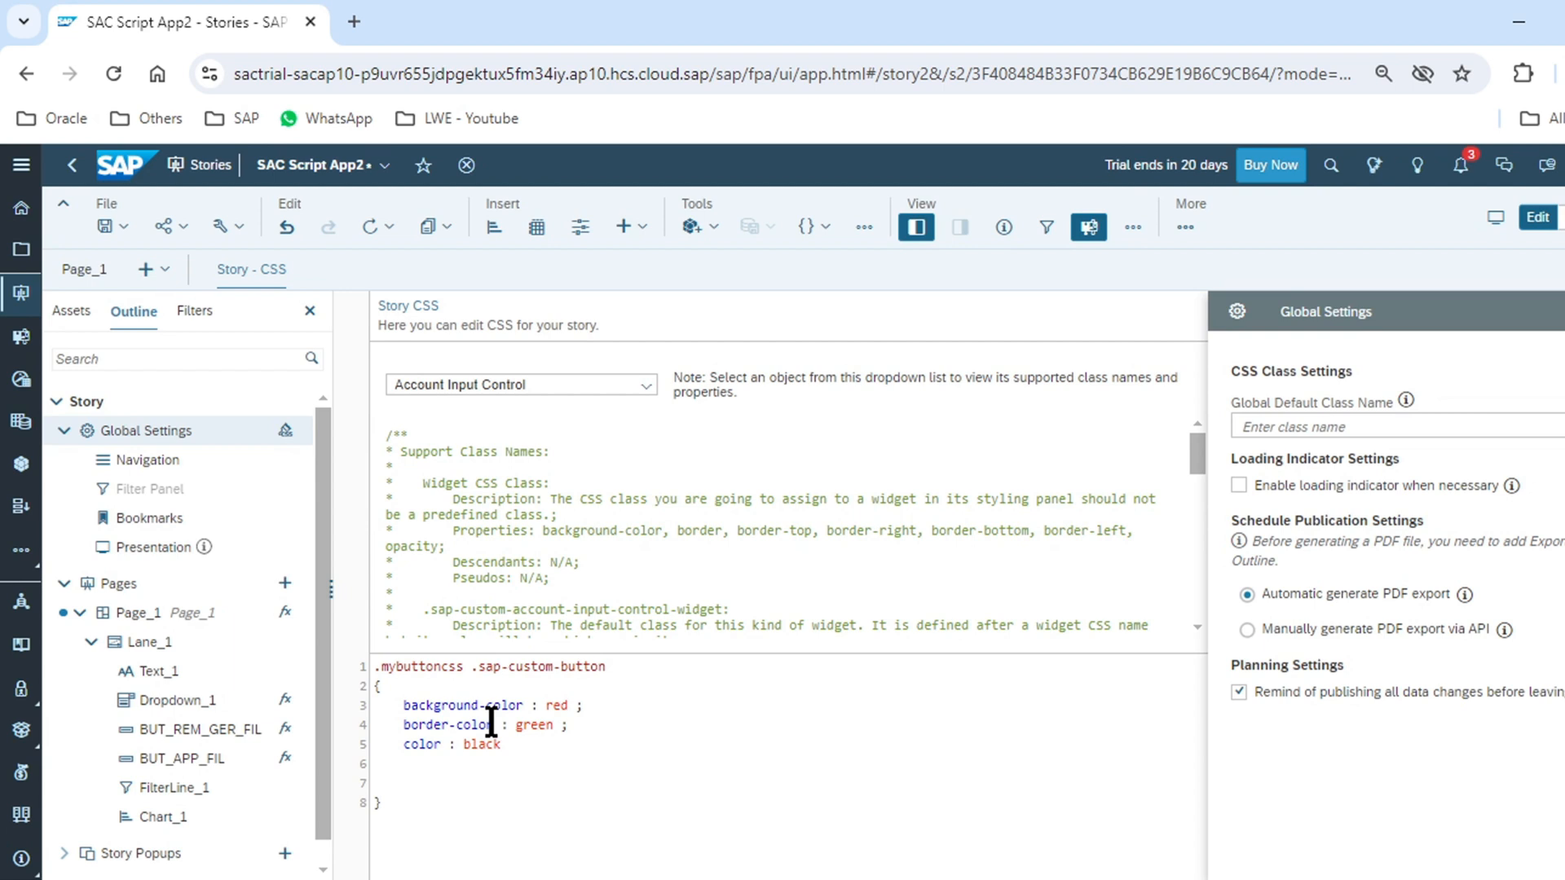
text(;)
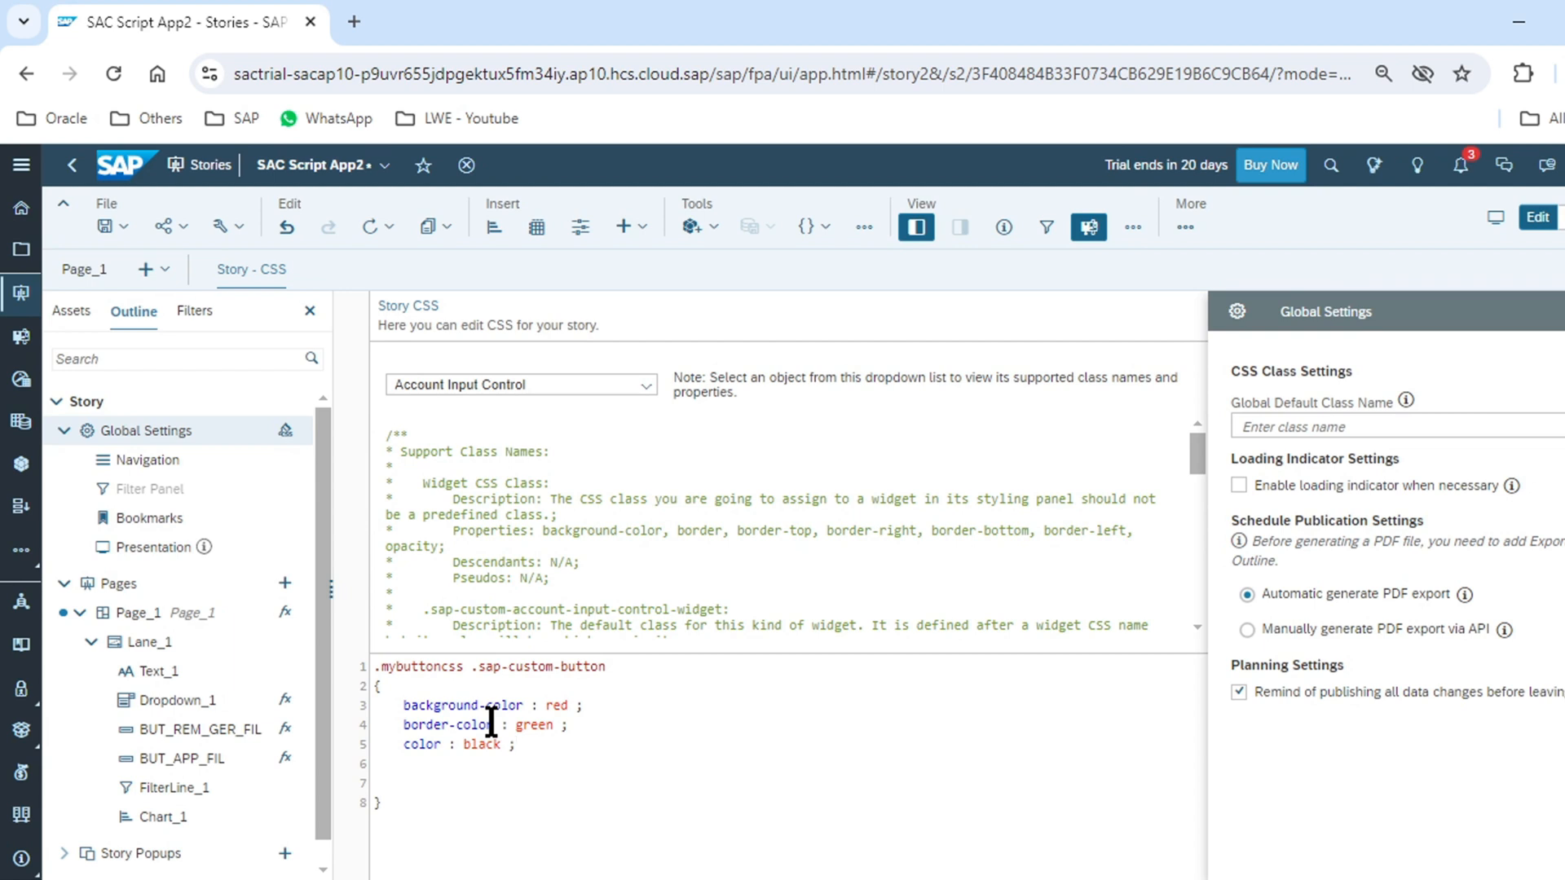
click(515, 744)
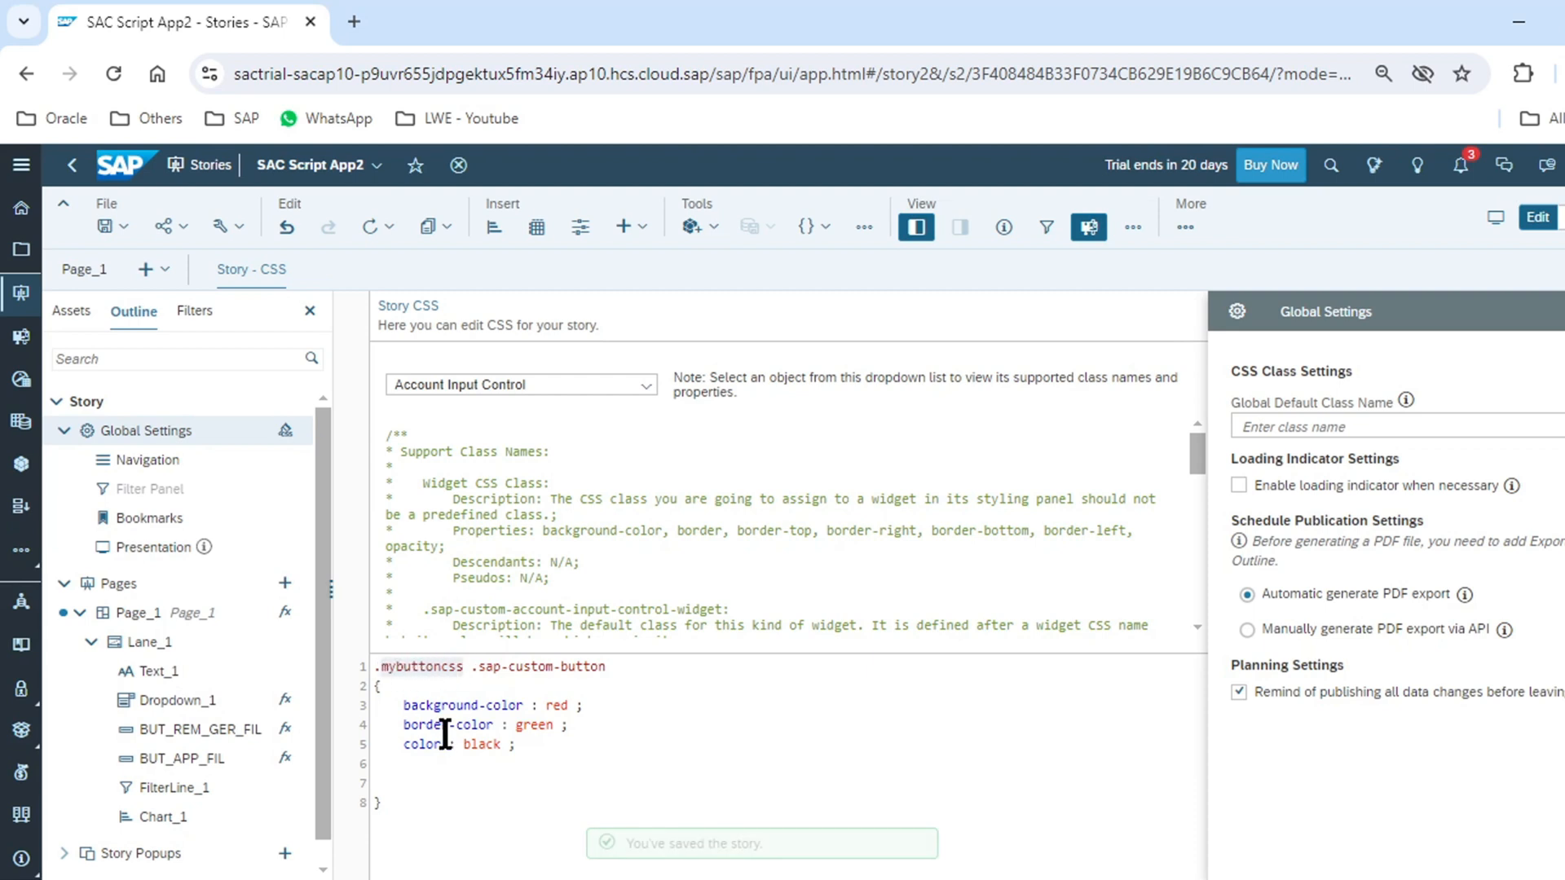
- On Page_1, set the Remove filter of Germany button's CSS Class Name to mybuttoncss
double_click(414, 667)
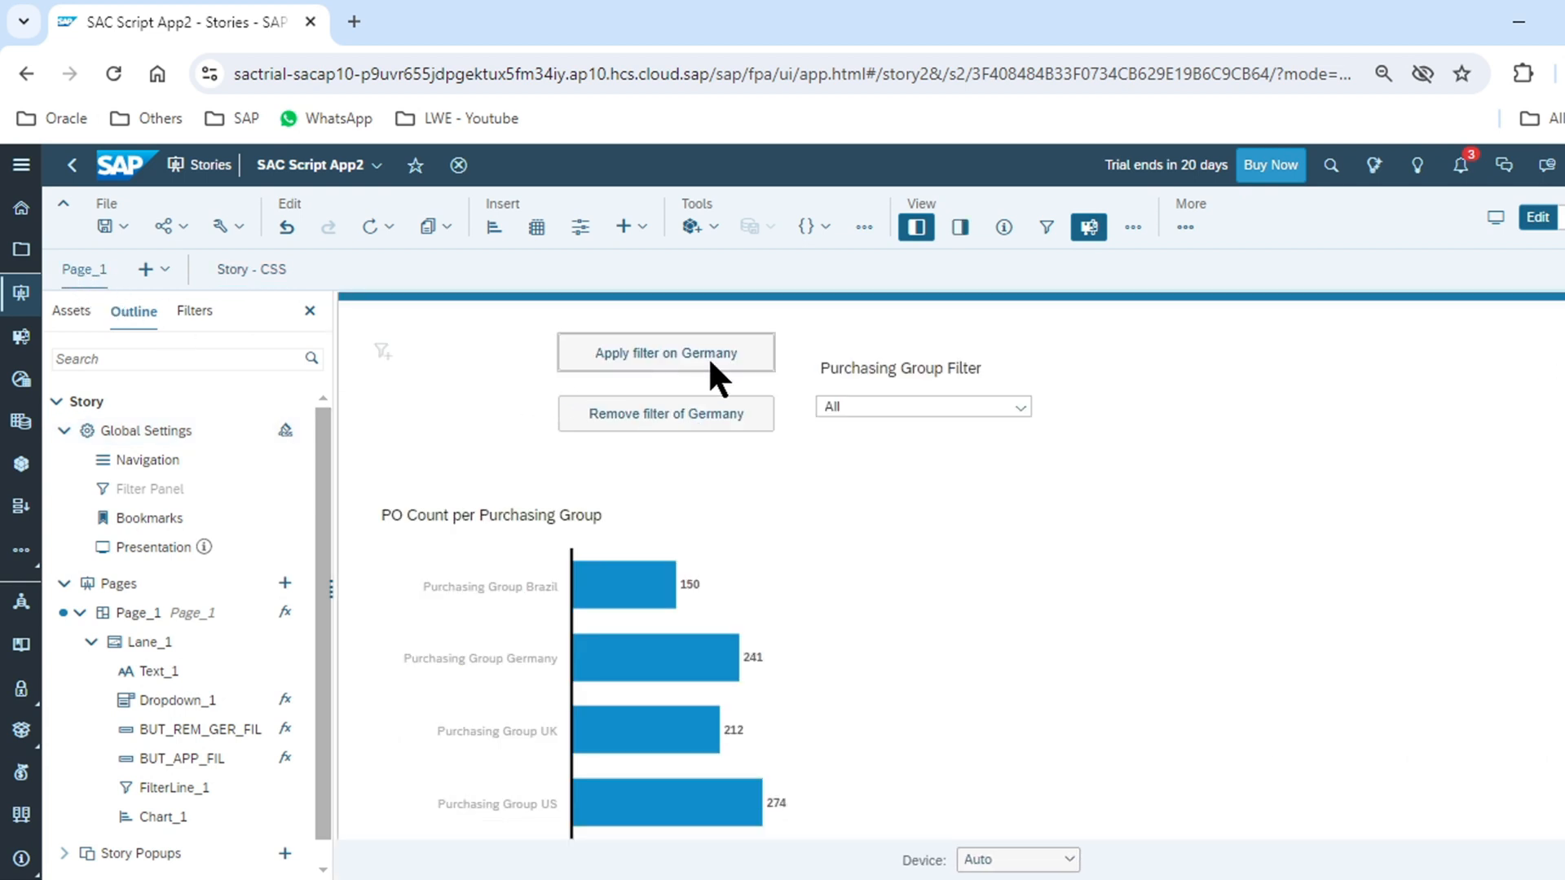
mouse_move(726, 378)
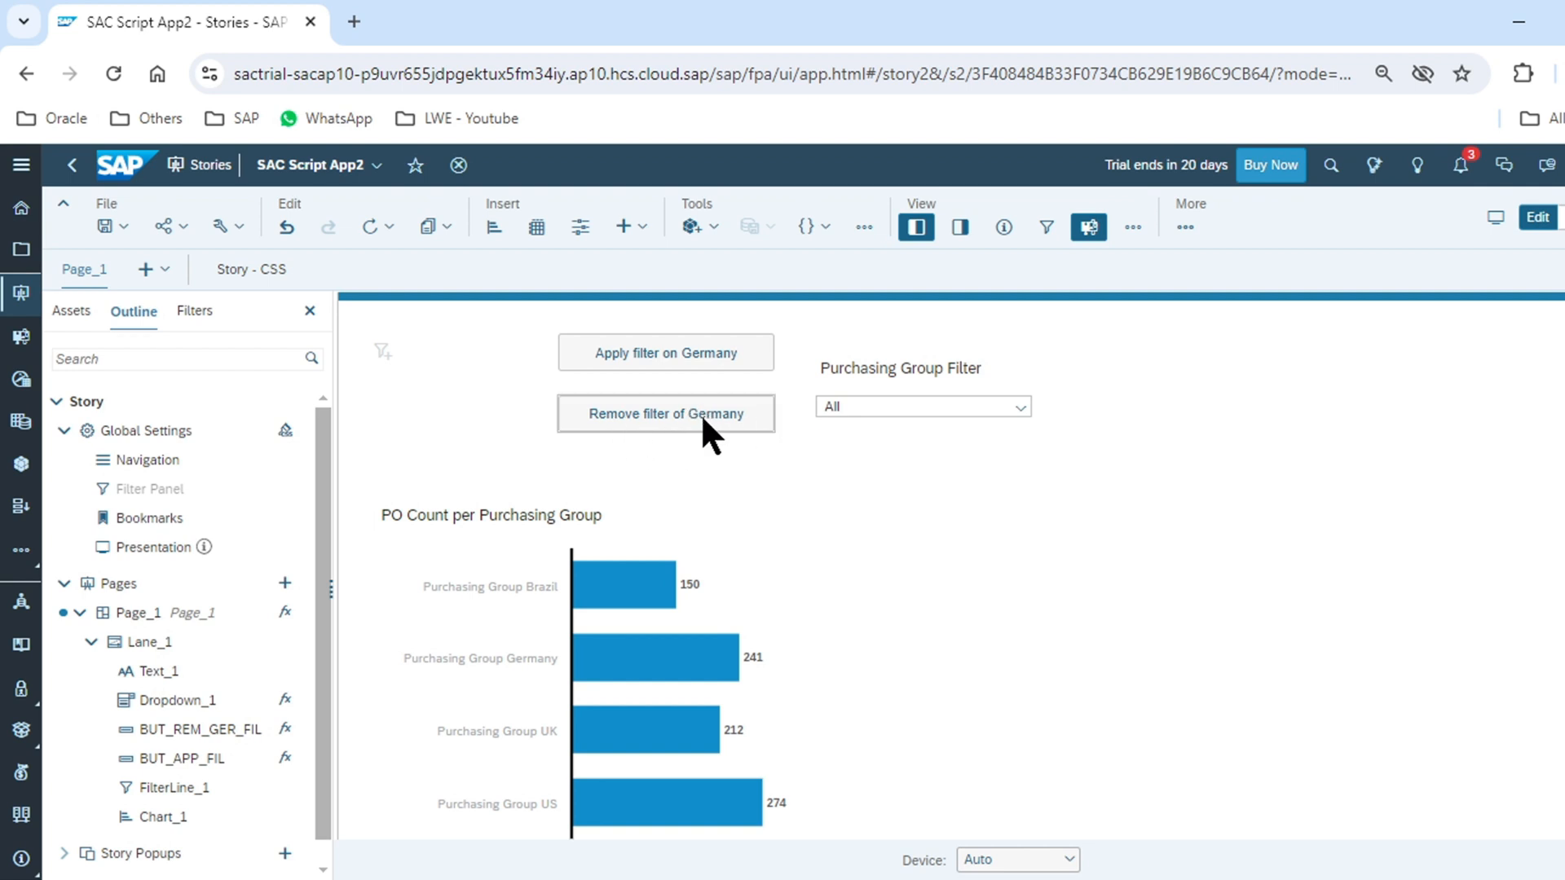
click(665, 414)
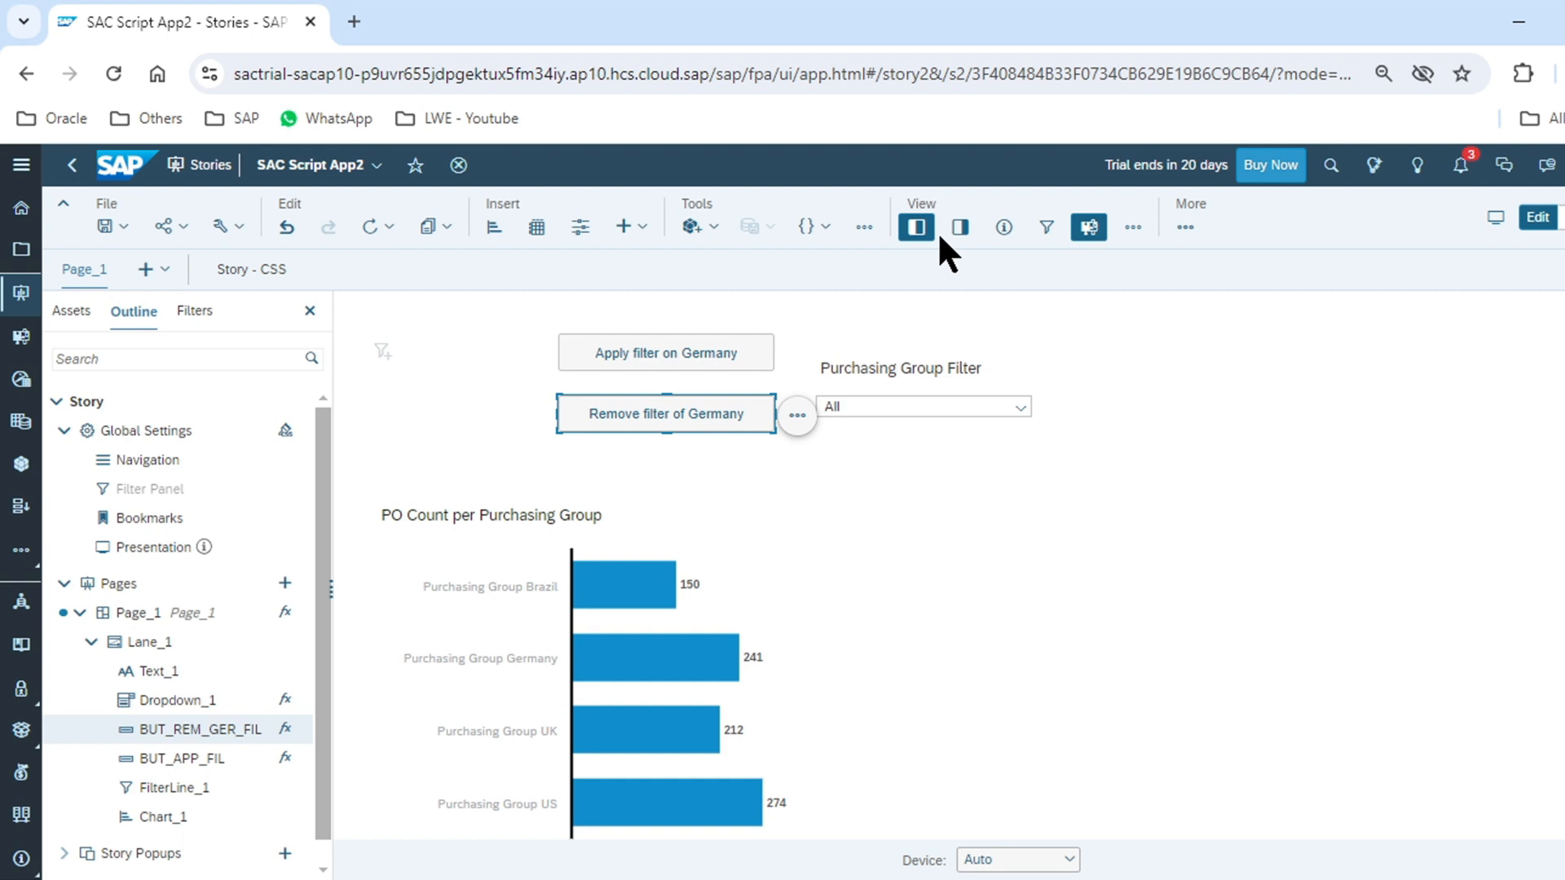
click(959, 227)
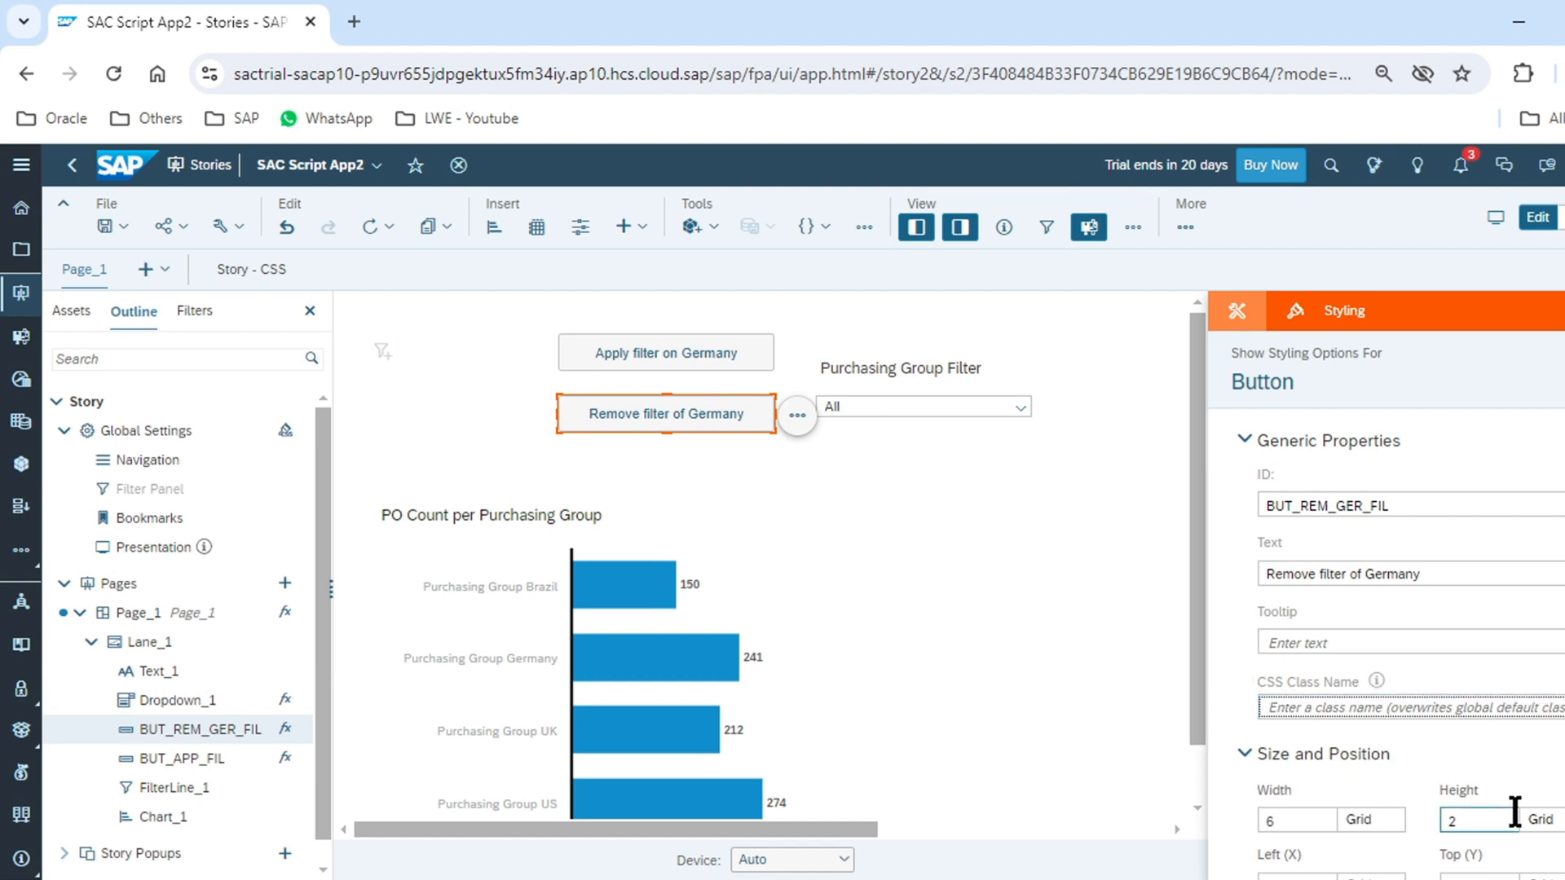
text(mybuttoncss)
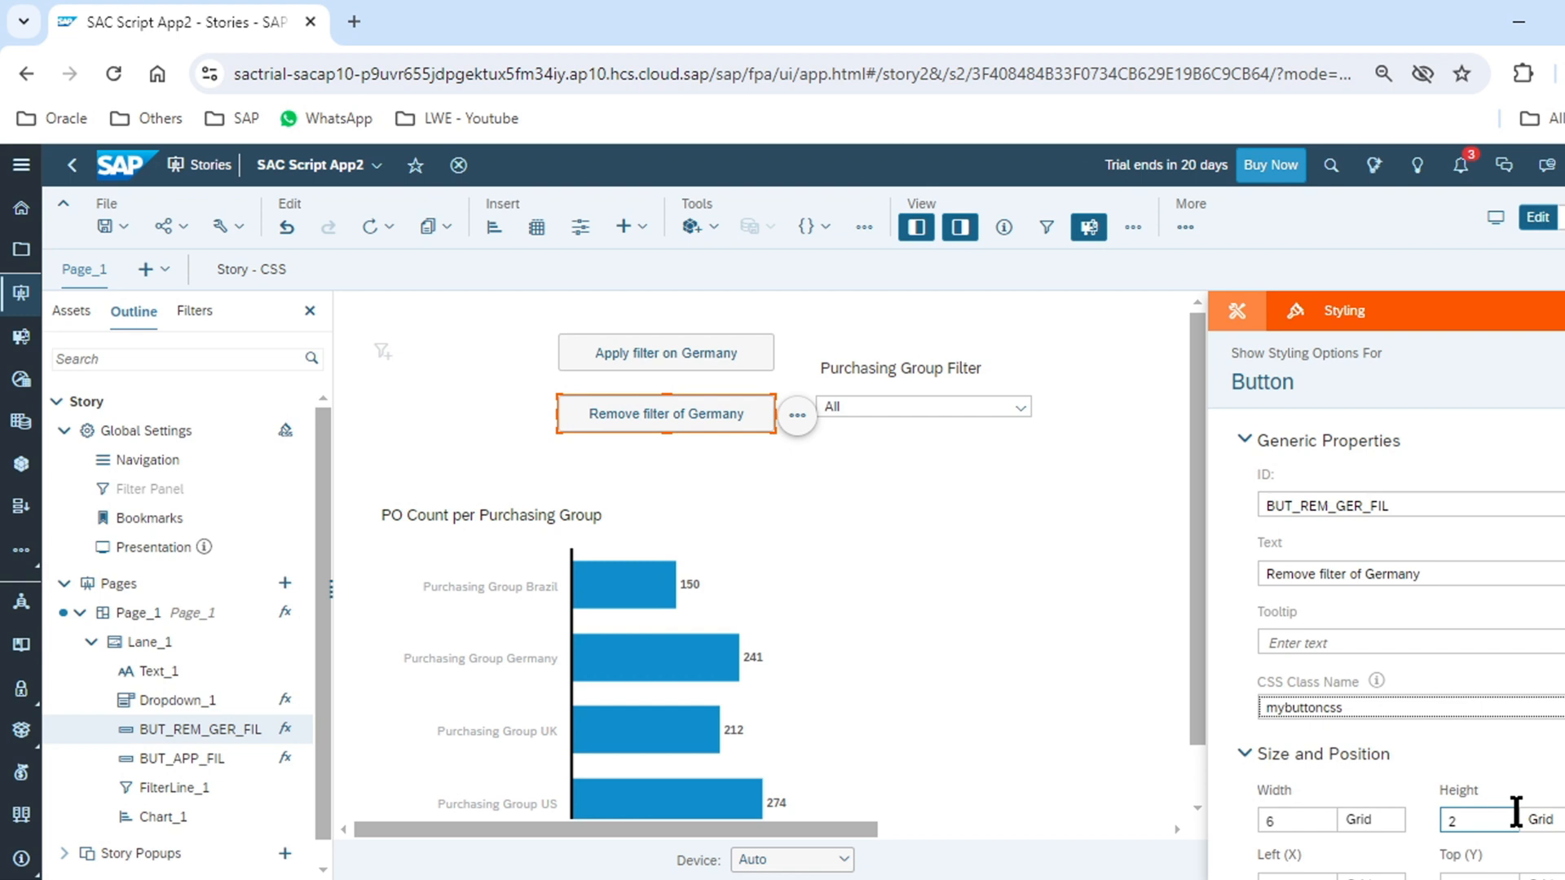
- Commit the mybuttoncss class so the Remove filter of Germany button turns red
click(1344, 707)
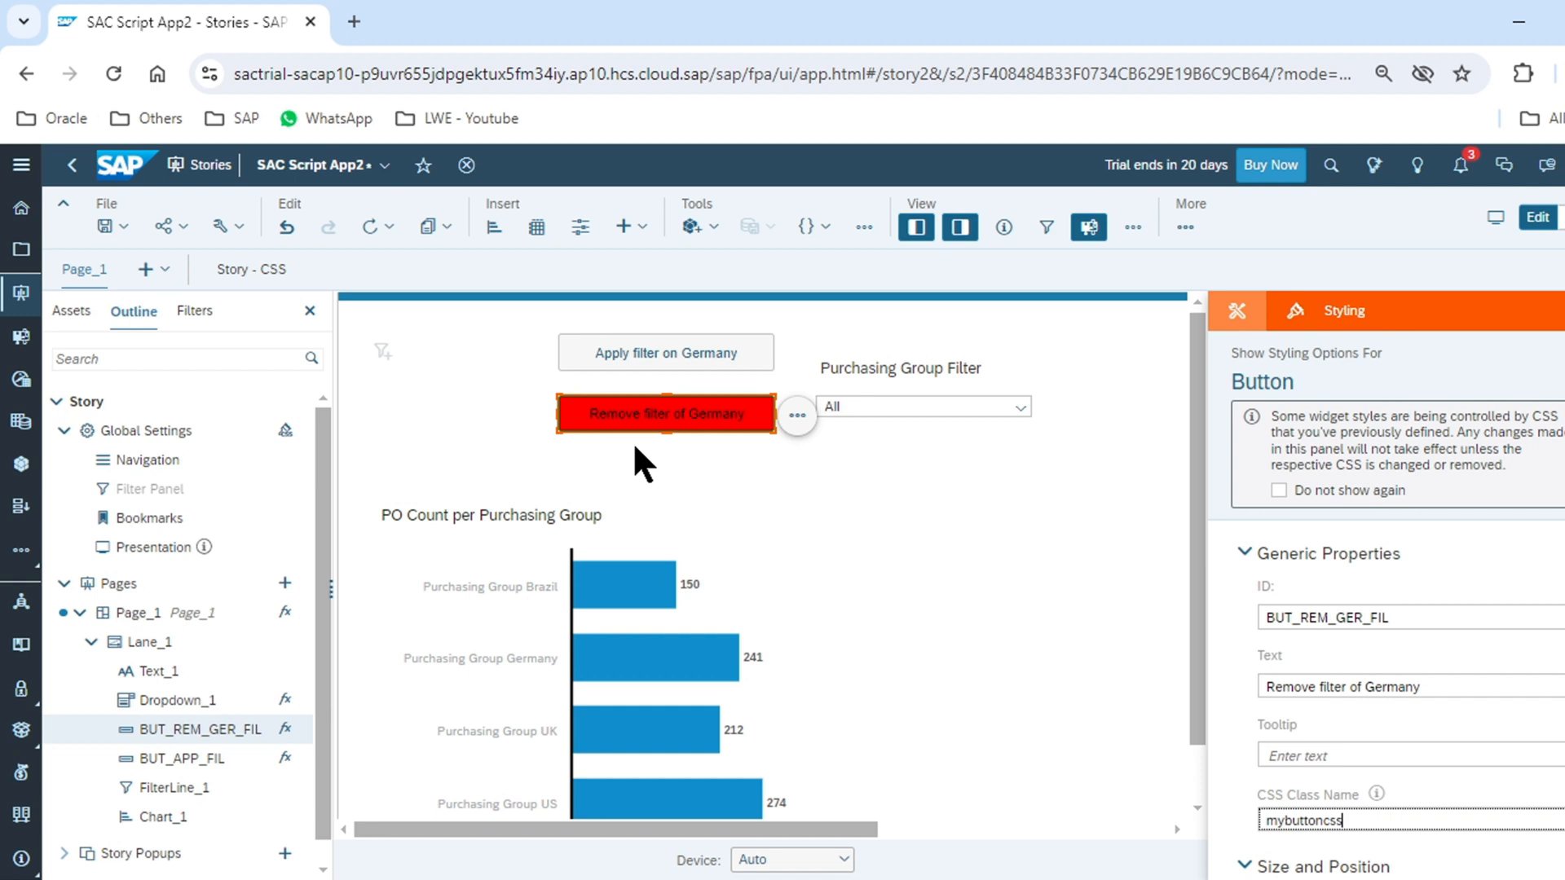
mouse_move(587, 436)
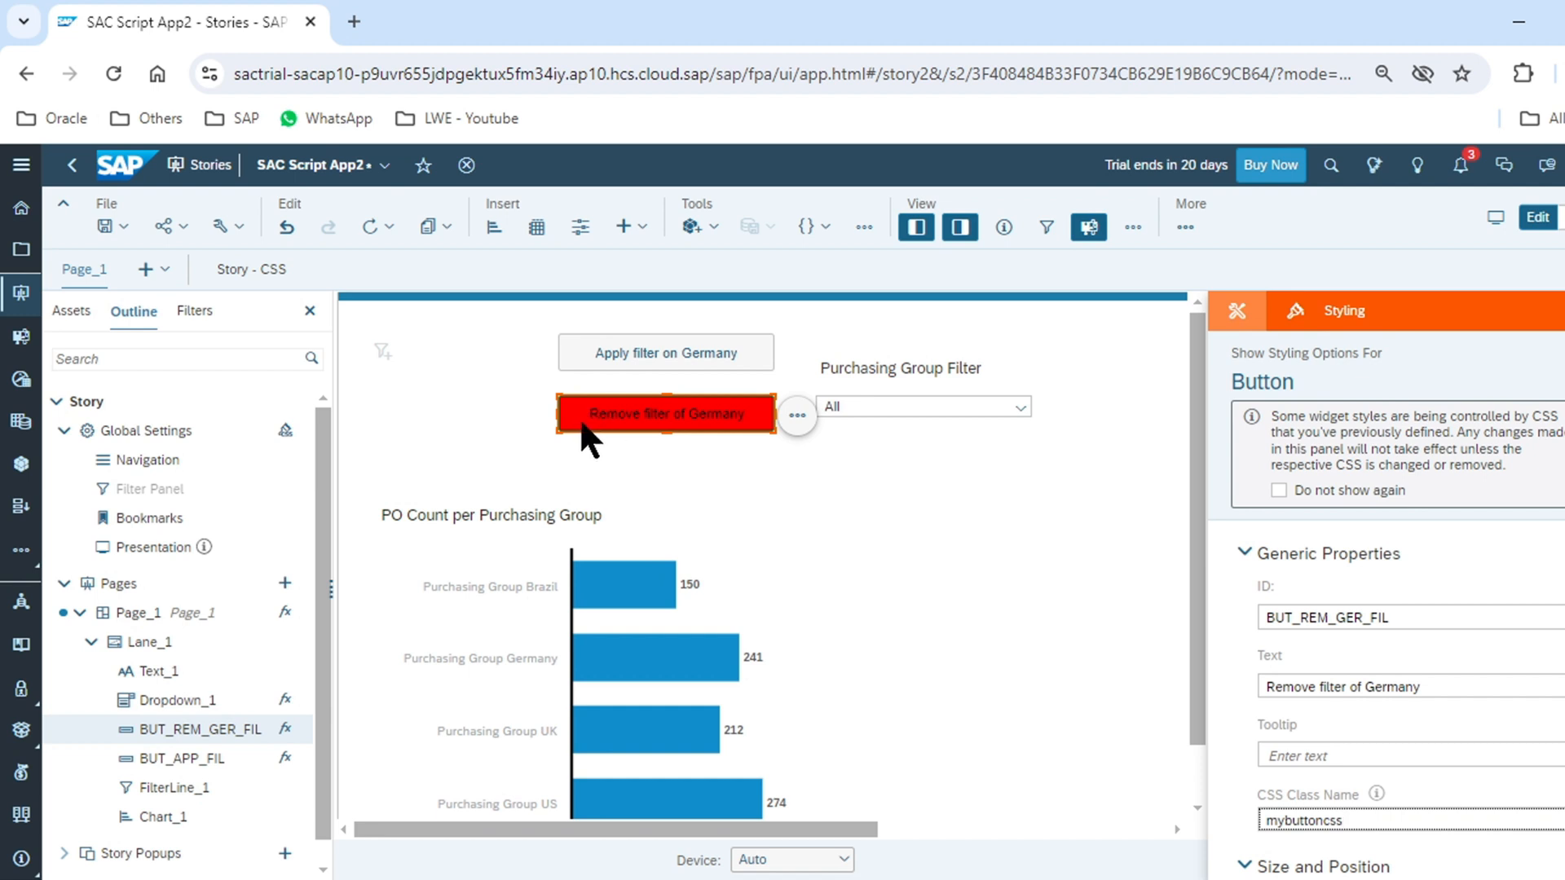
mouse_move(635, 439)
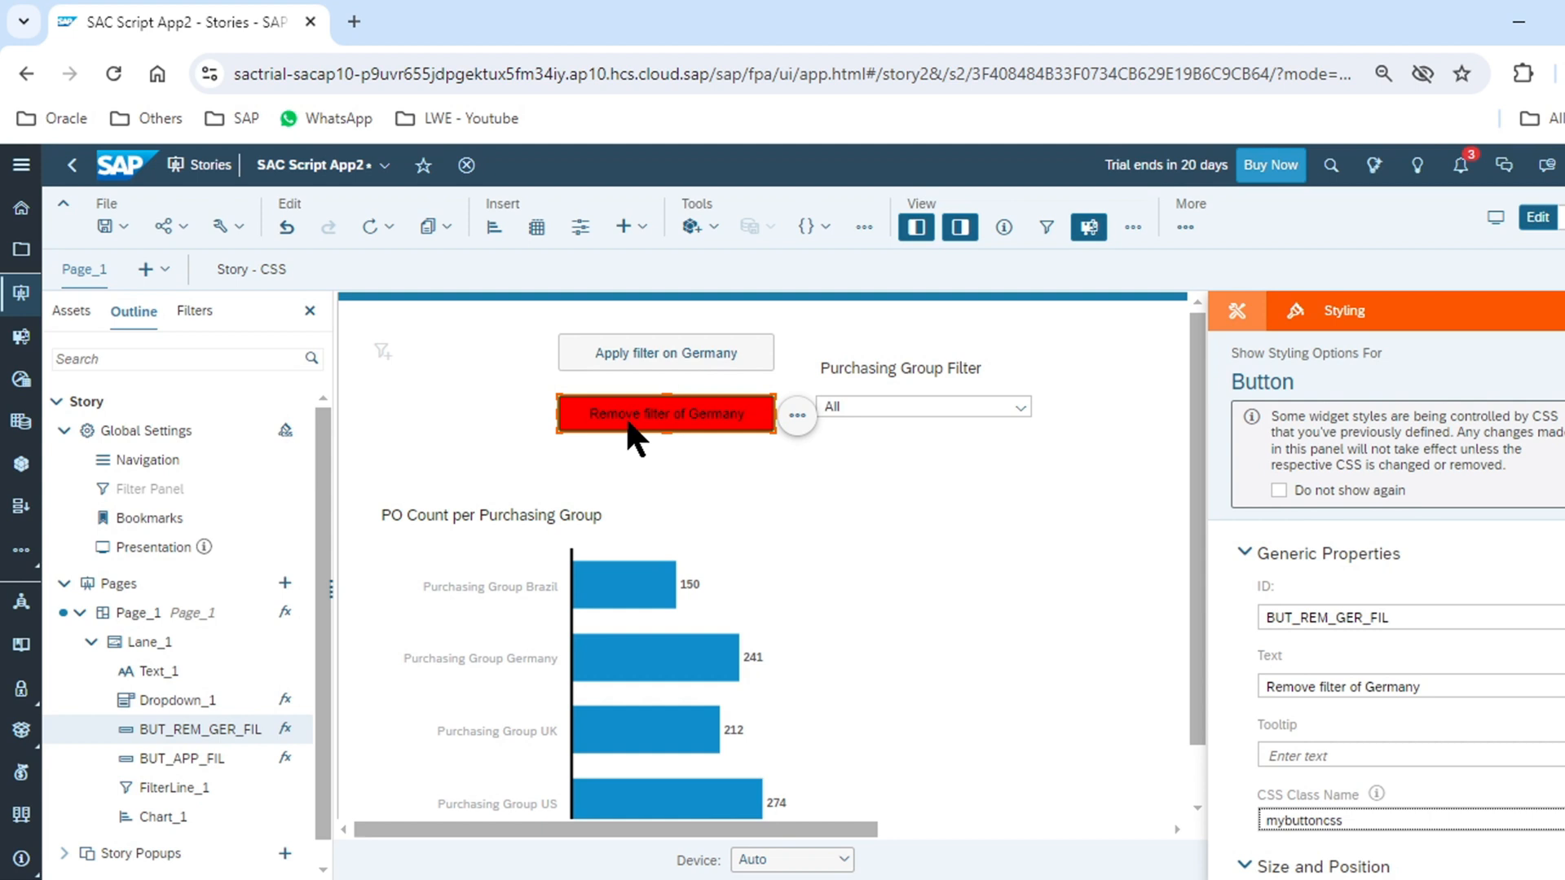
mouse_move(616, 439)
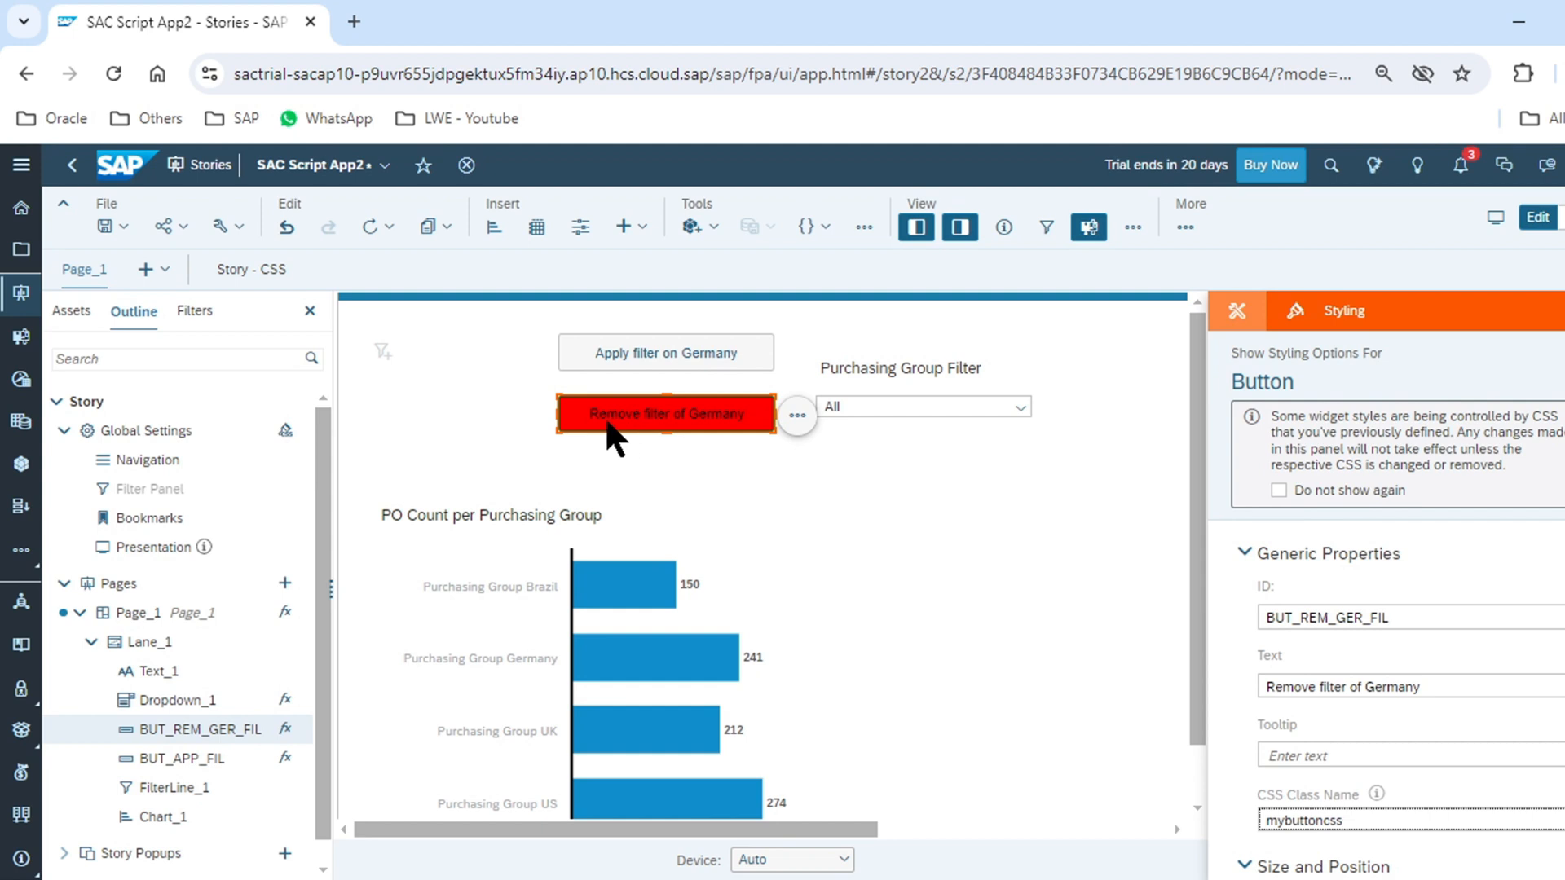
mouse_move(961, 529)
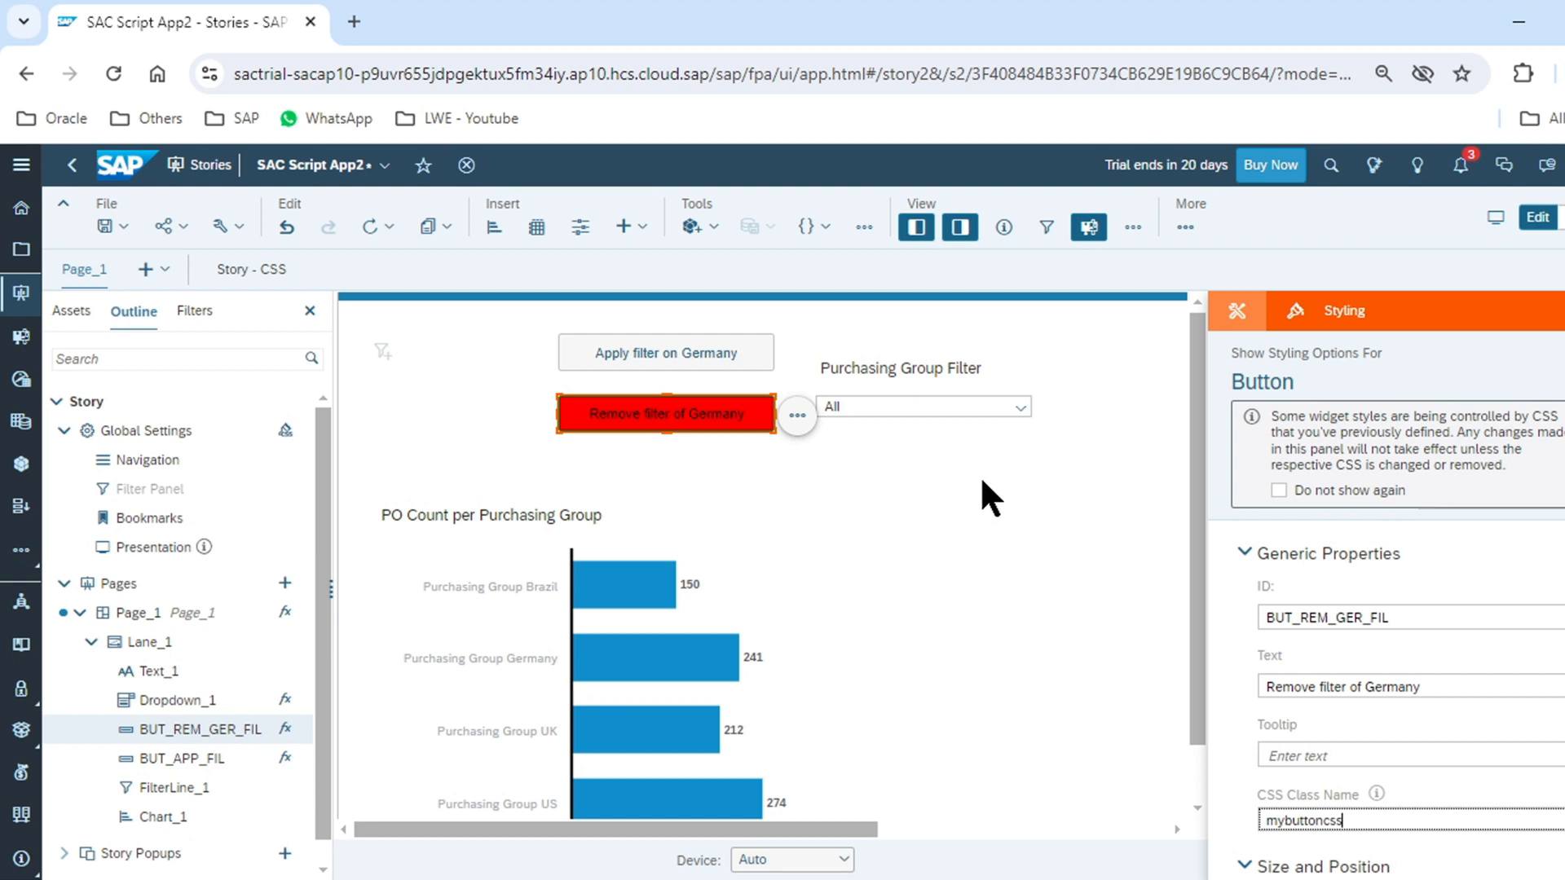
mouse_move(966, 569)
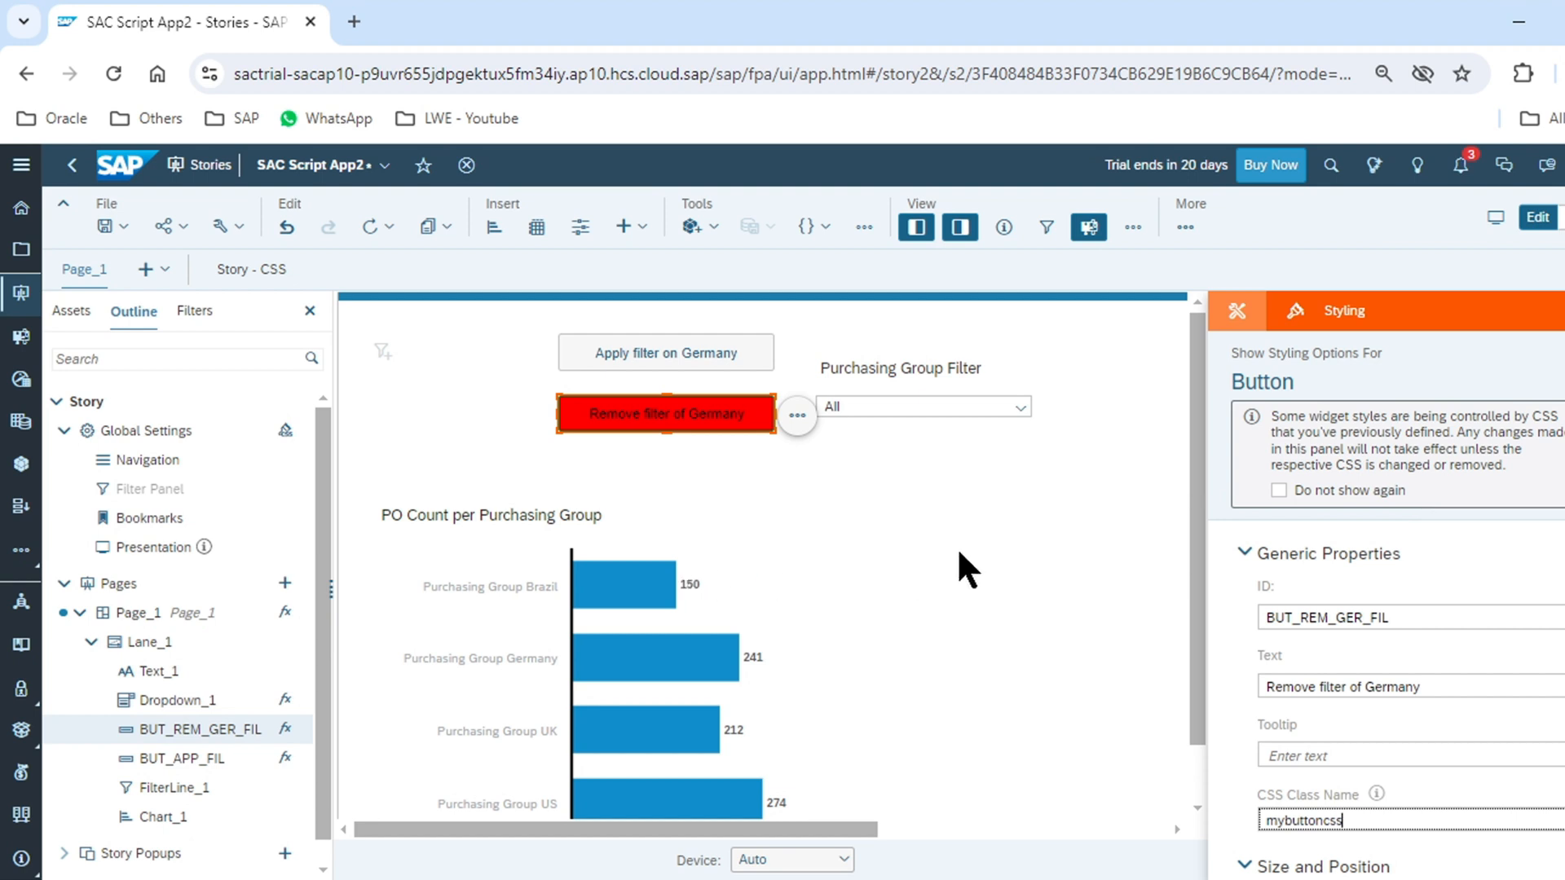
mouse_move(60, 350)
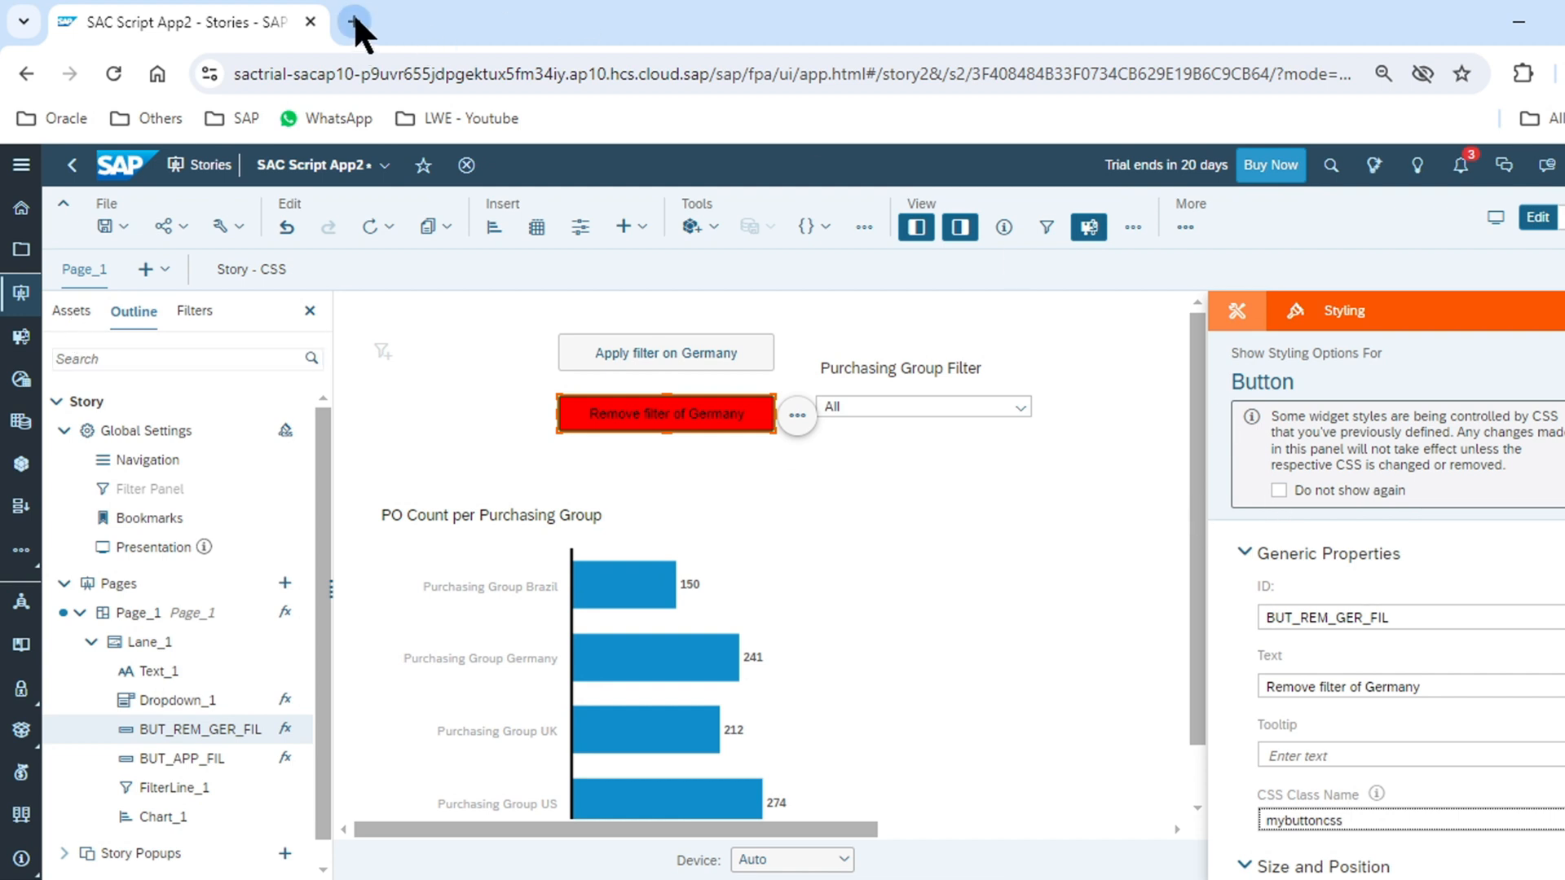
- In a new tab, search 'sac scripting reference' and open the Analytics Designer API Reference Guide
click(352, 22)
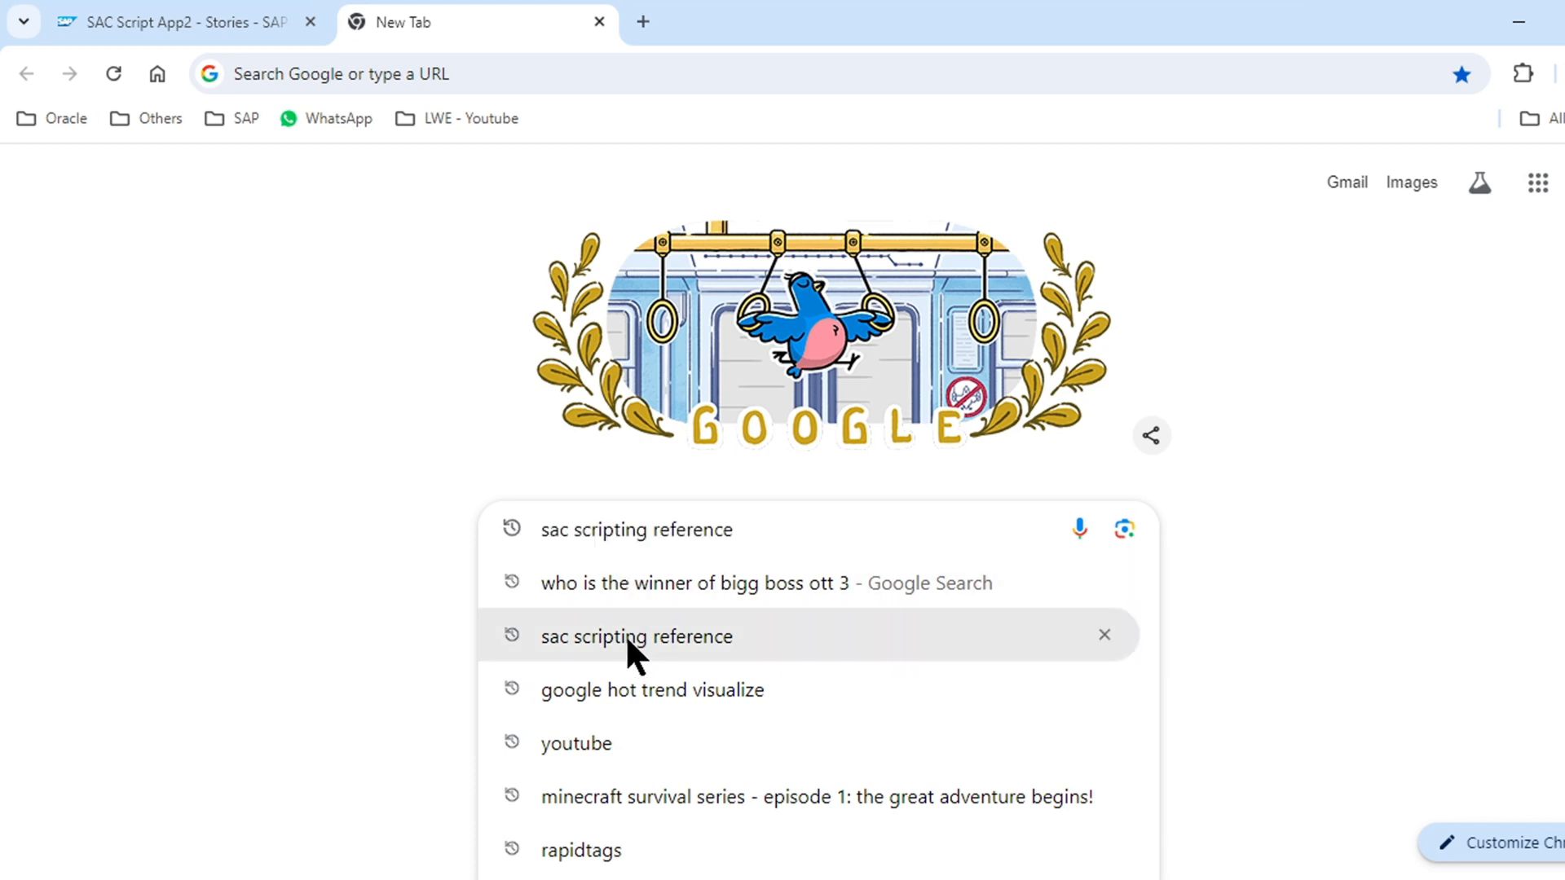
click(636, 636)
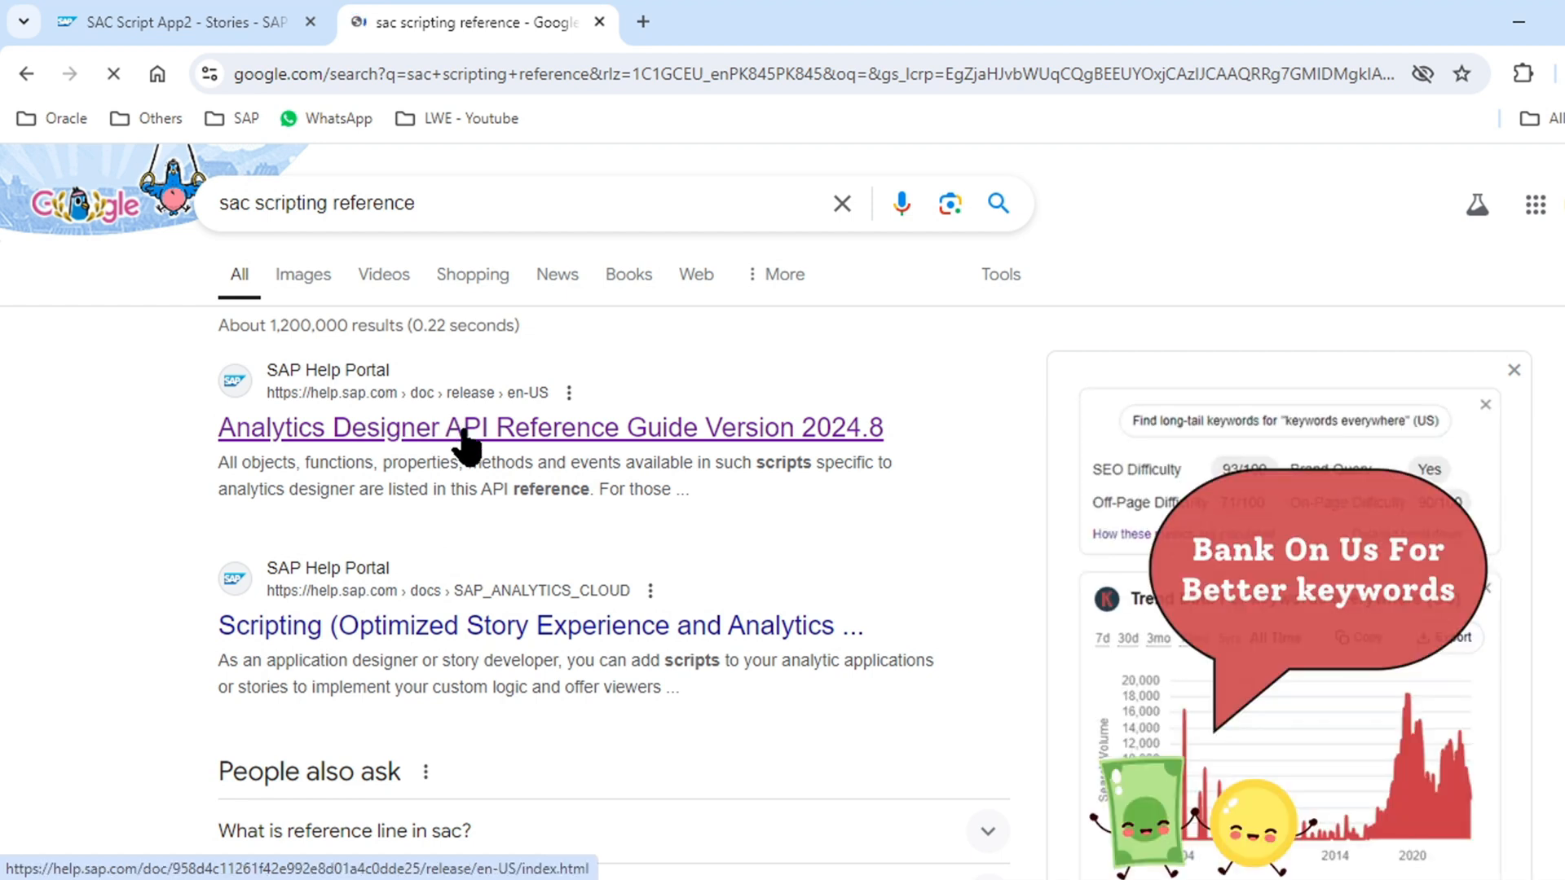
click(551, 427)
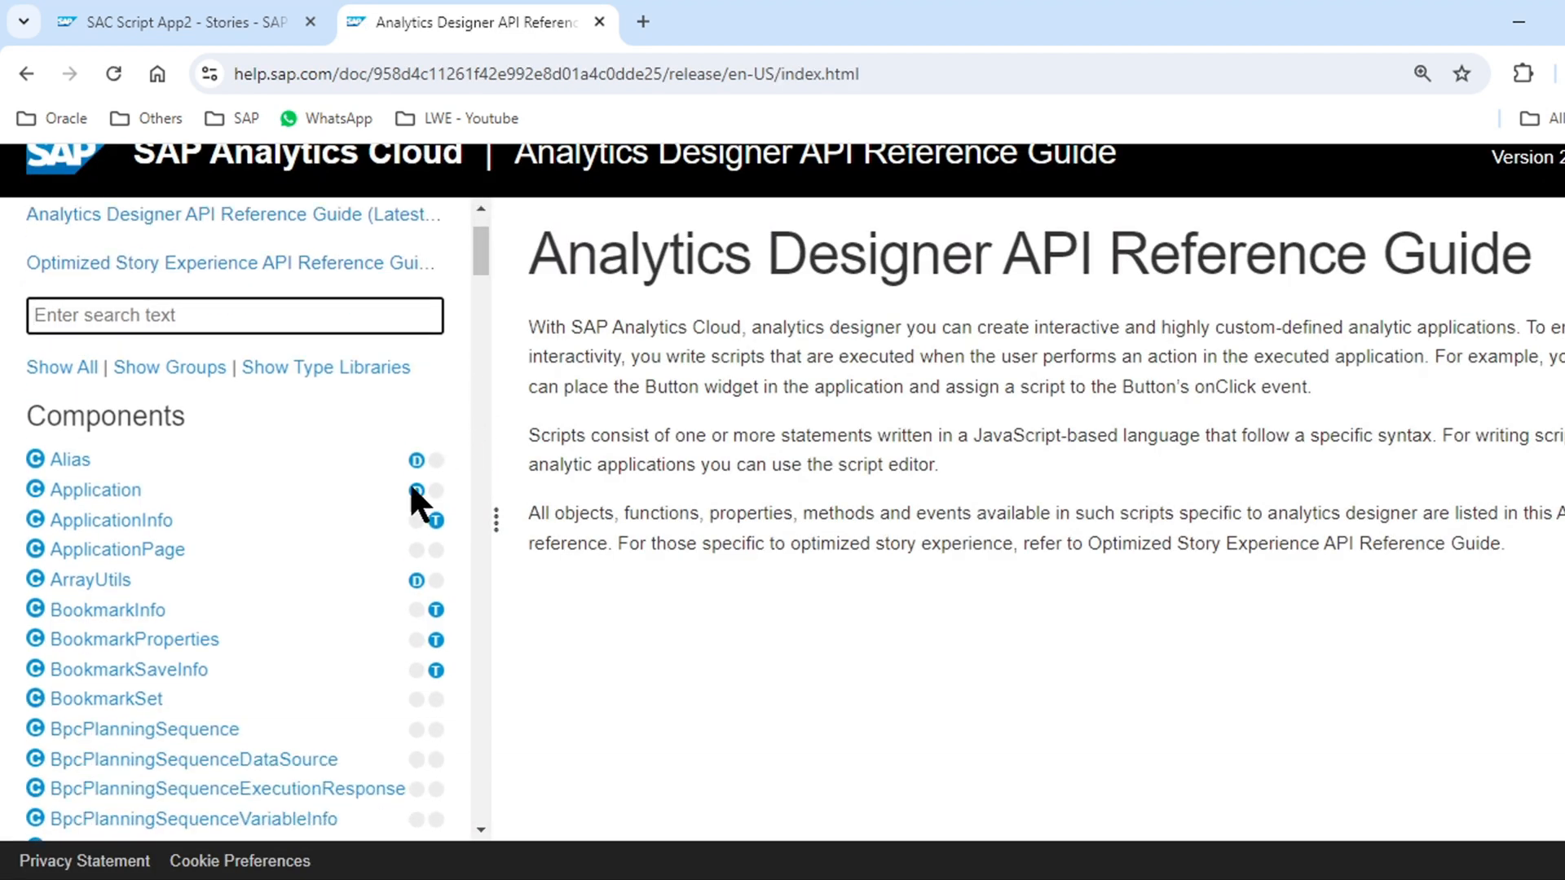
- Scroll the guide's component list back up to the Contents links and search box
scroll(down, 3)
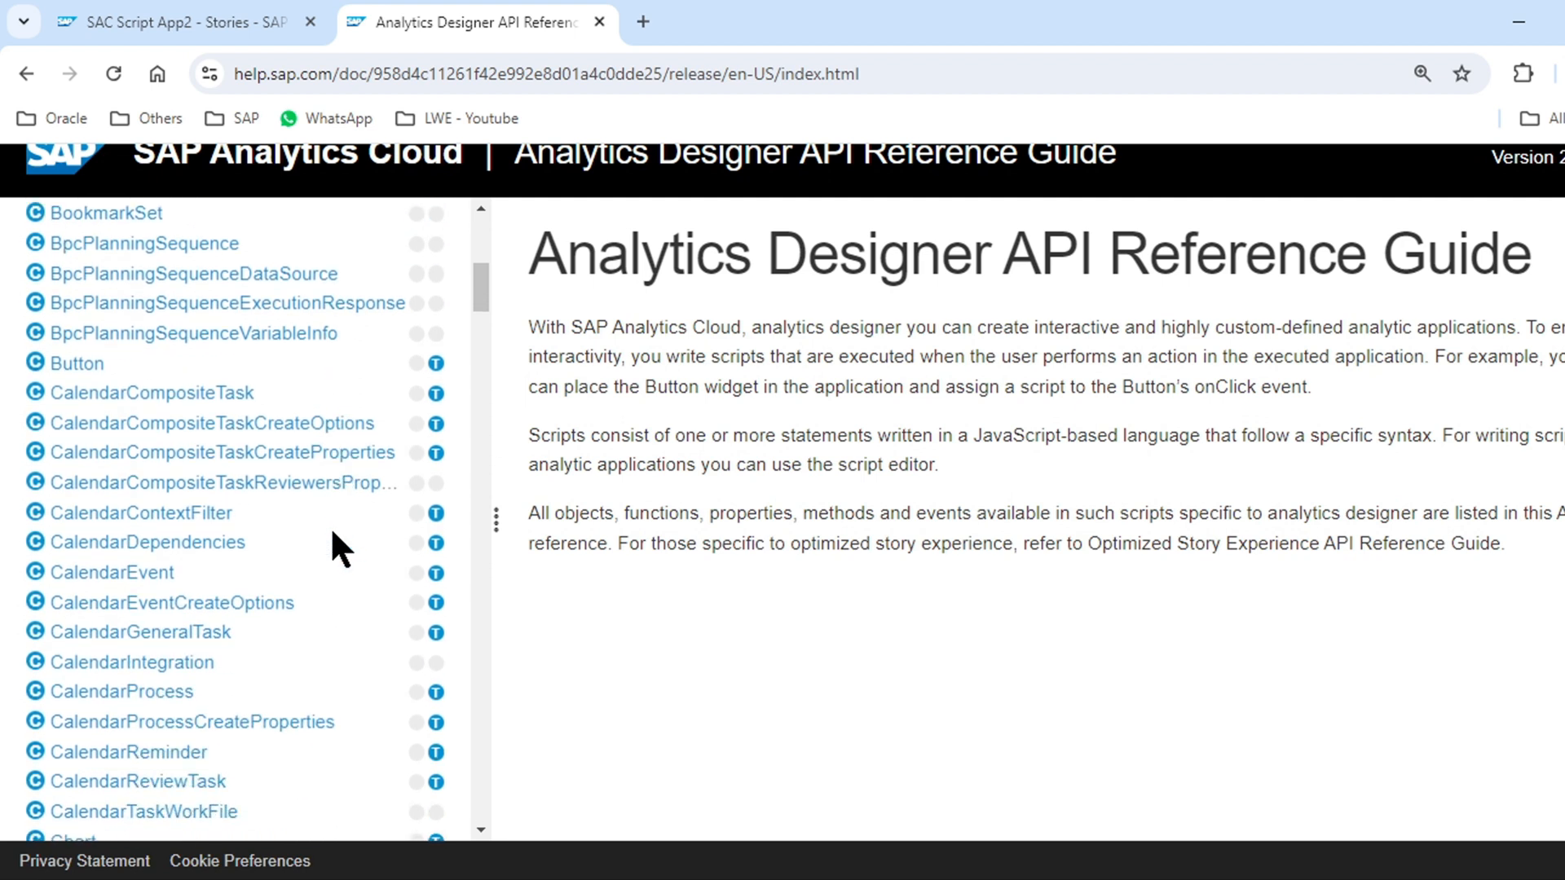
scroll(down, 3)
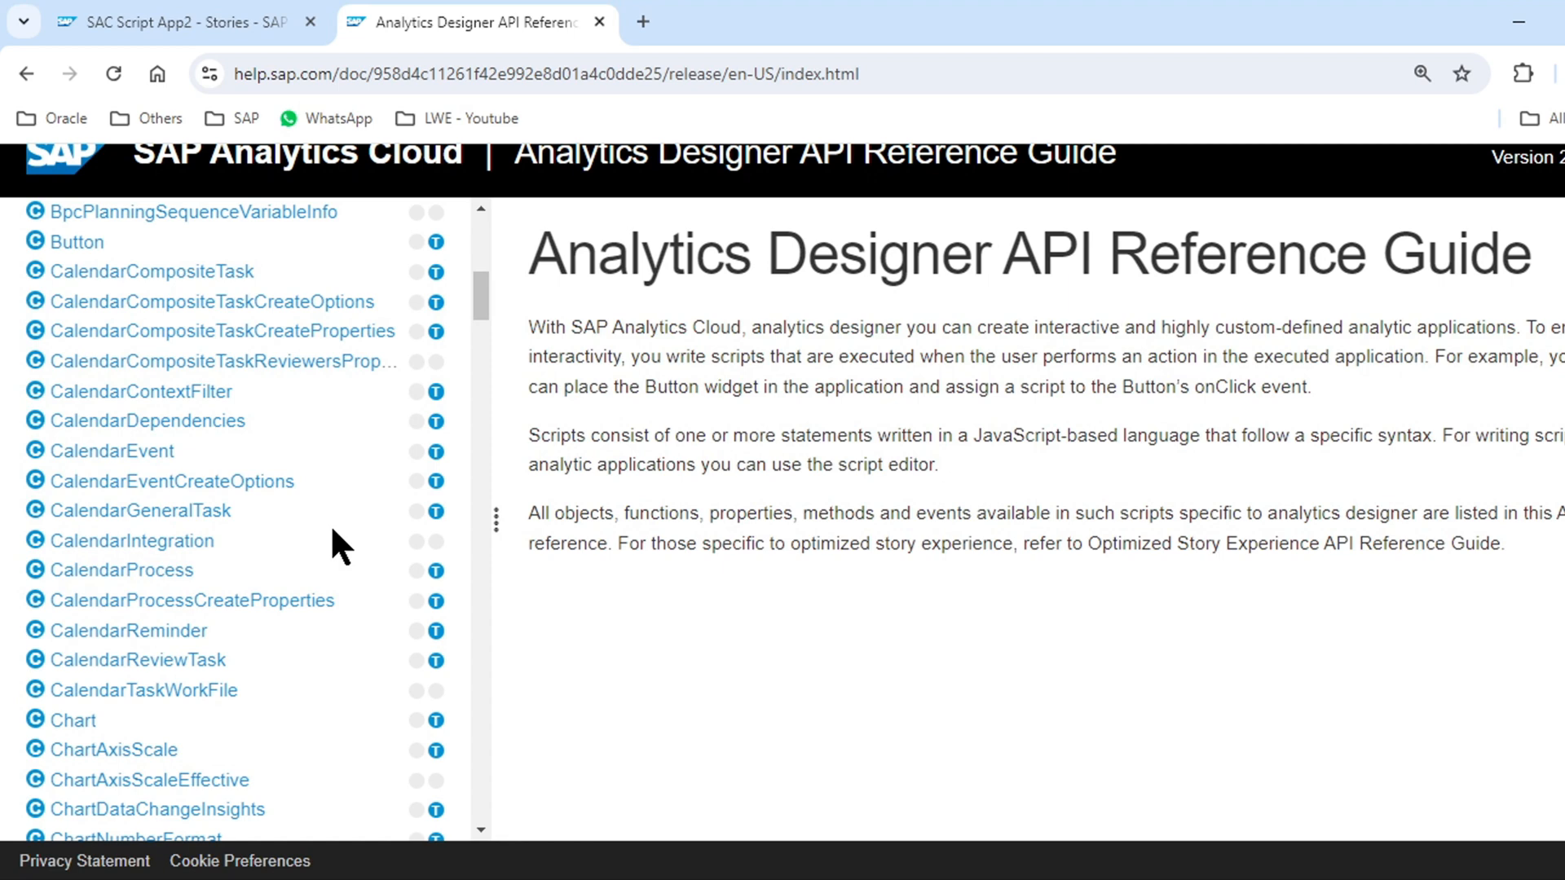
scroll(down, 3)
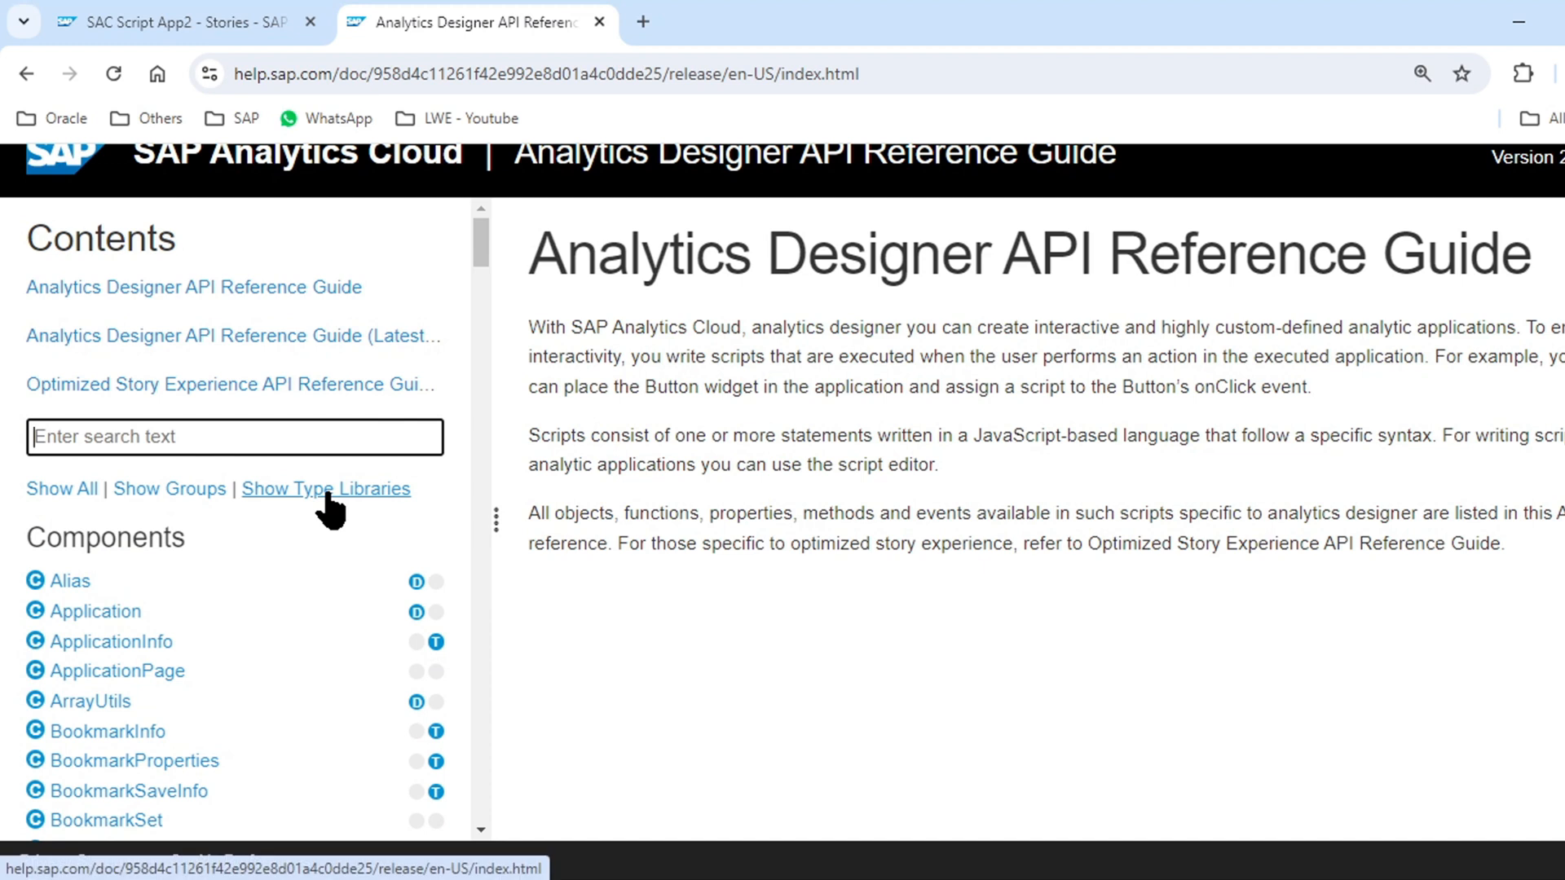
- Filter the component list with 'css' and pick setCssClass under Application
text(css)
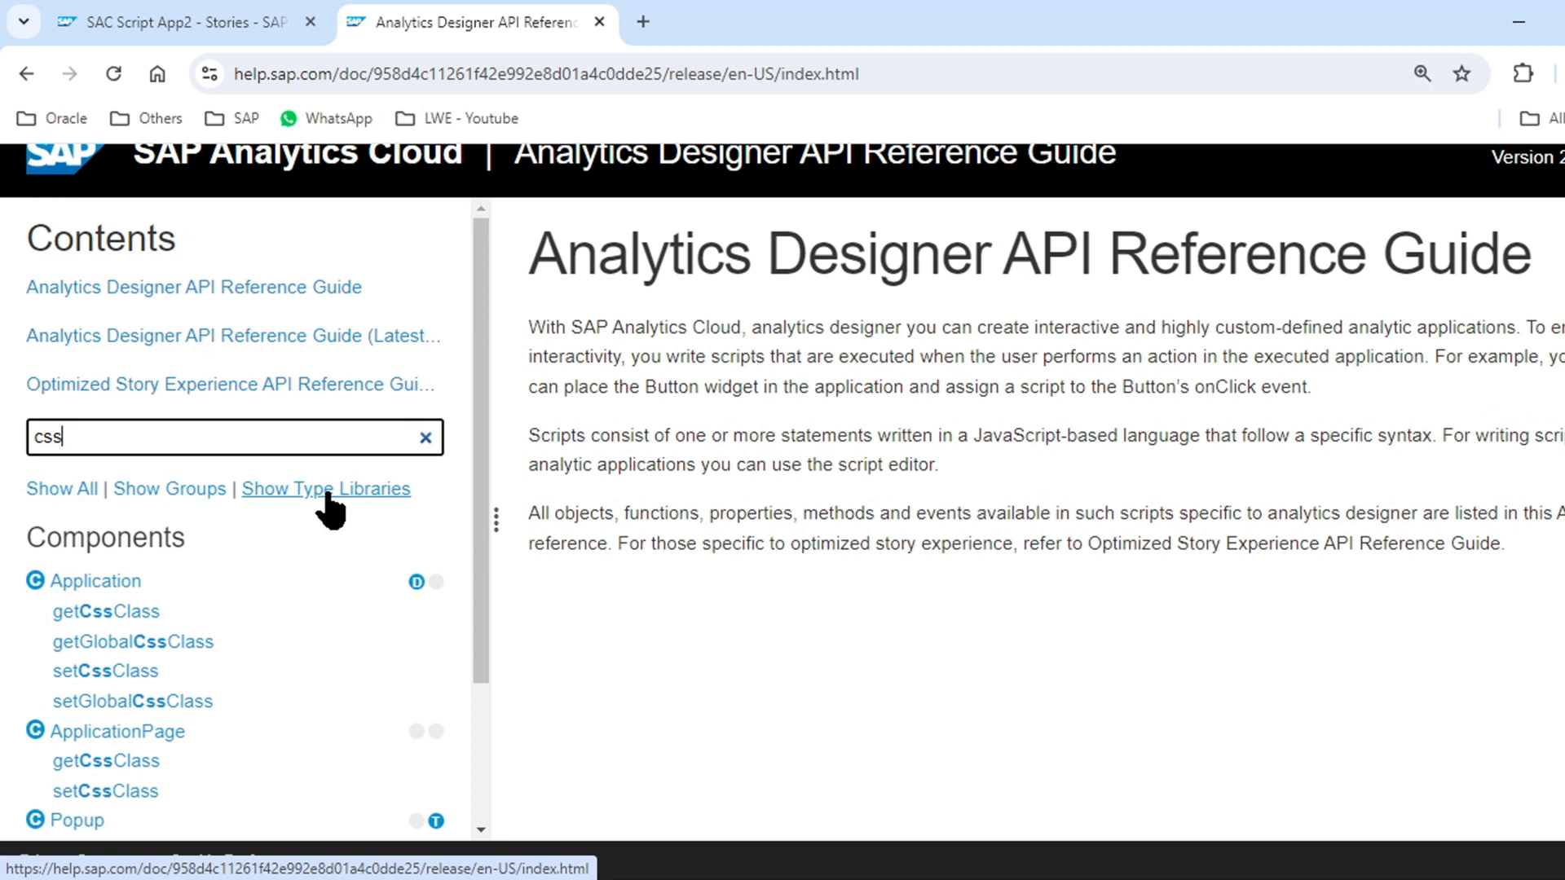
mouse_move(206, 564)
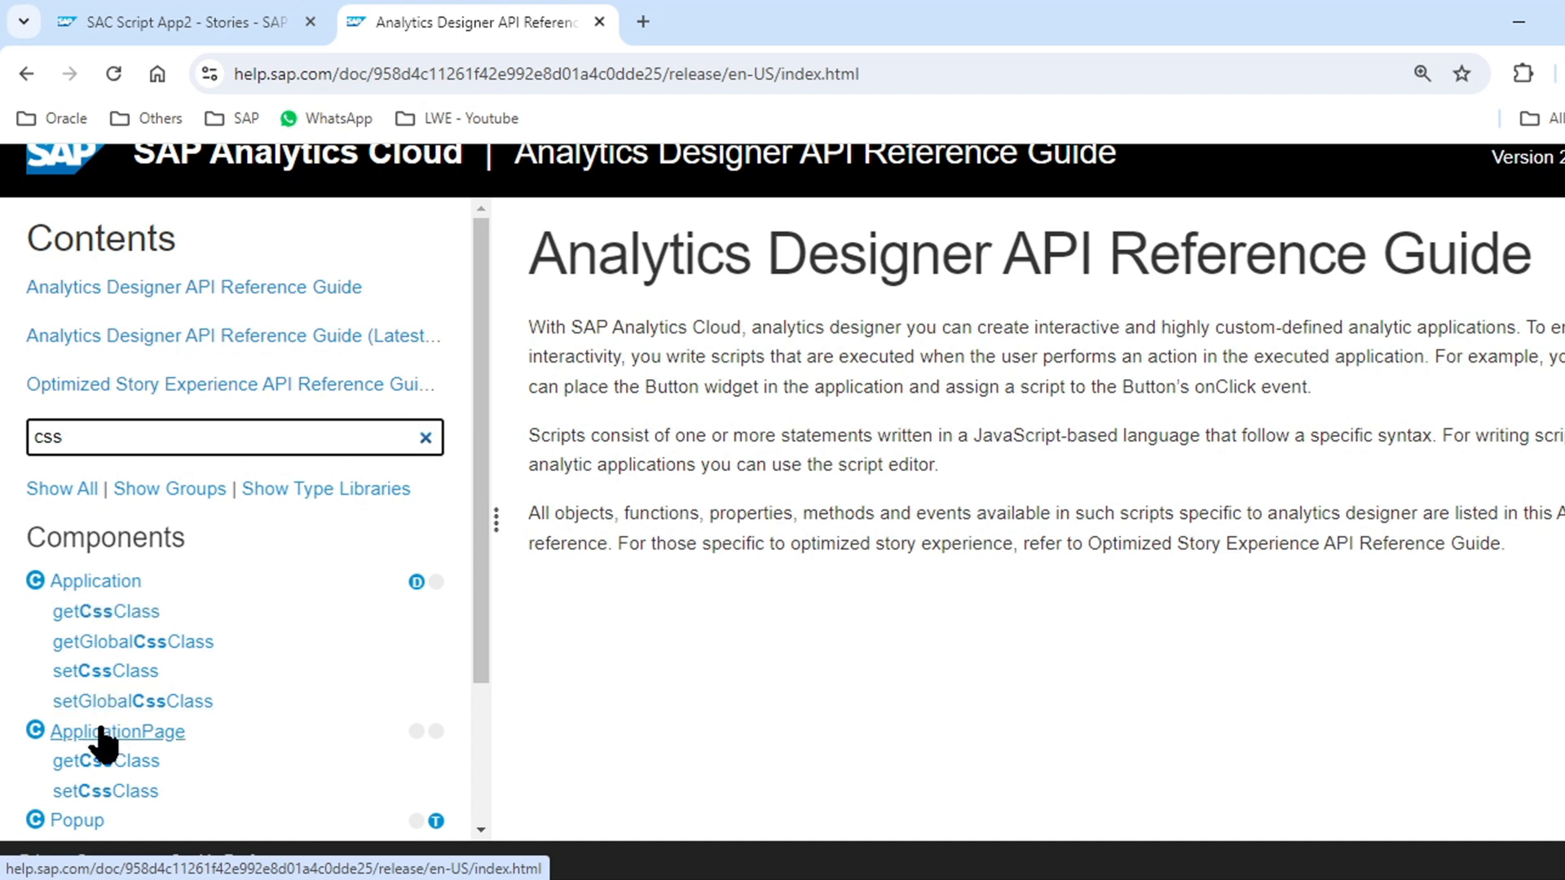
mouse_move(88, 671)
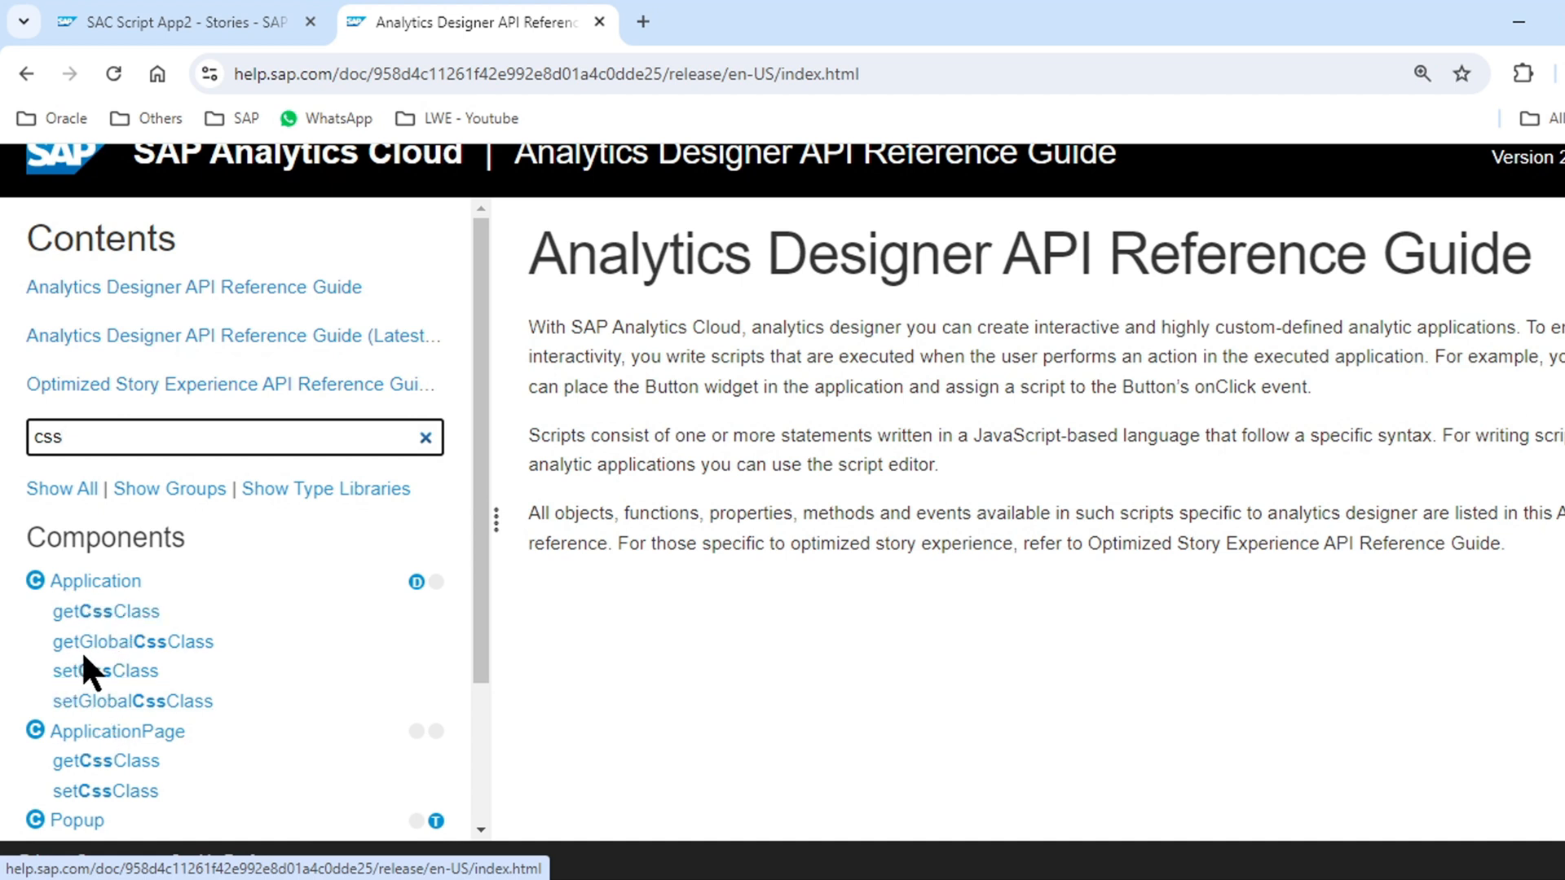
mouse_move(132, 701)
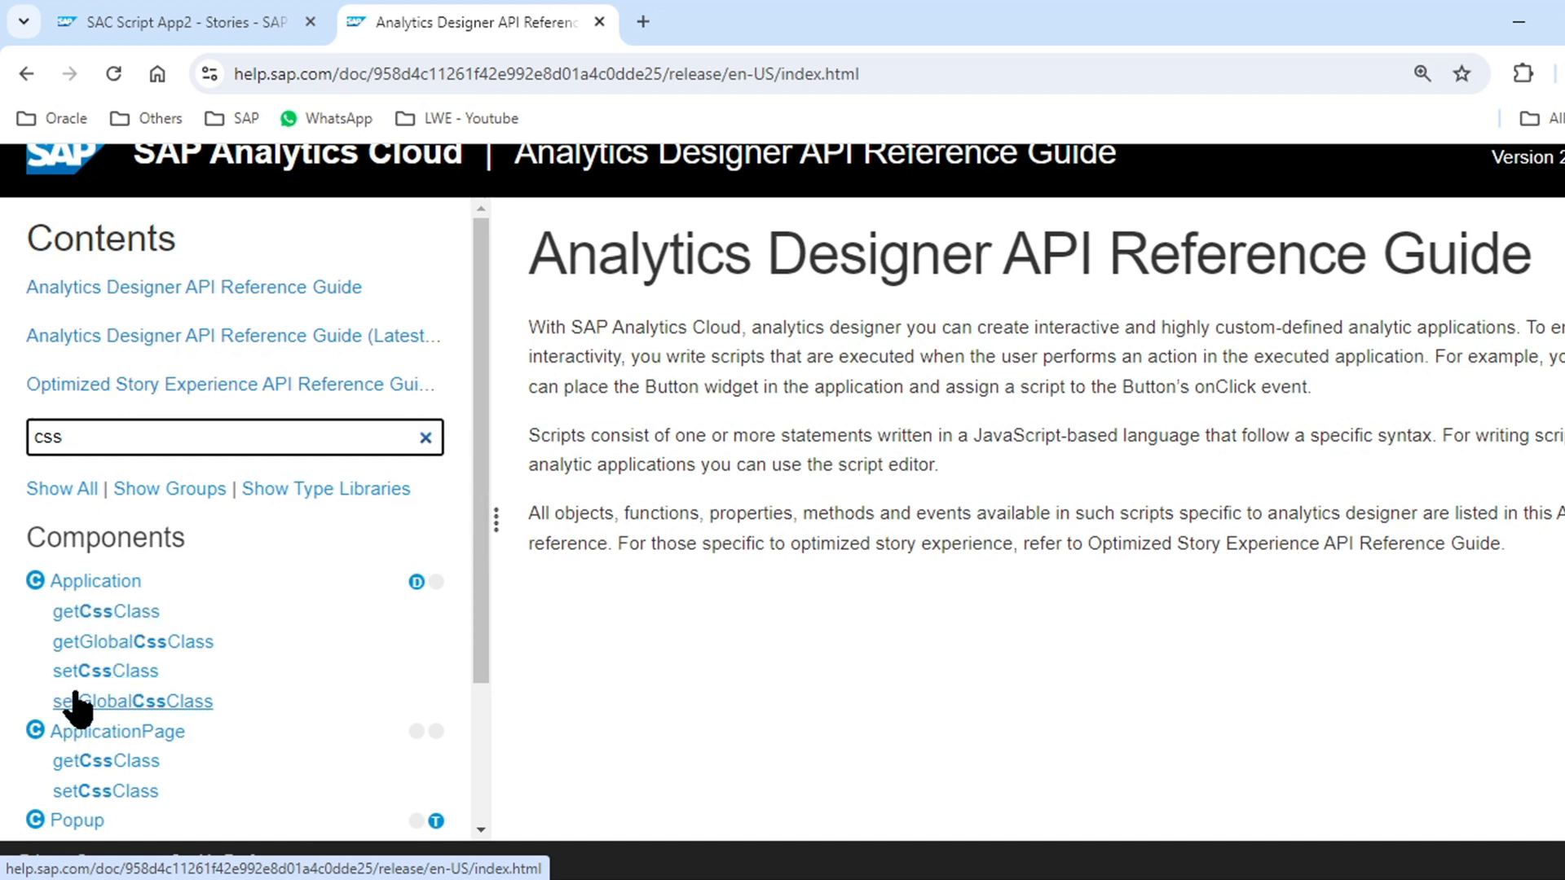
click(106, 671)
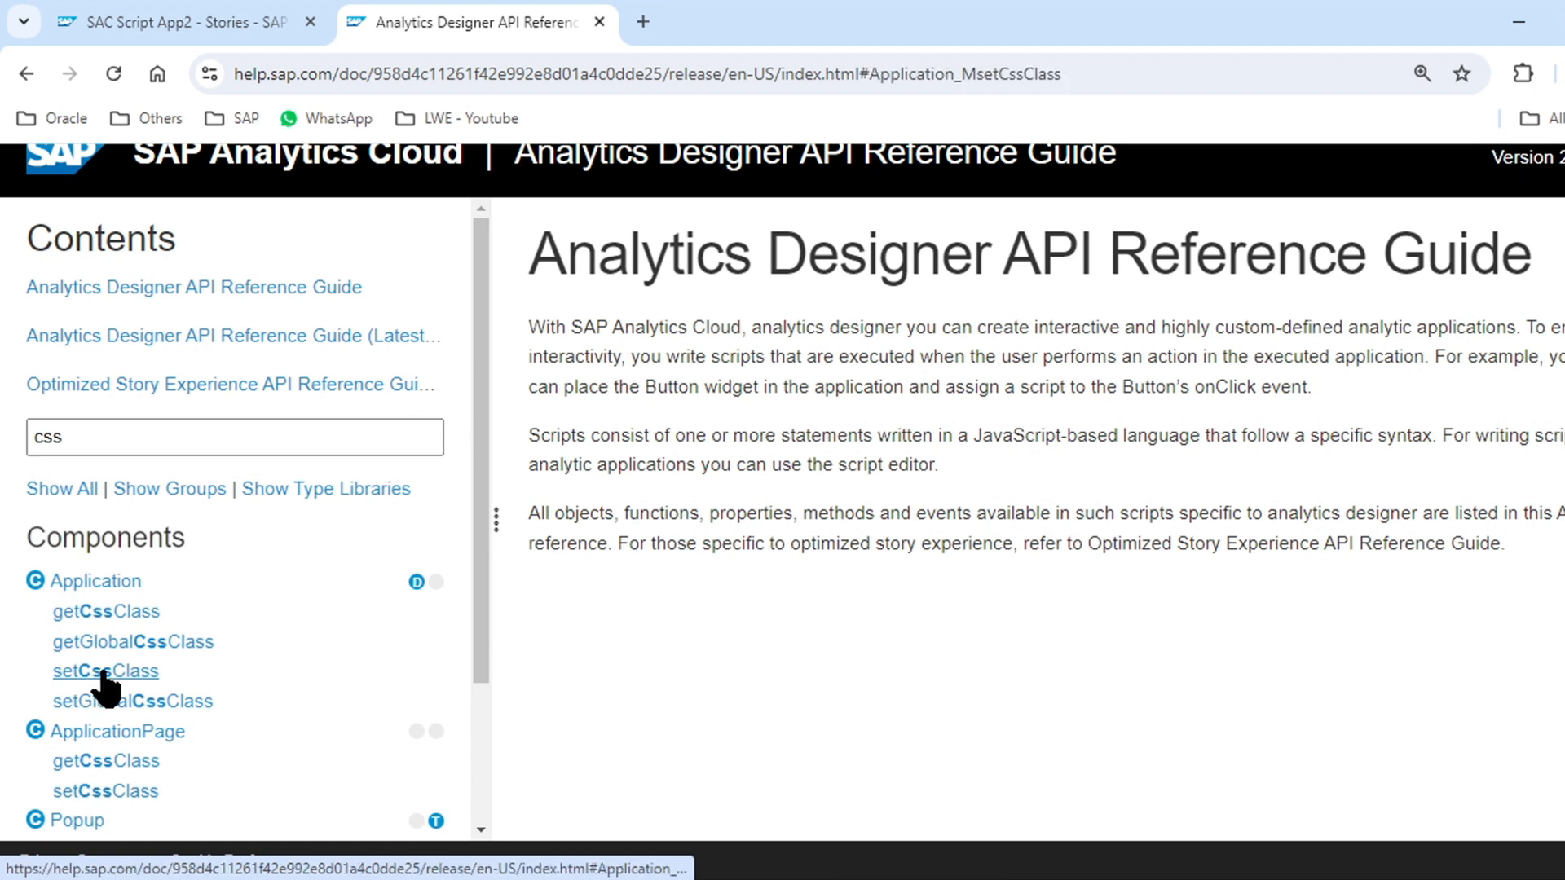
- Highlight the 'setCssClass(className: string): void' signature, then return to the story tab
click(106, 671)
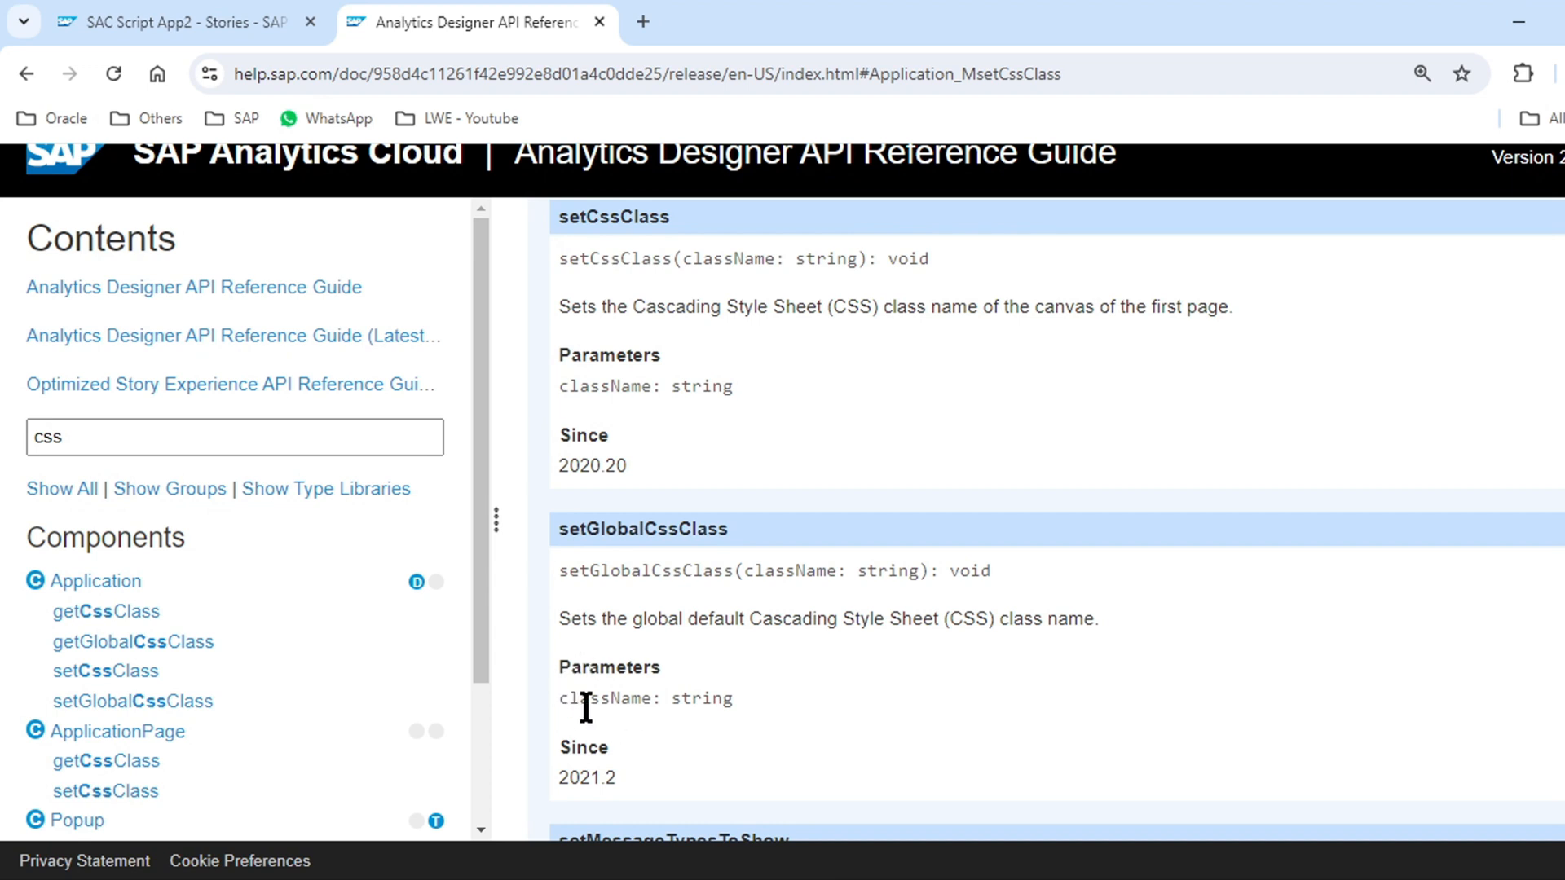
mouse_move(578, 286)
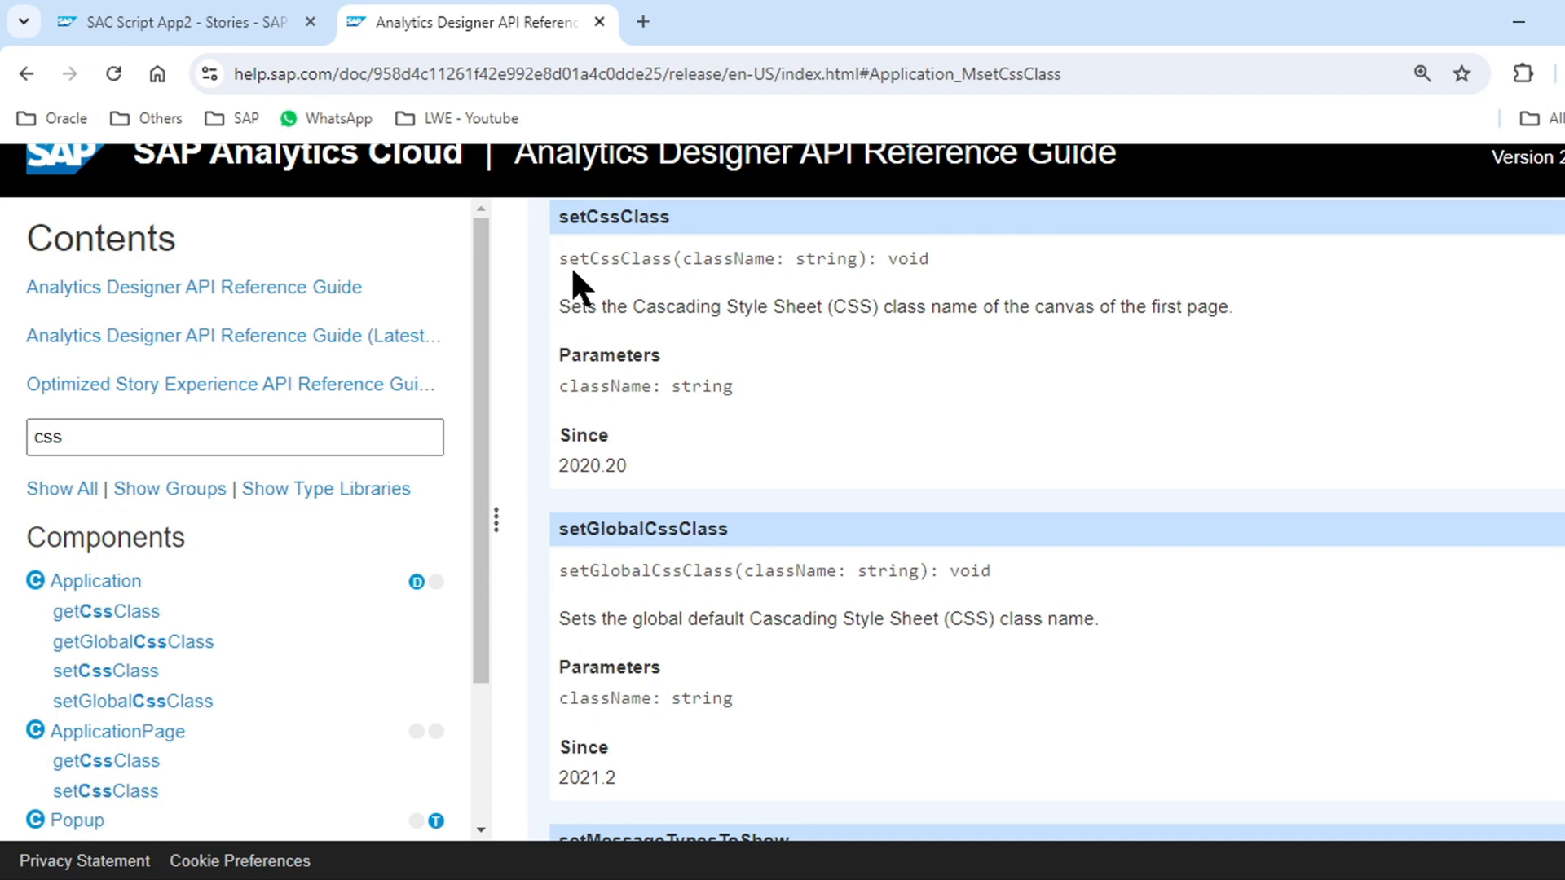
drag(579, 258, 918, 258)
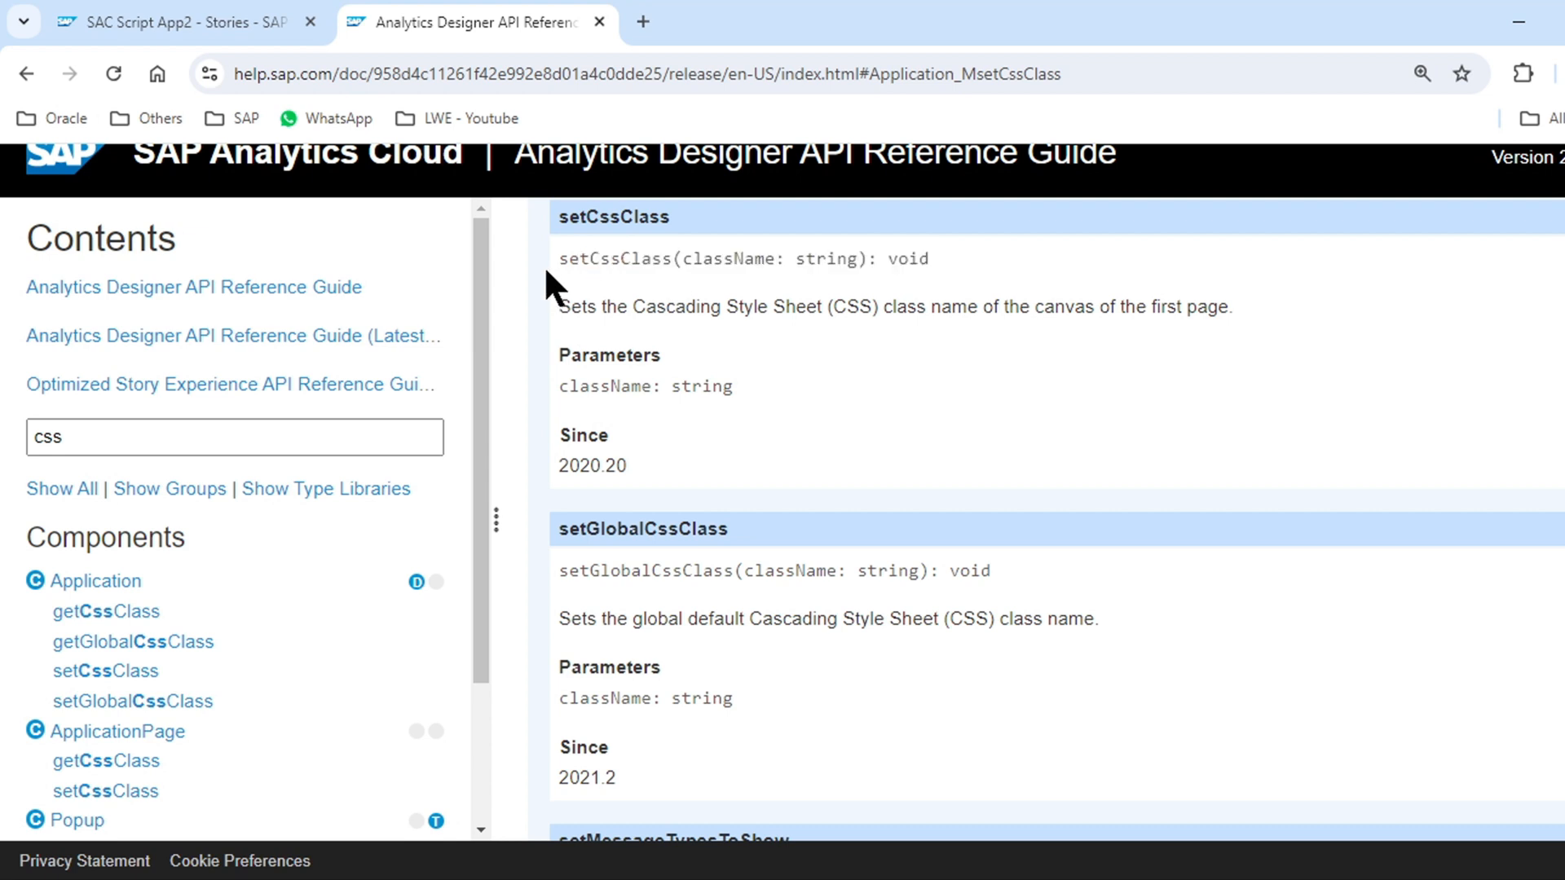
mouse_move(864, 263)
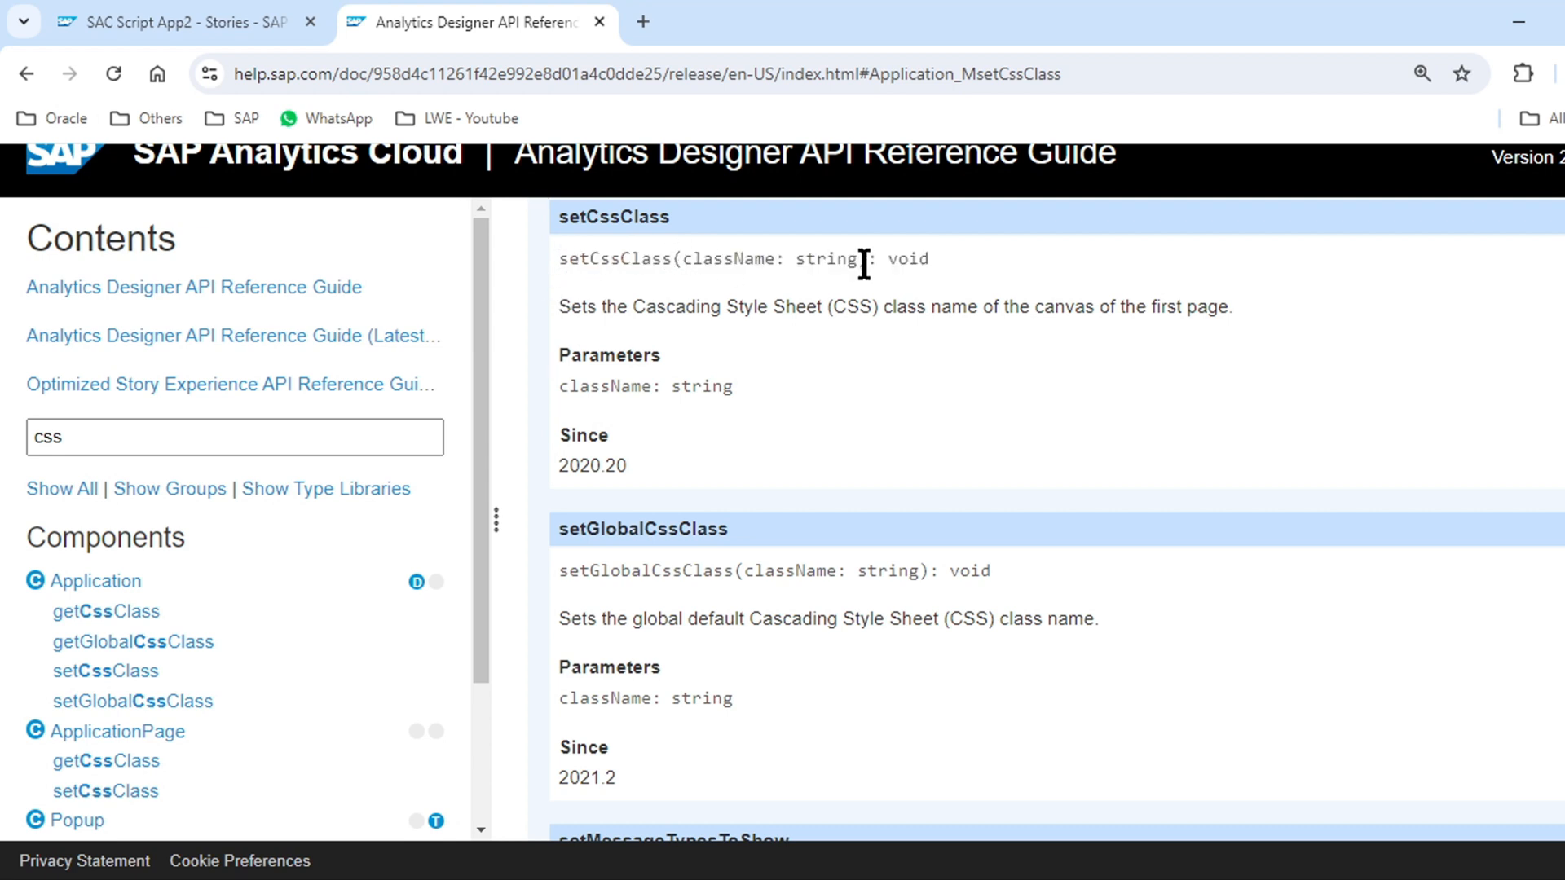
mouse_move(766, 258)
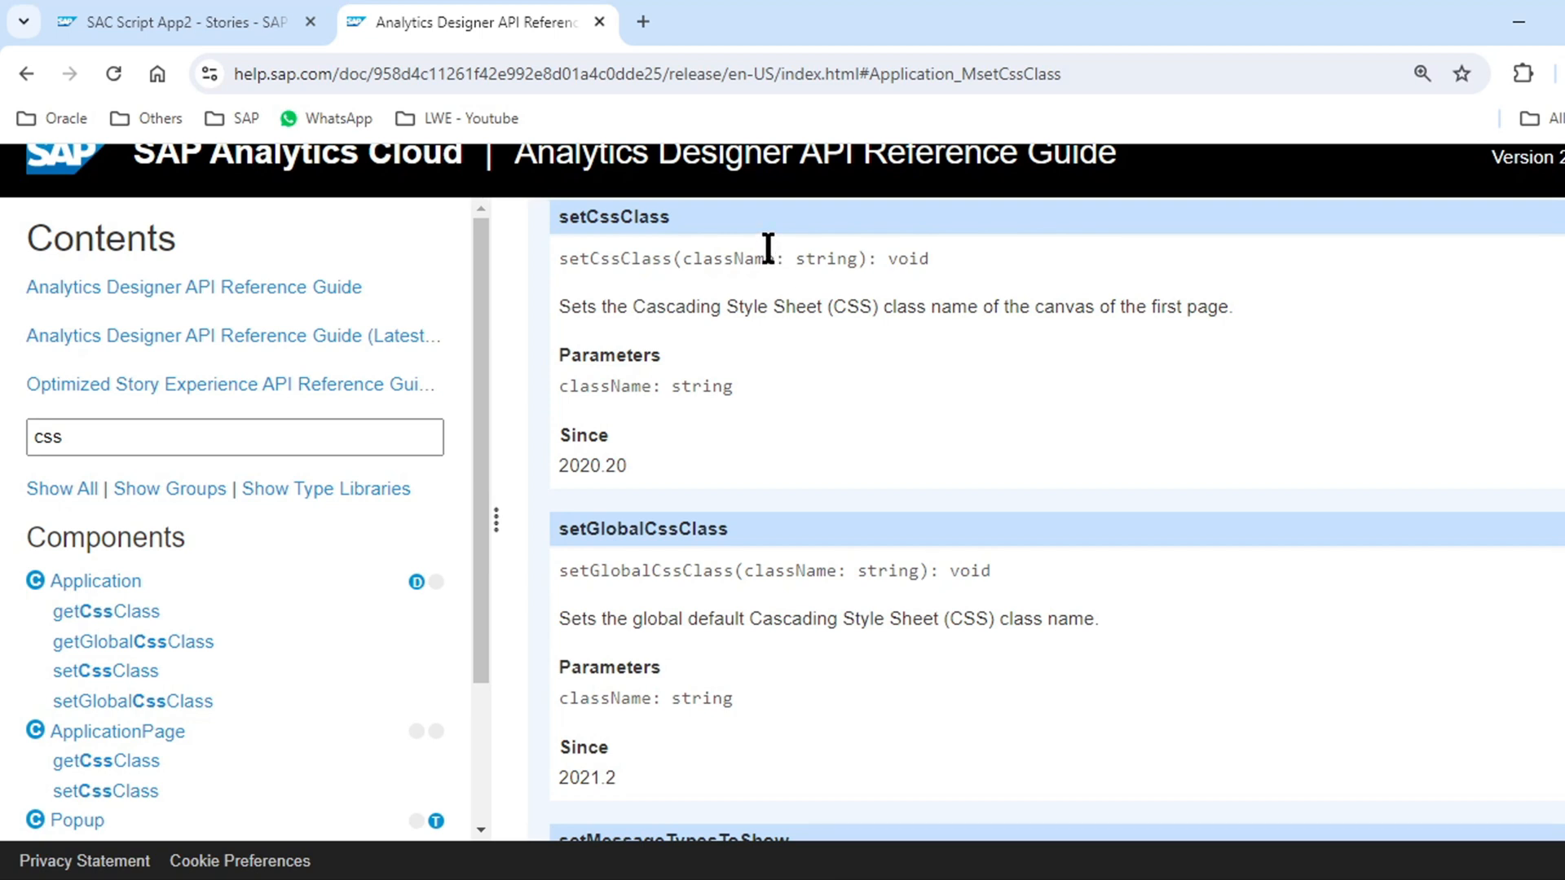
mouse_move(934, 301)
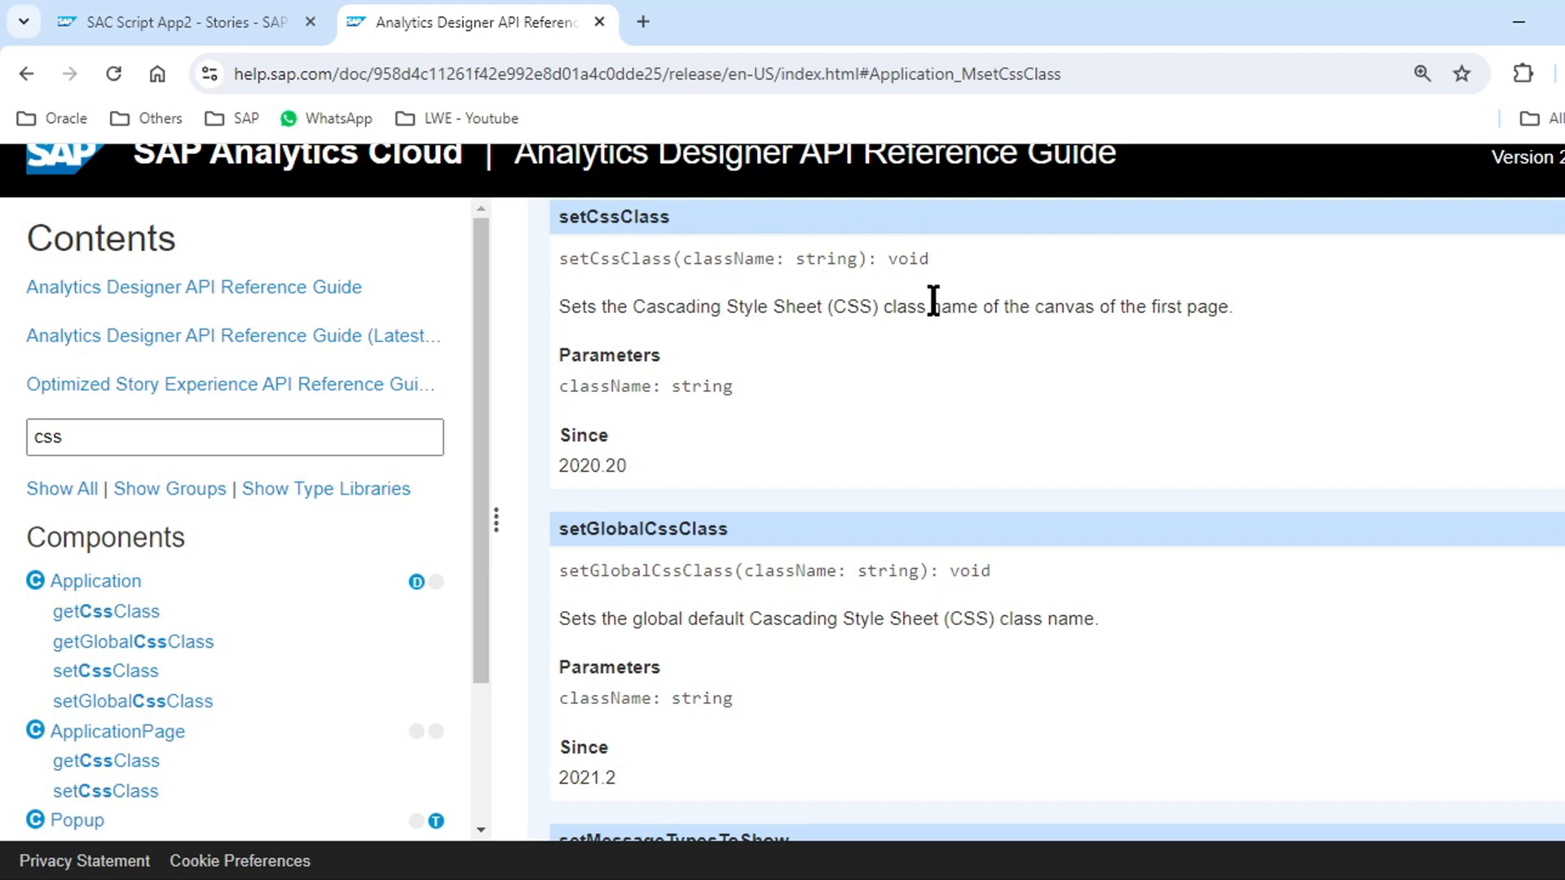
mouse_move(943, 298)
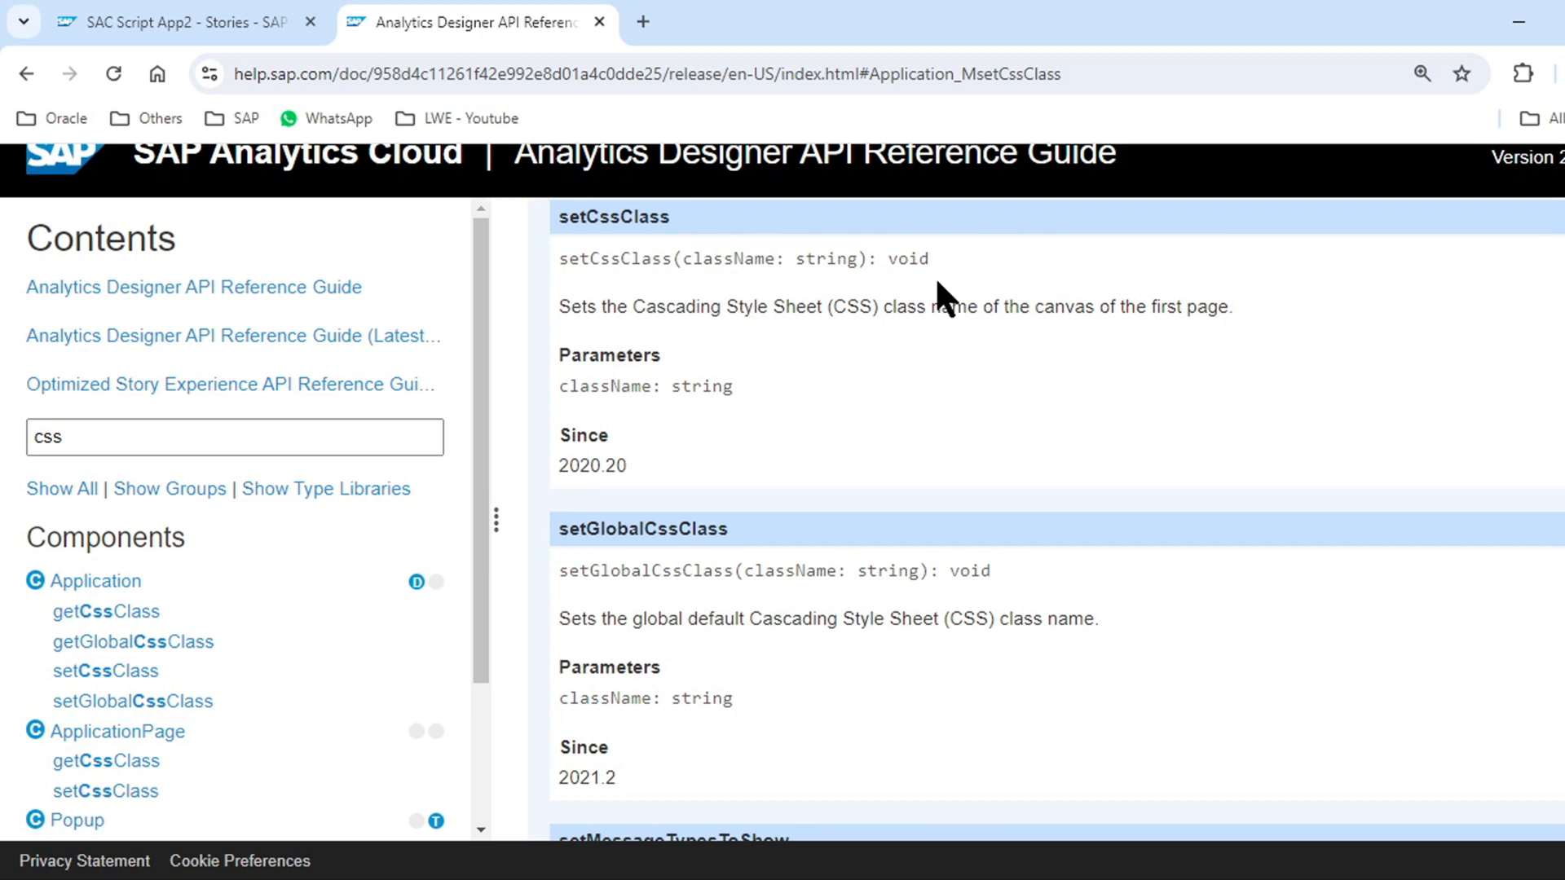
mouse_move(509, 294)
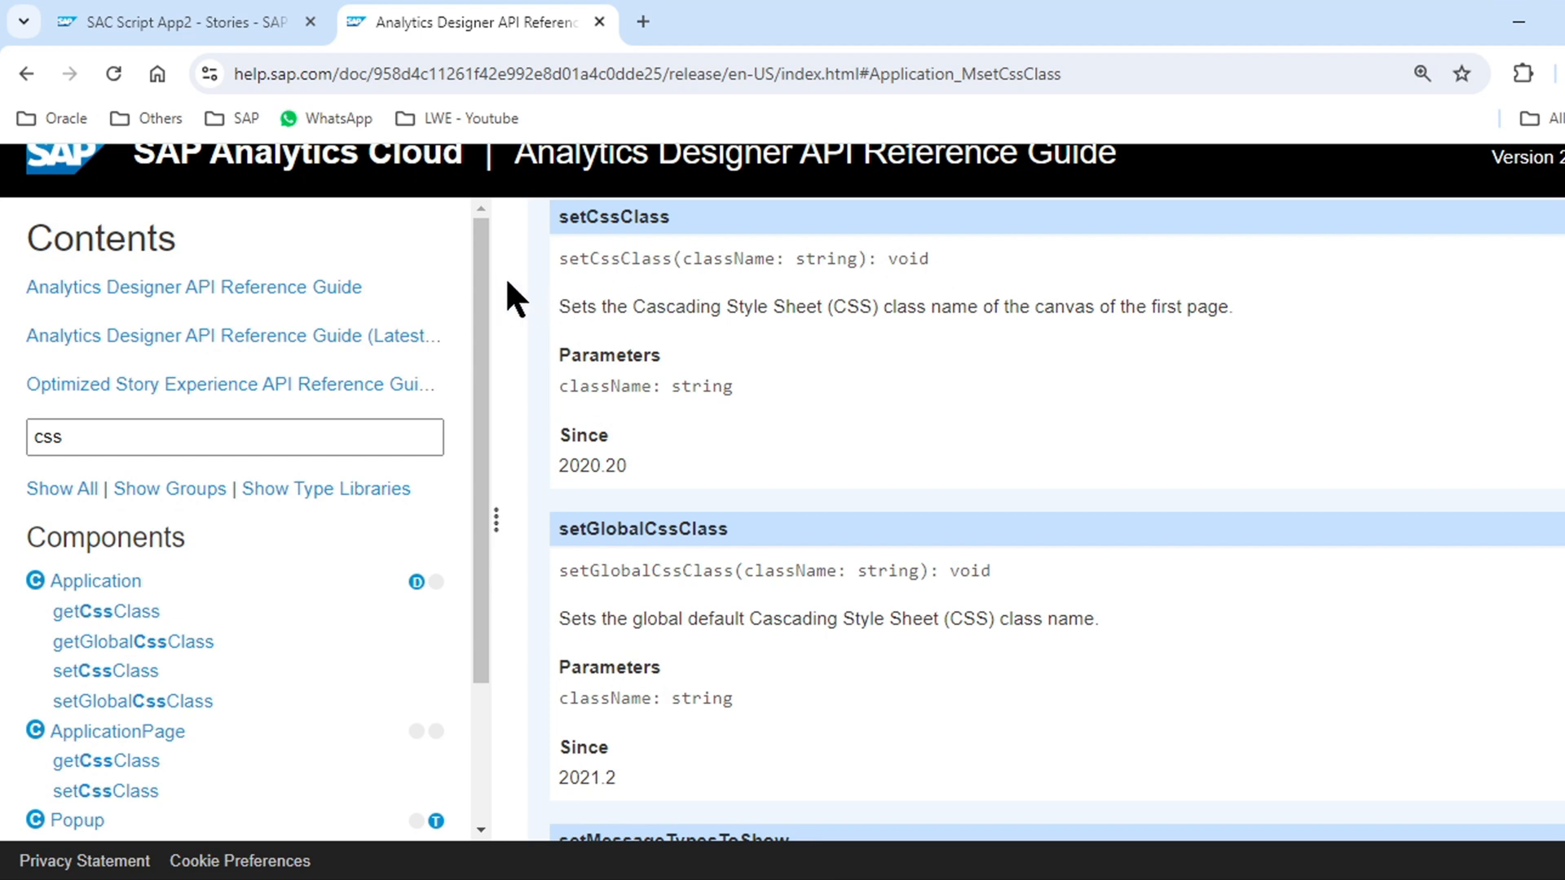
mouse_move(777, 289)
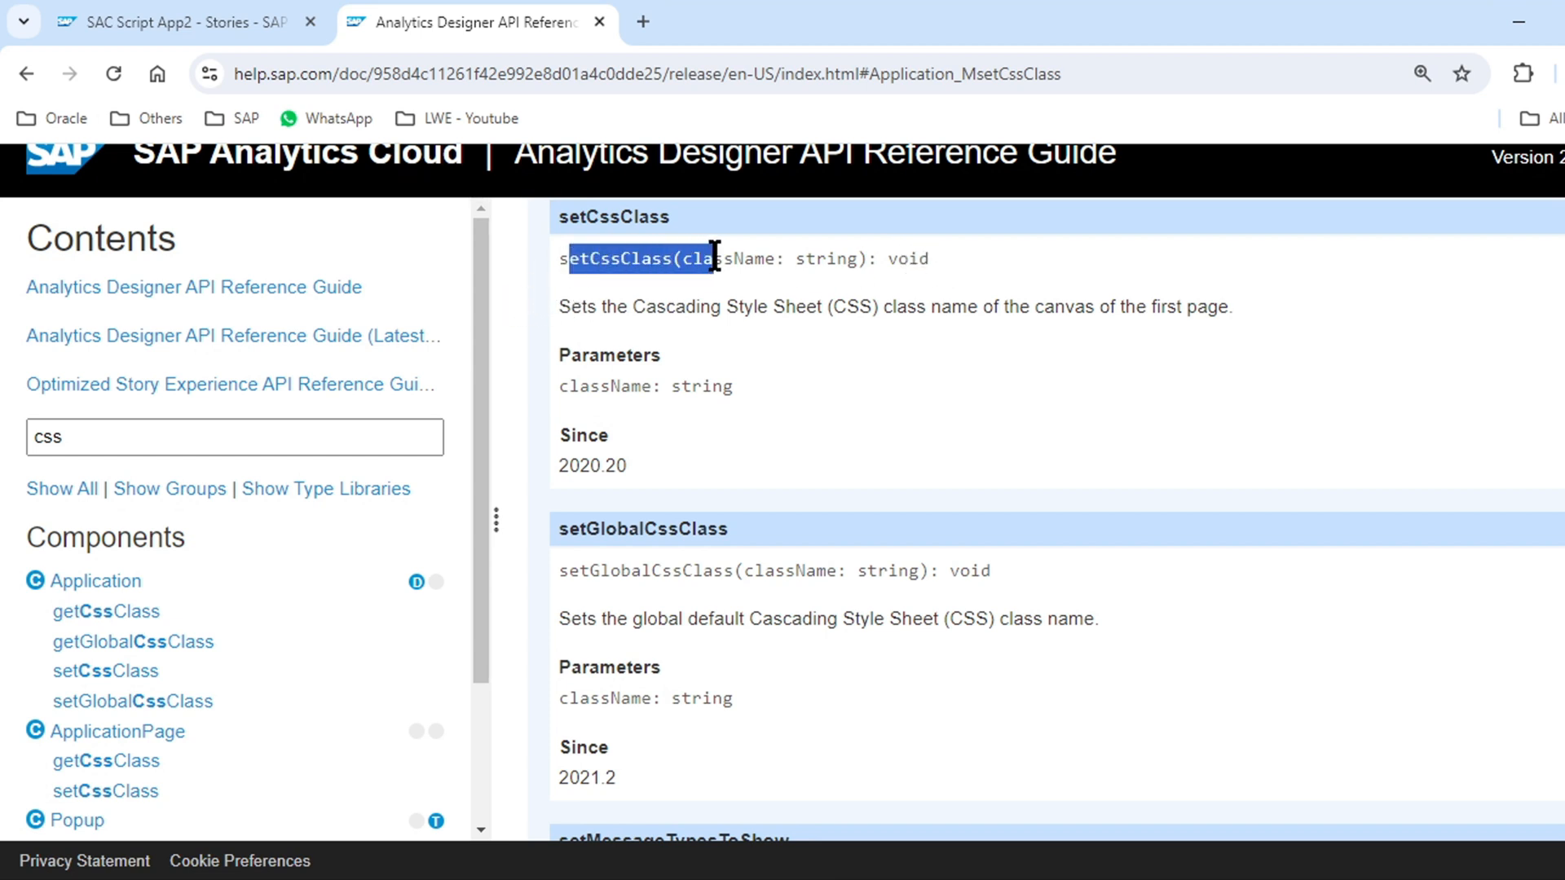
drag(714, 258, 919, 261)
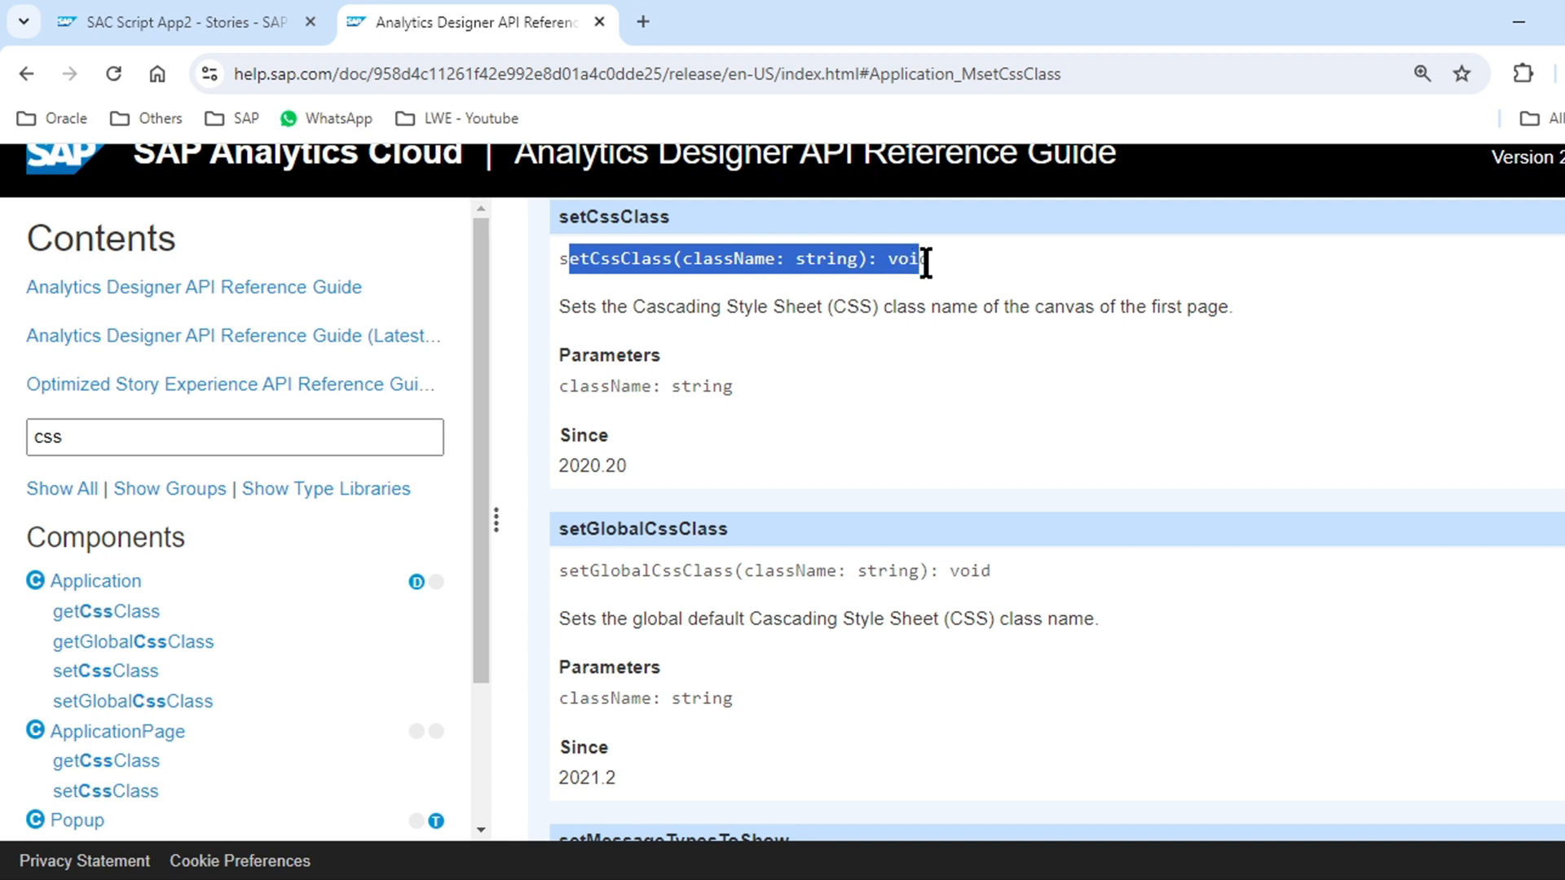
click(587, 283)
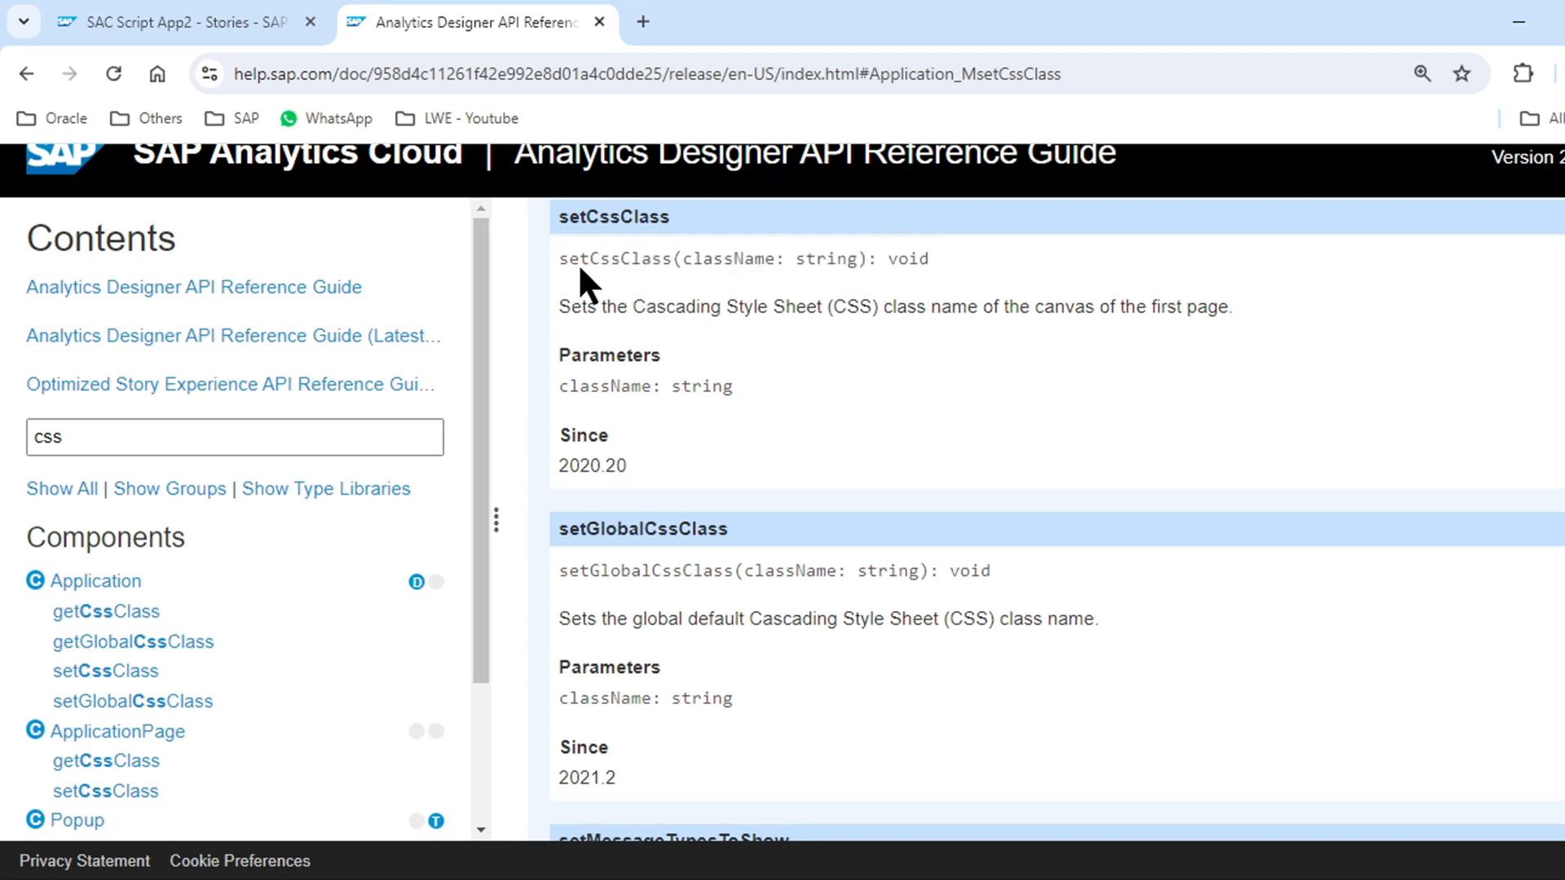
double_click(588, 258)
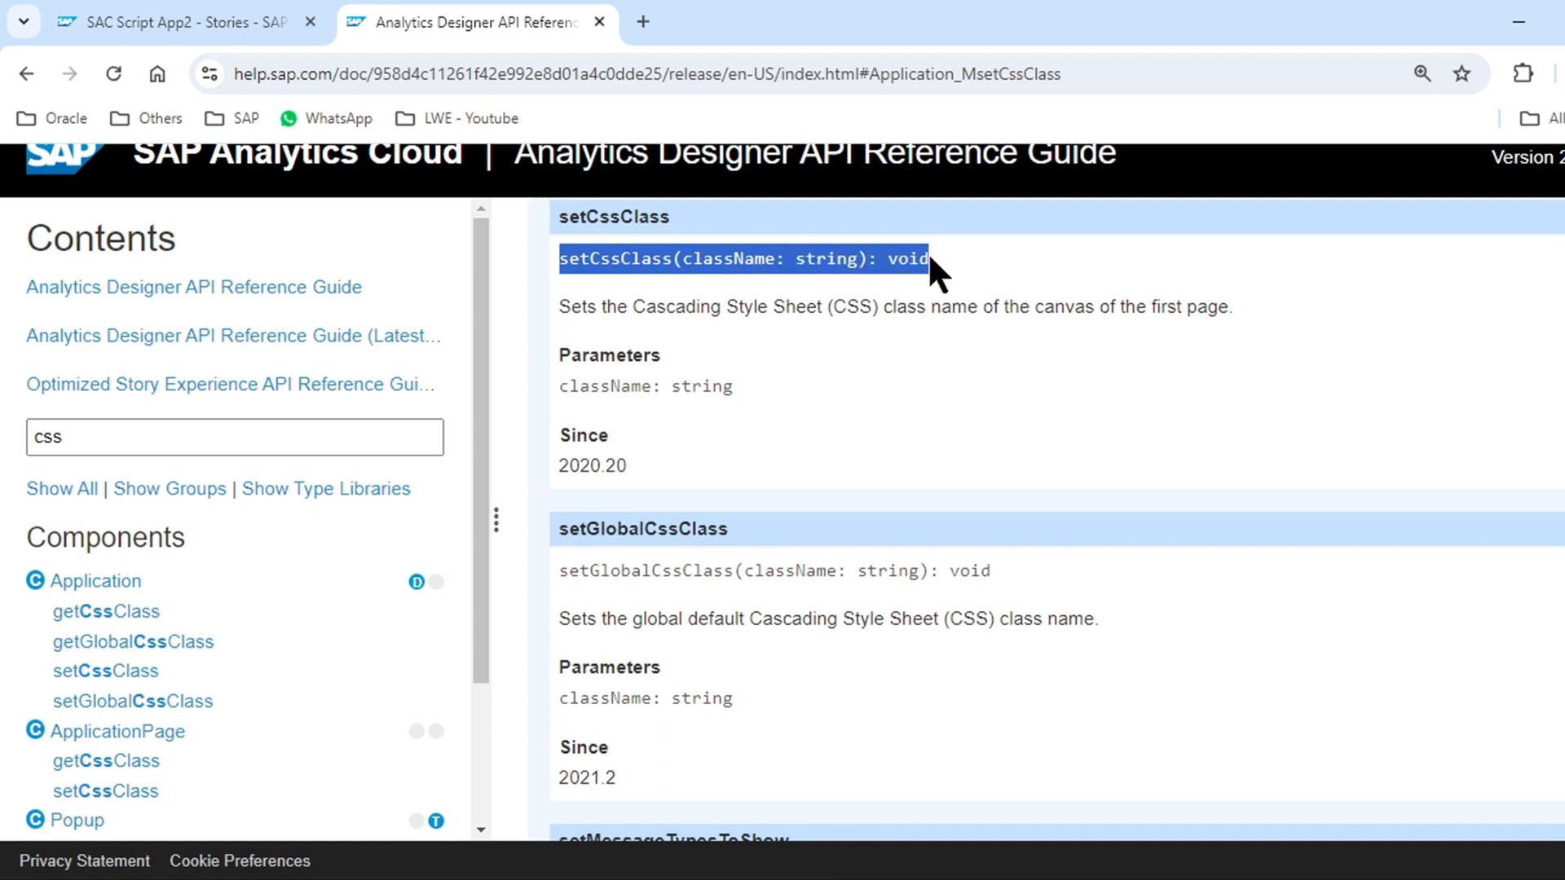
click(179, 22)
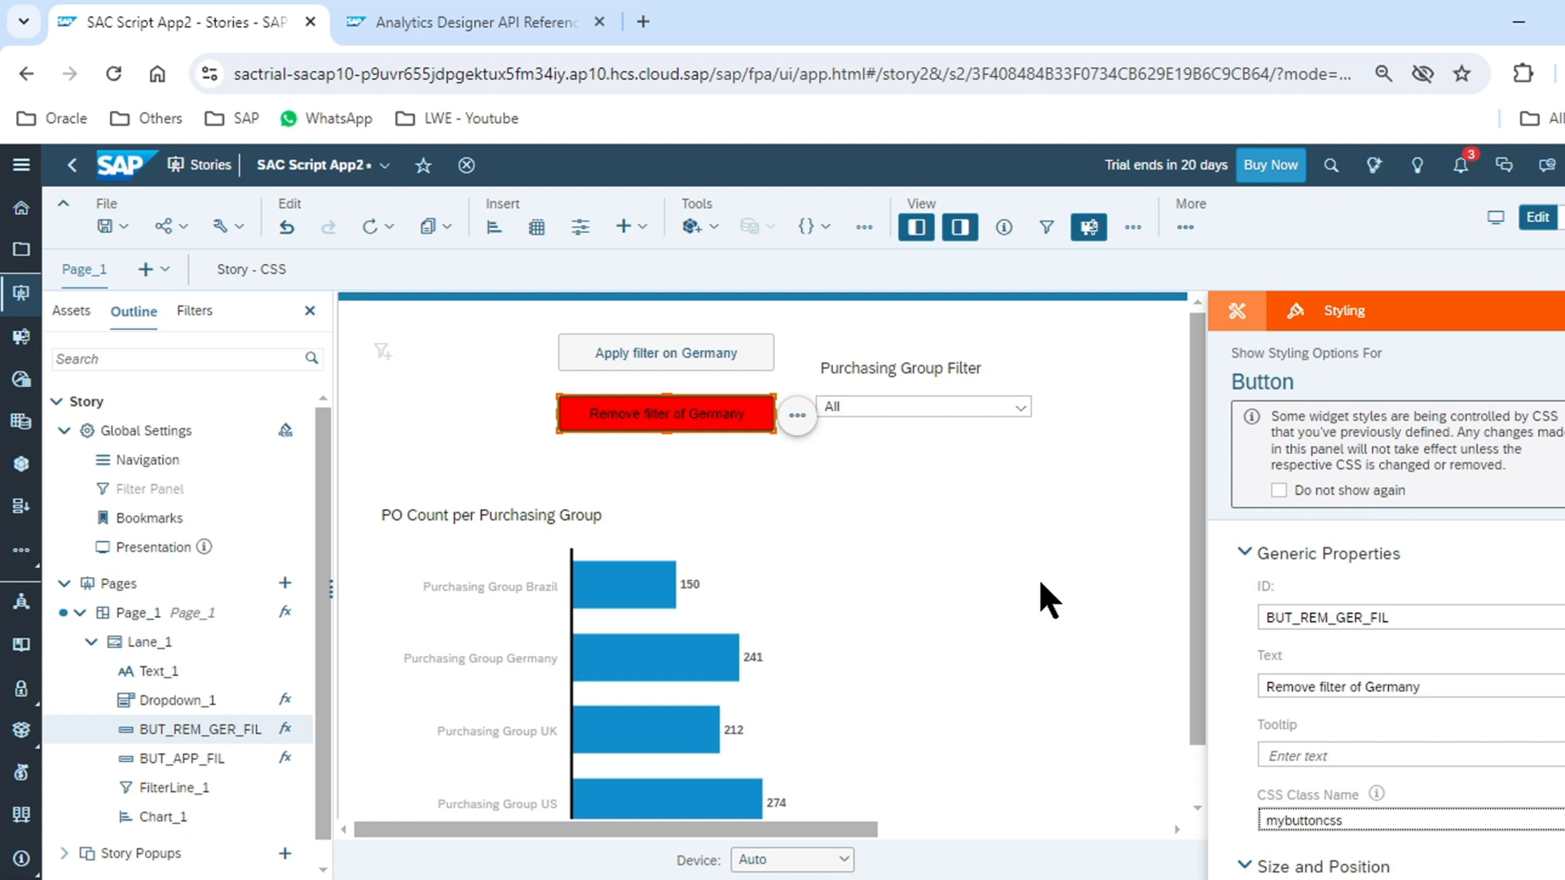
- Select the CSS Class Name field (mybuttoncss) for the 'Remove filter of Germany' button
click(1348, 821)
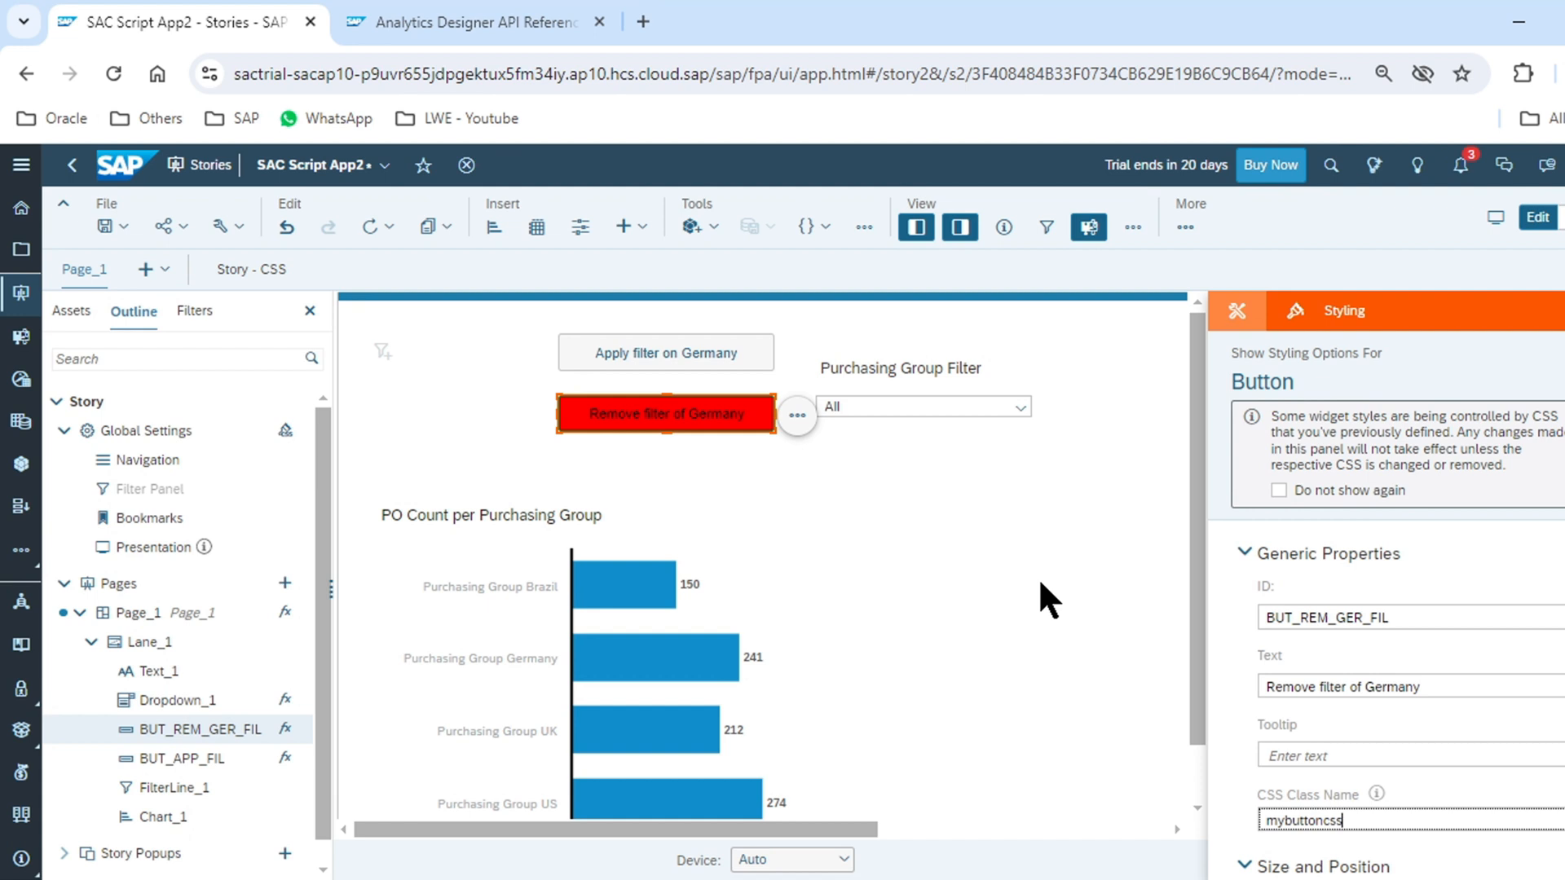